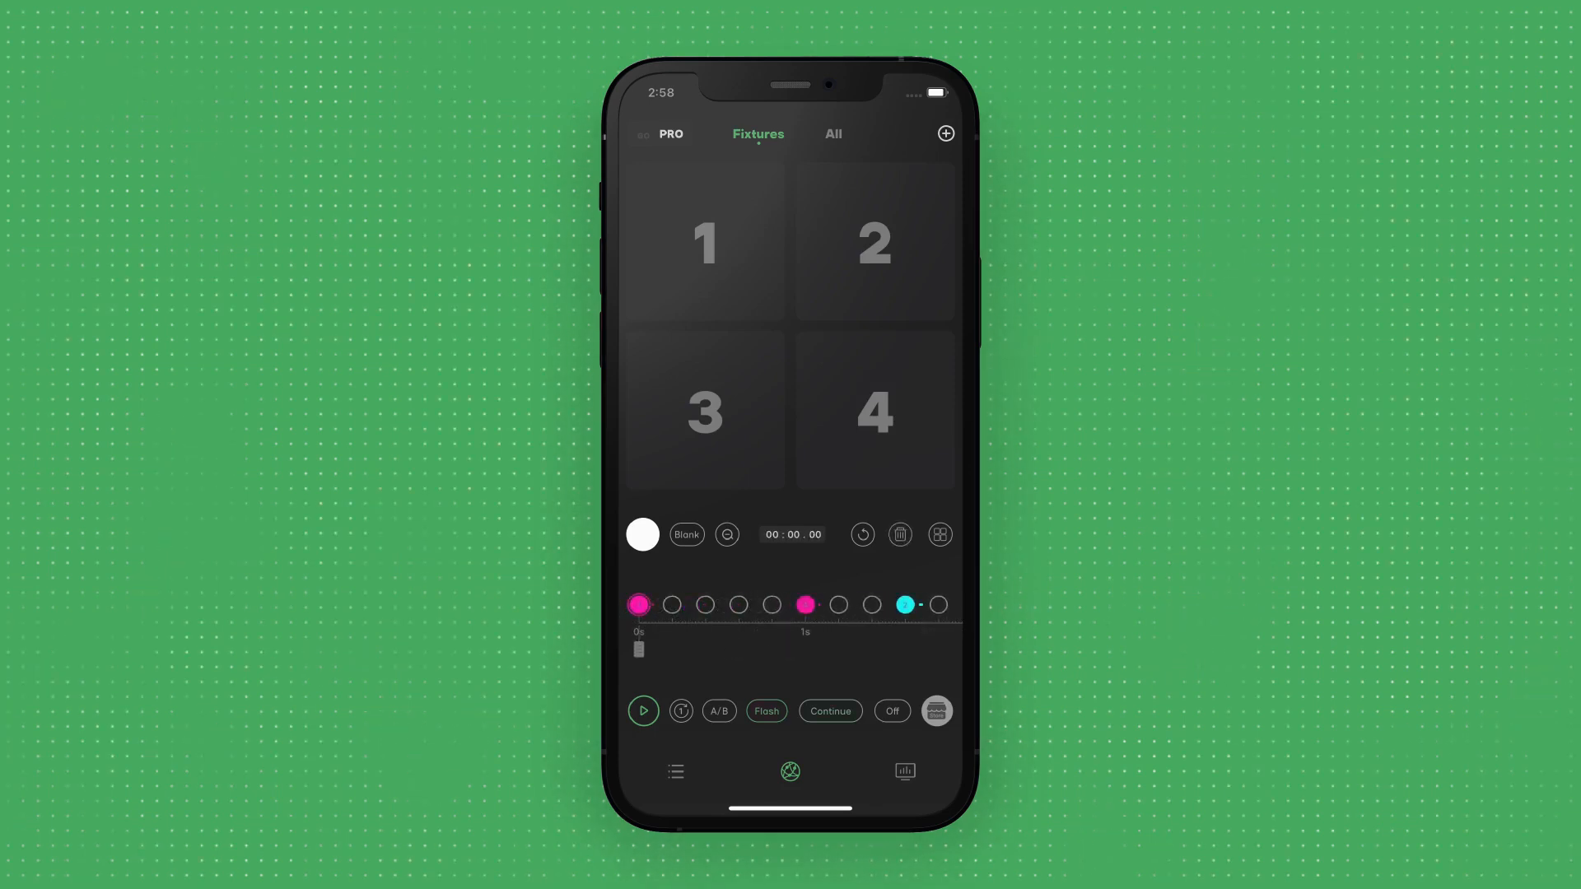
Step: Clear the existing colour nodes so the timeline is empty from 0s to 600s
{"action": "left_click", "coordinate": [642, 711]}
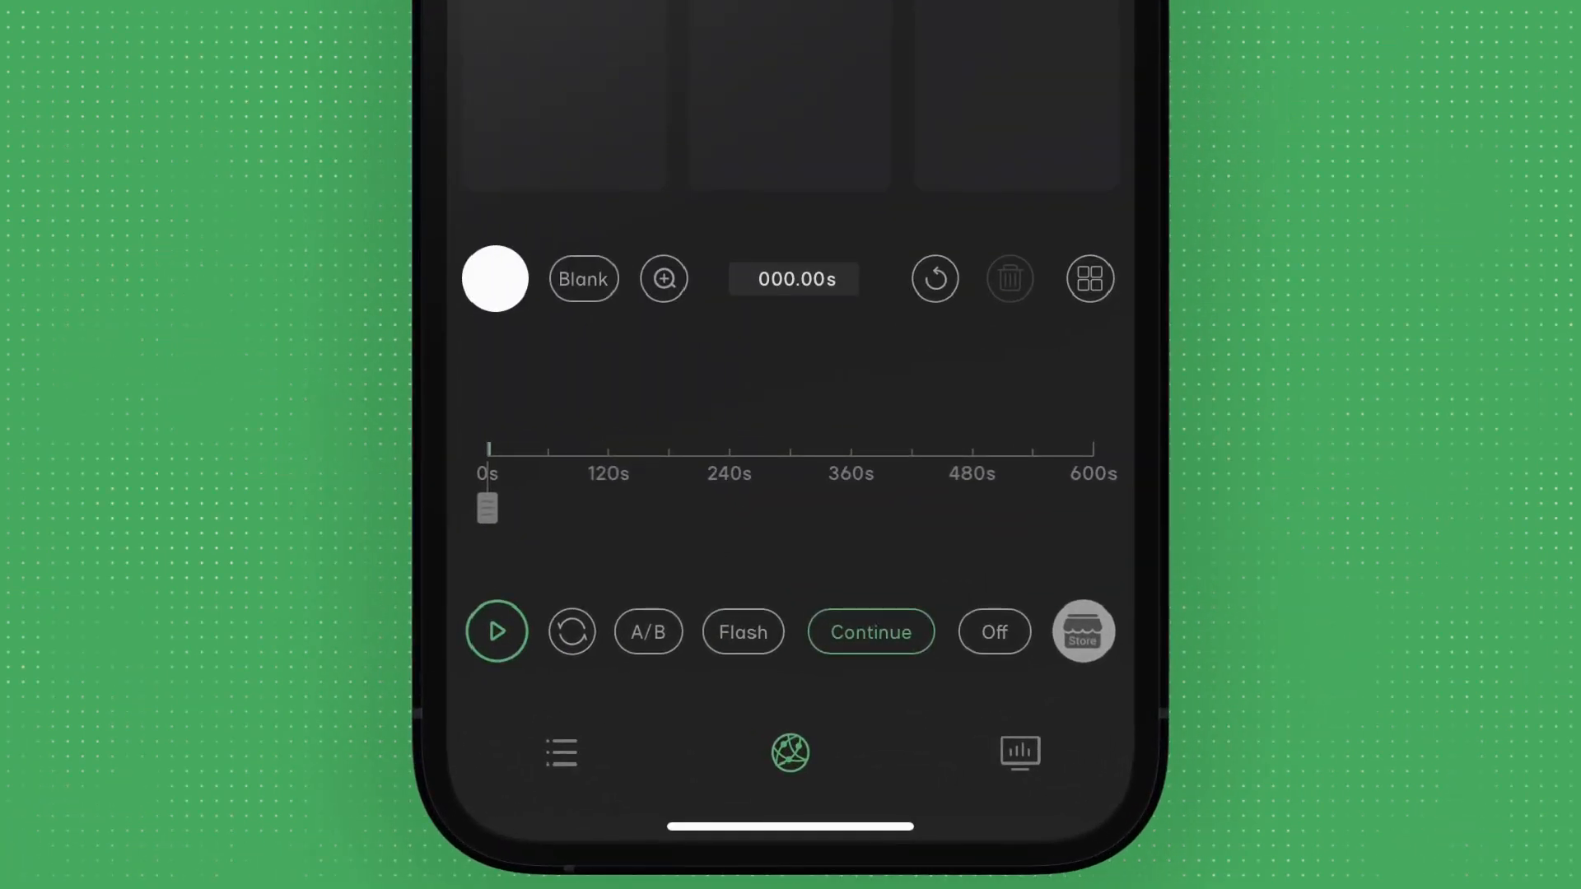
Step: Add nodes 1–6 coloured red, cyan, purple, green, yellow and magenta, linked across the six fixtures
{"action": "left_click", "coordinate": [663, 280]}
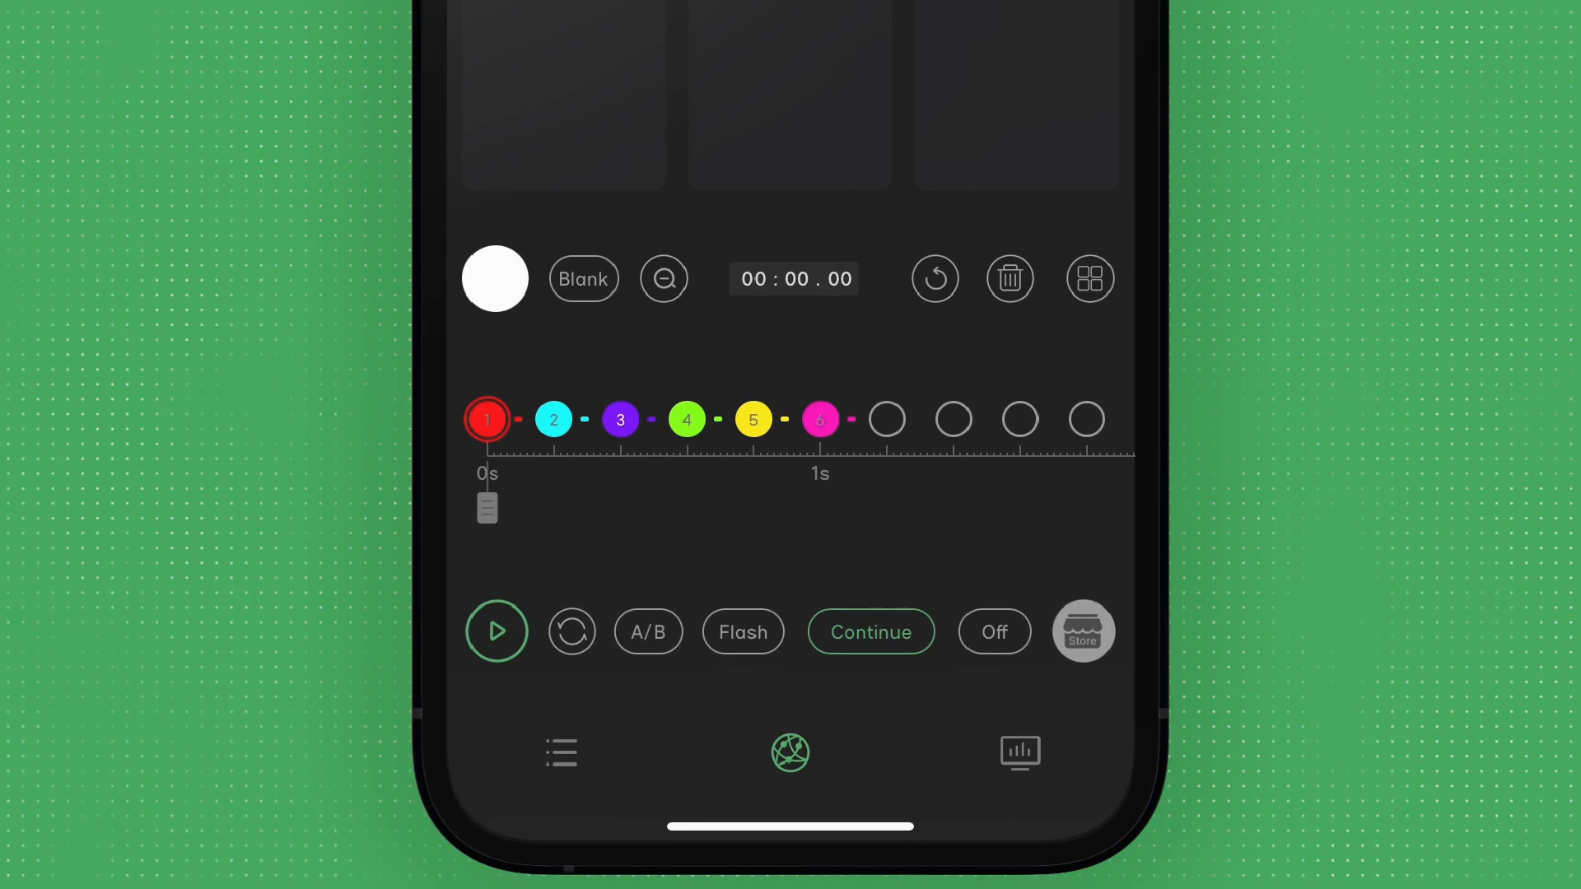
{"action": "left_click", "coordinate": [496, 631]}
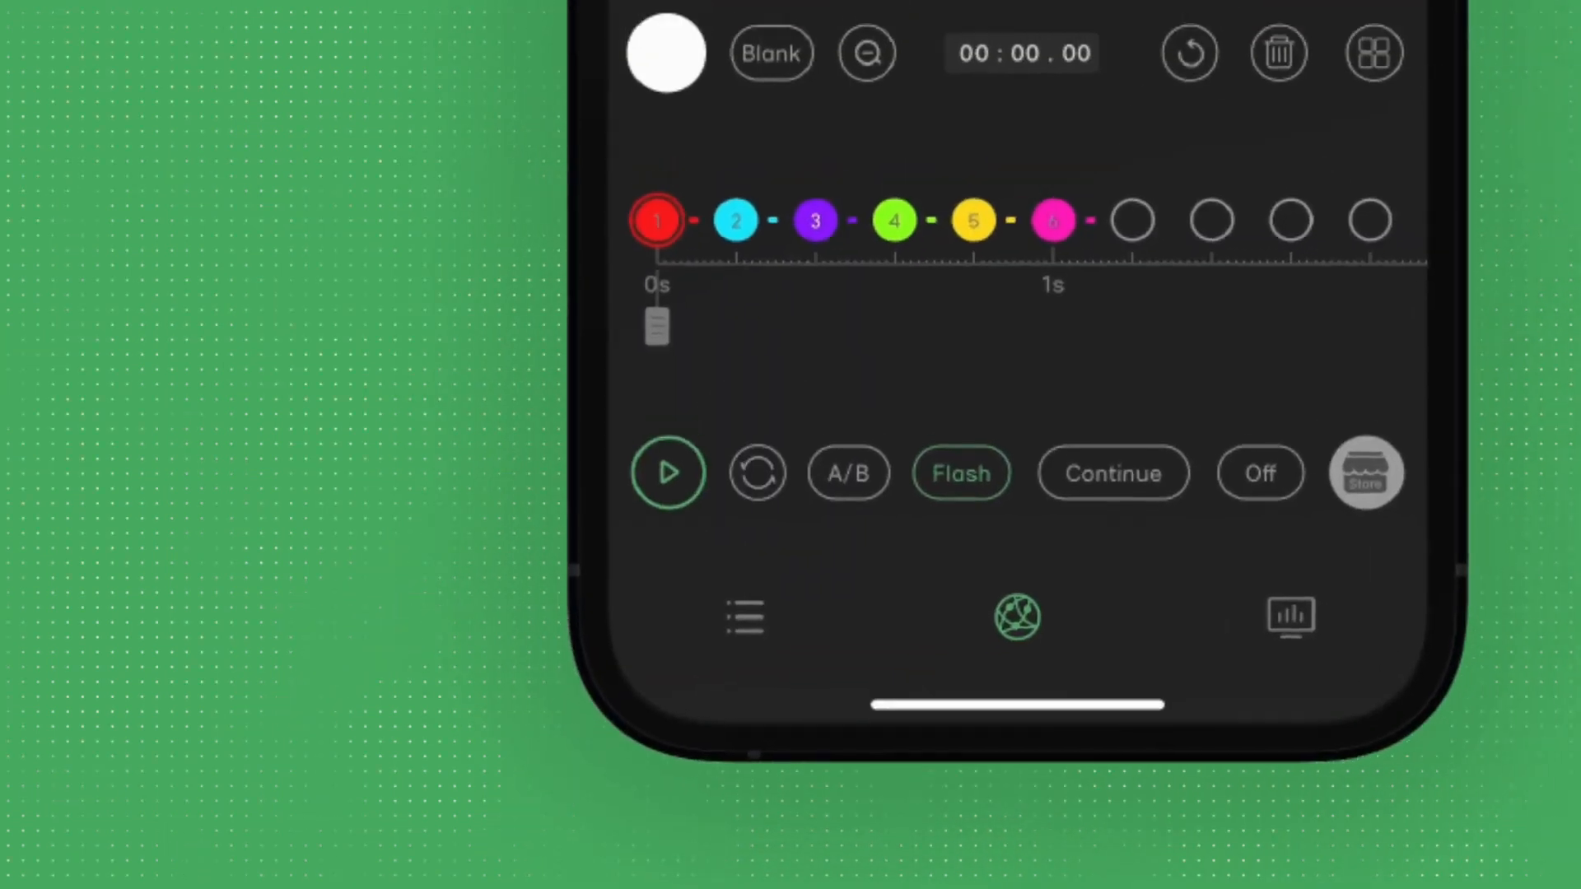
{"action": "left_click", "coordinate": [667, 473]}
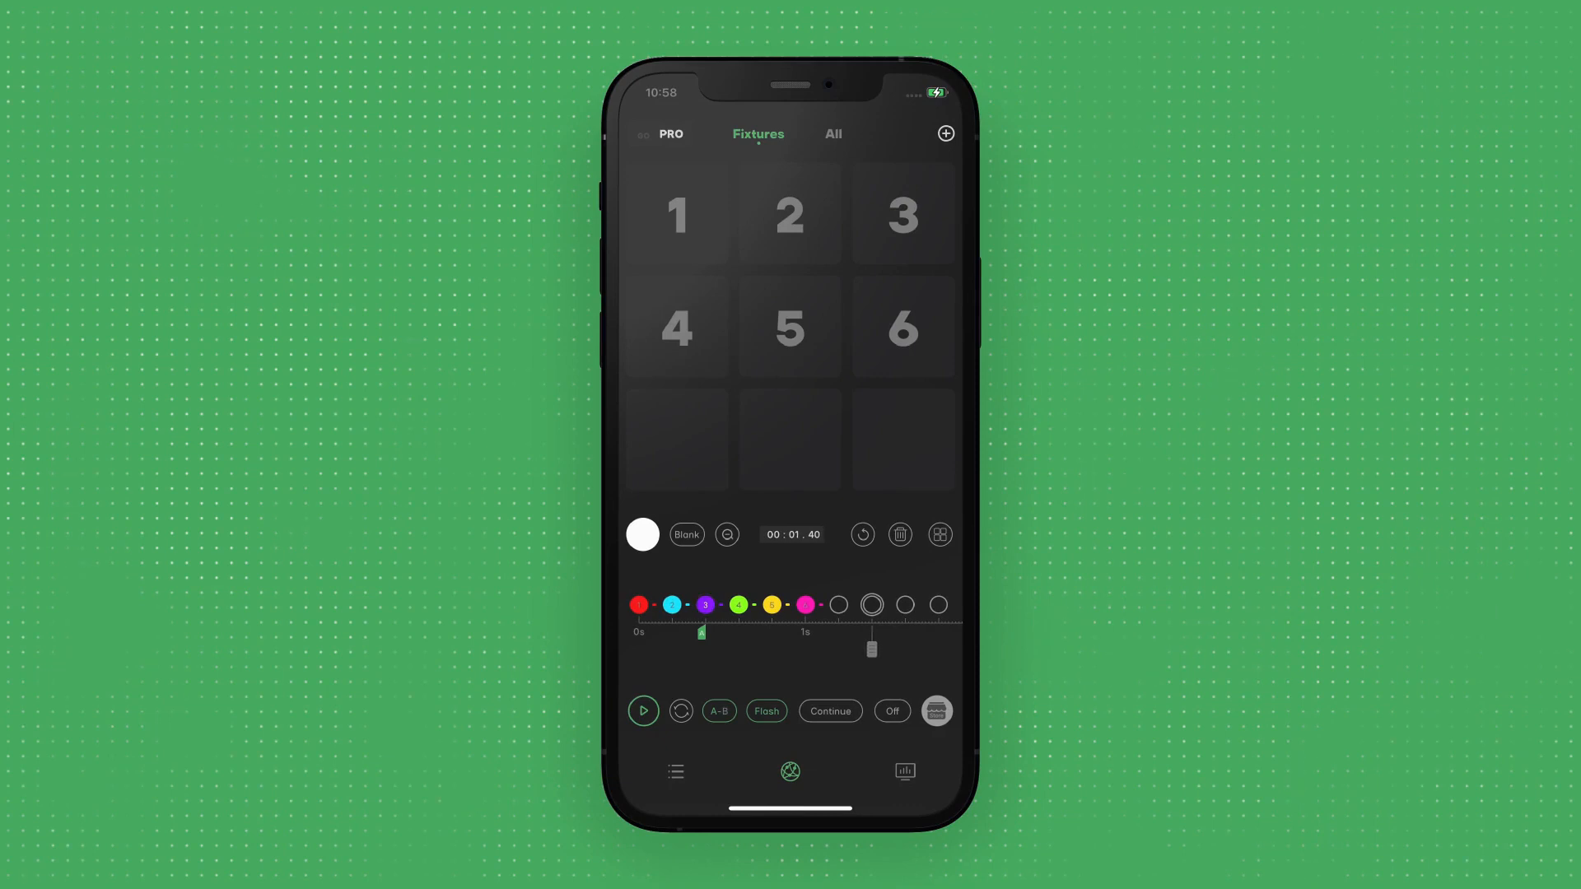
Step: Set the node options, add the extra numbered nodes and play the sequence from its start
{"action": "left_click", "coordinate": [642, 711]}
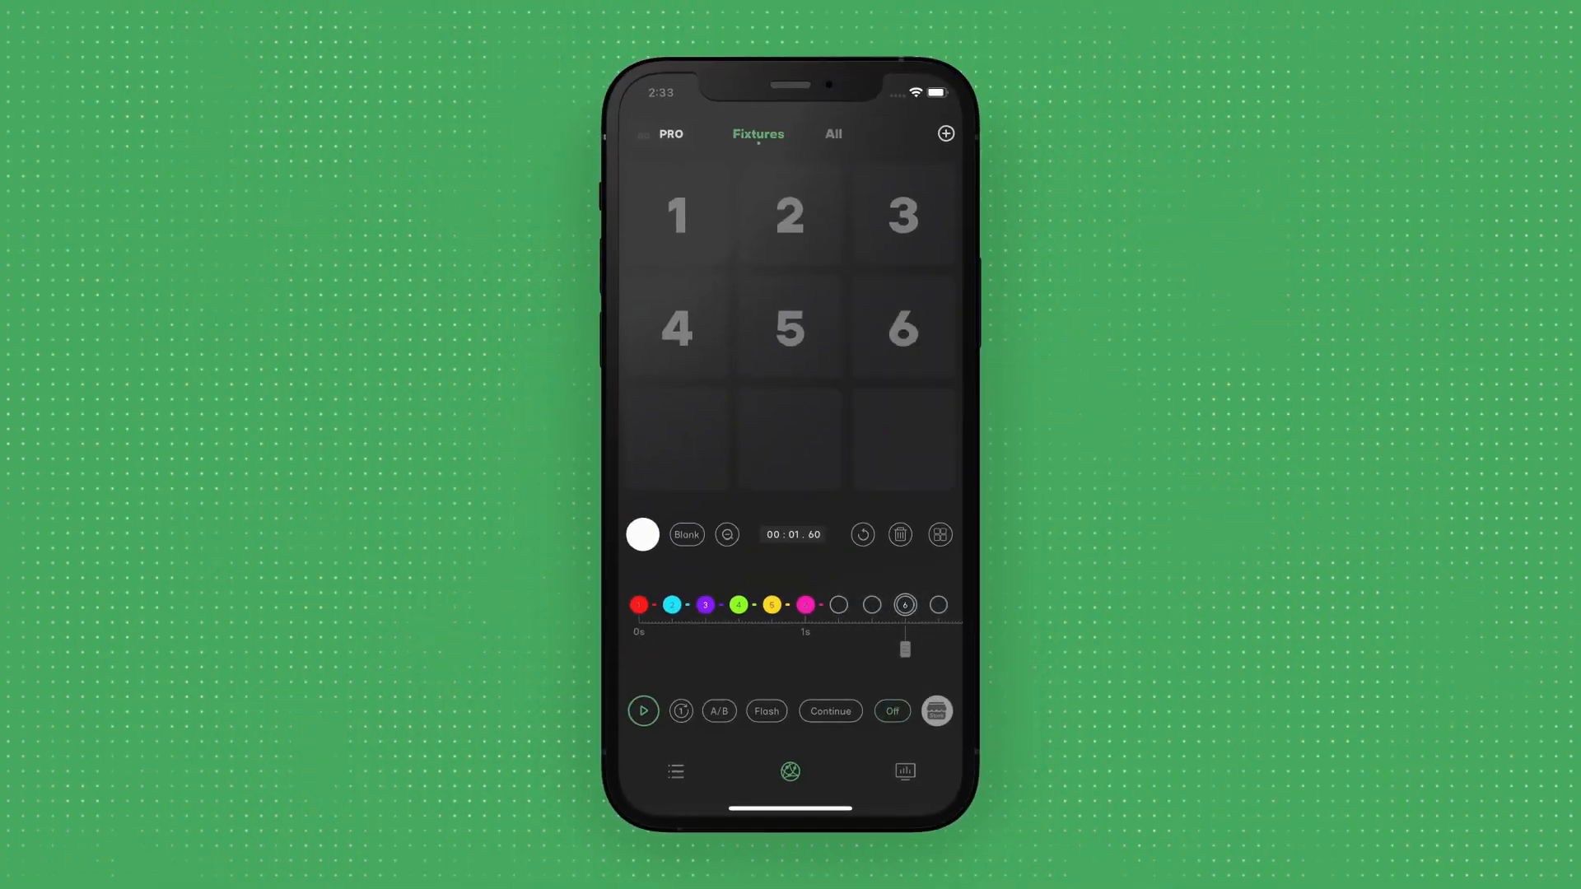
{"action": "left_click", "coordinate": [677, 330]}
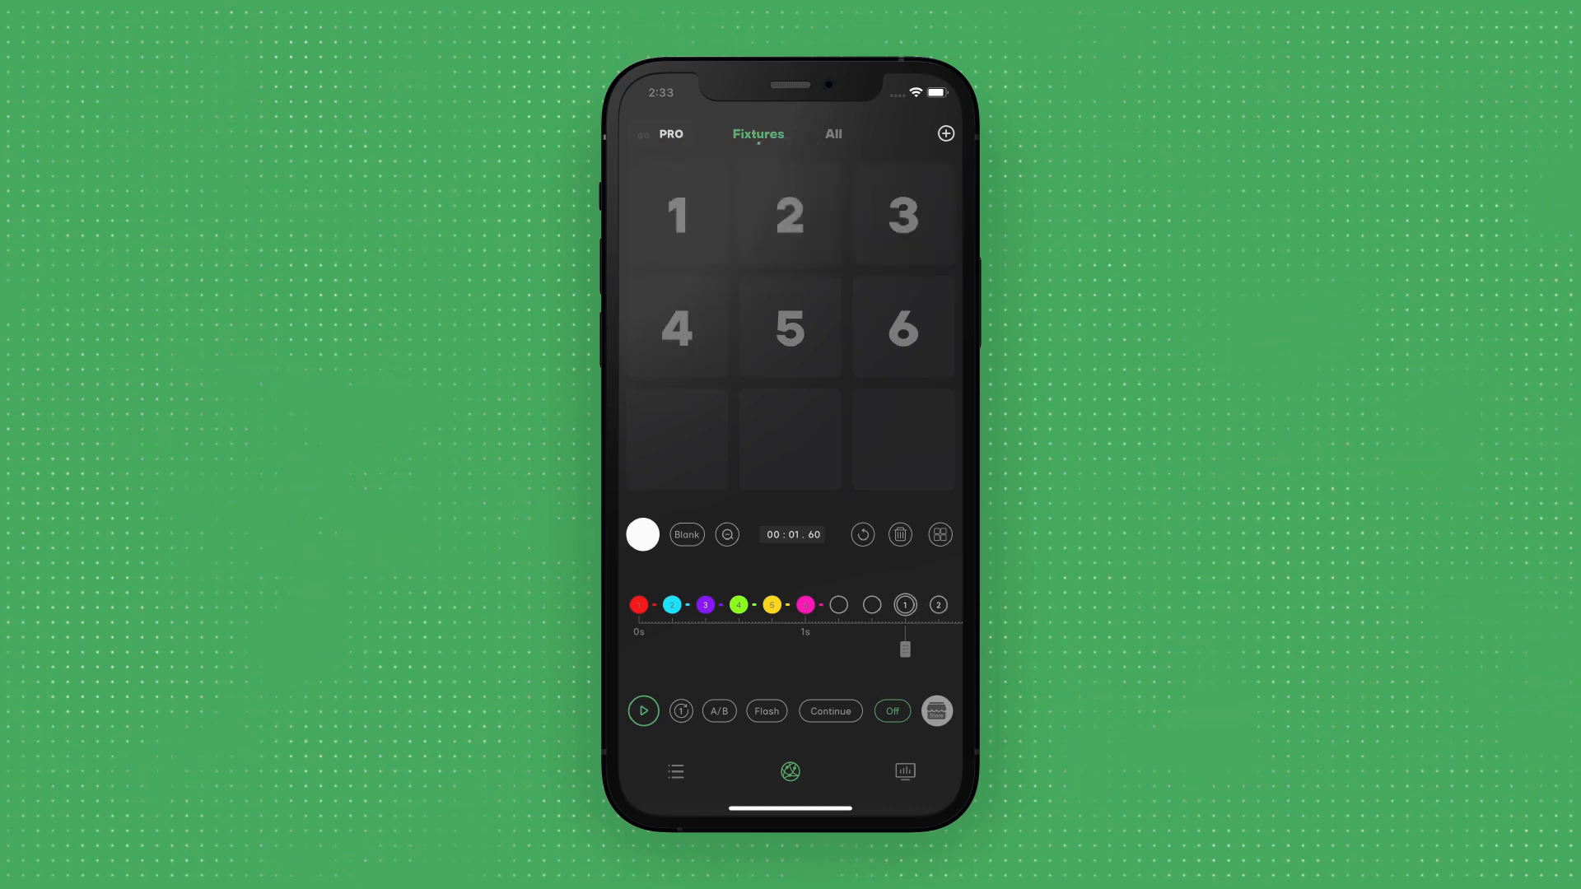
{"action": "left_click", "coordinate": [644, 712]}
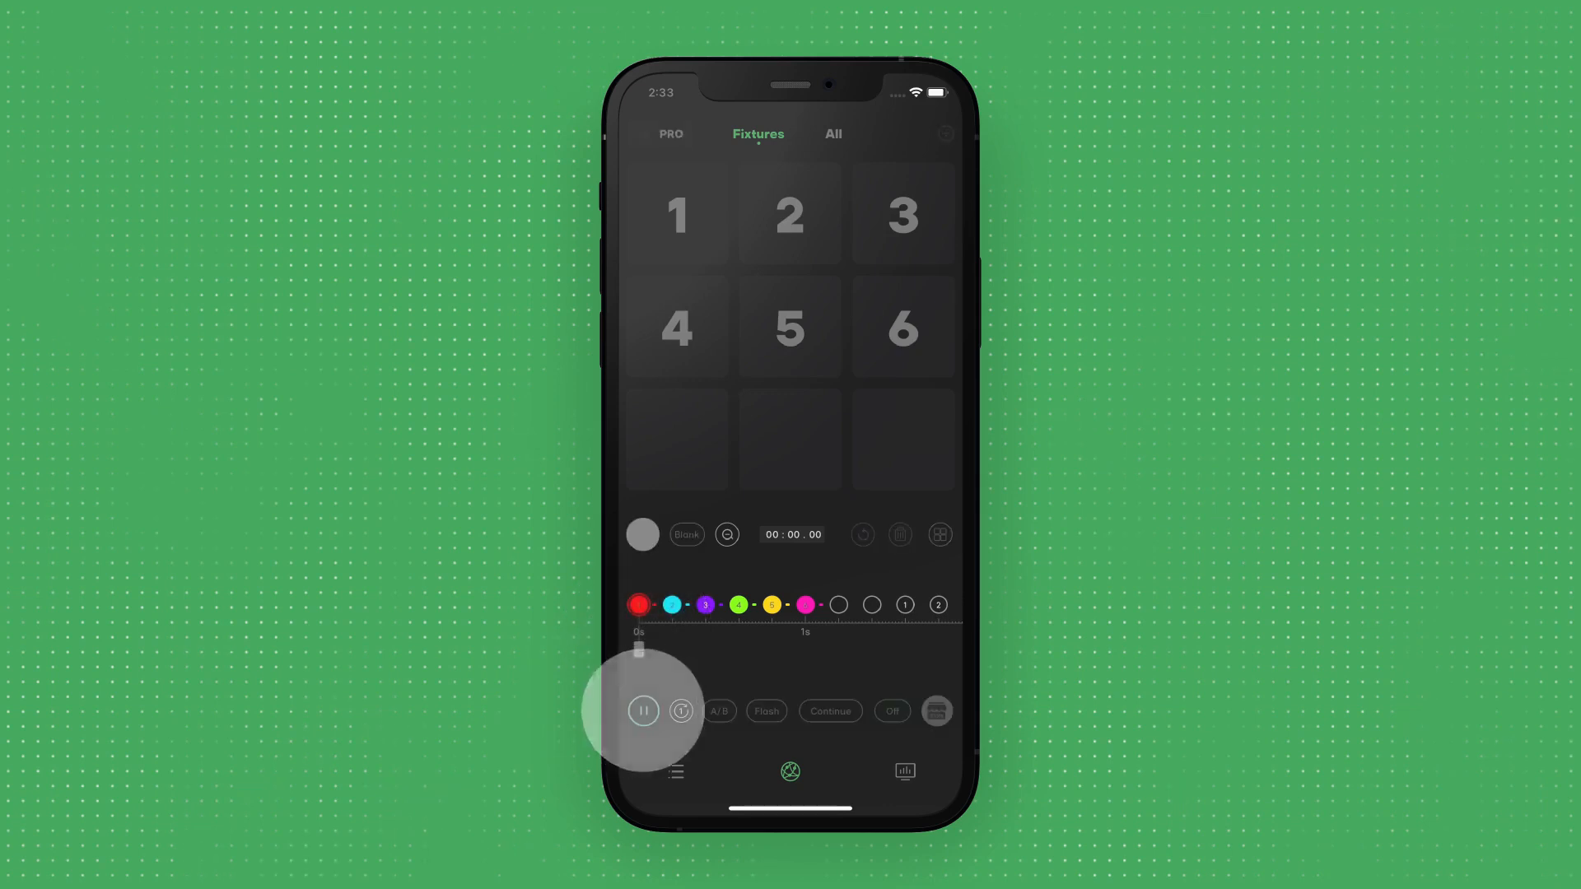
{"action": "left_click", "coordinate": [644, 712]}
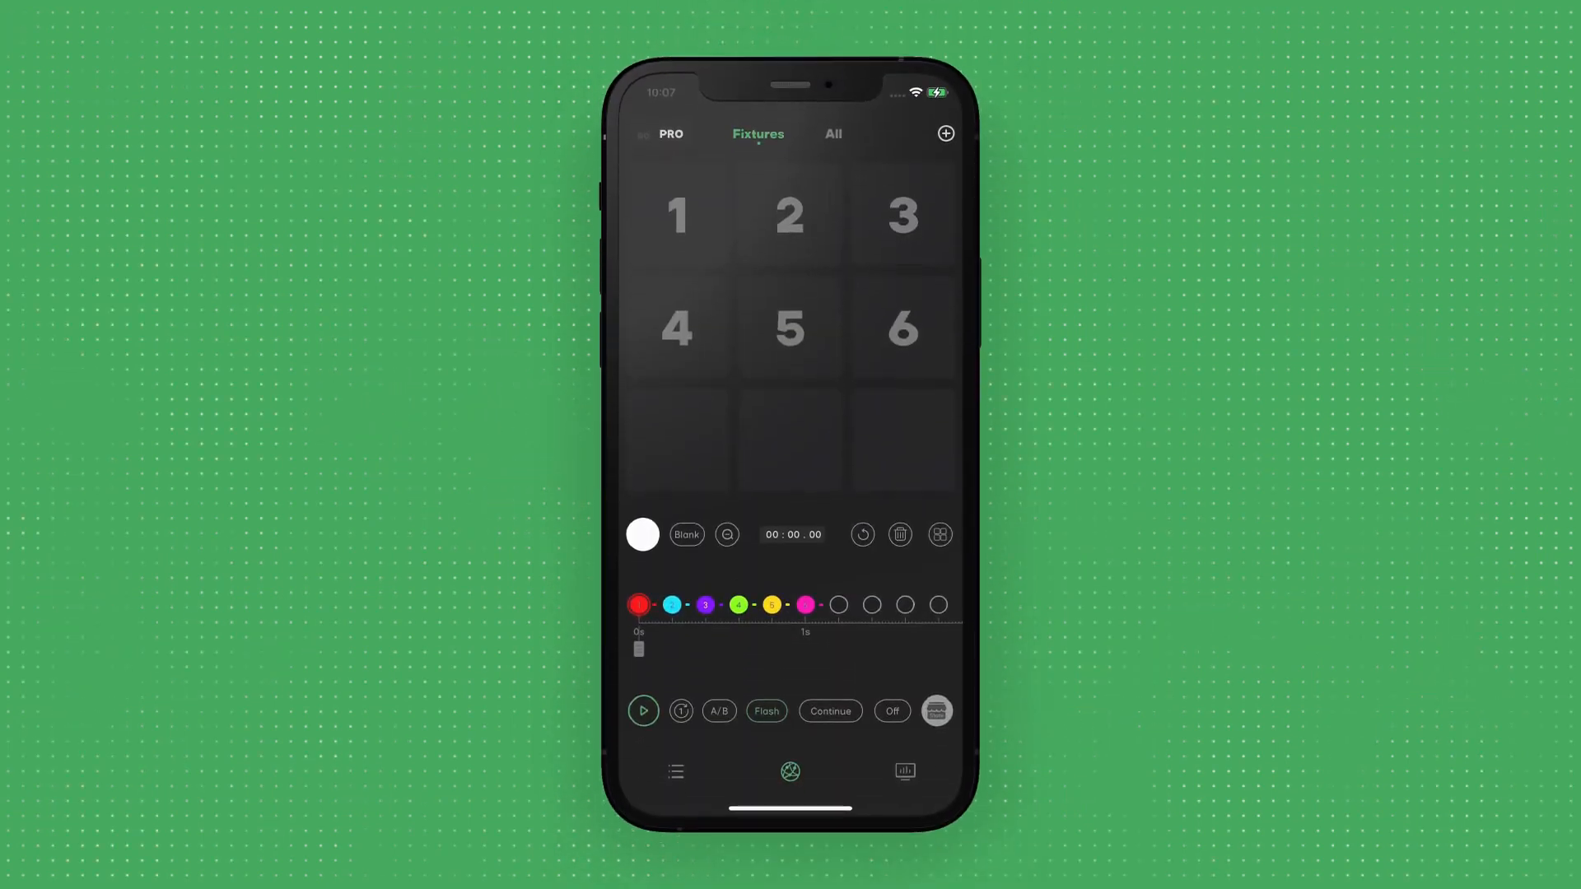
Step: Try 1600K warm white on a node, then make it red at hue 356°, 77% saturation, 5 Hz
{"action": "left_click", "coordinate": [643, 533]}
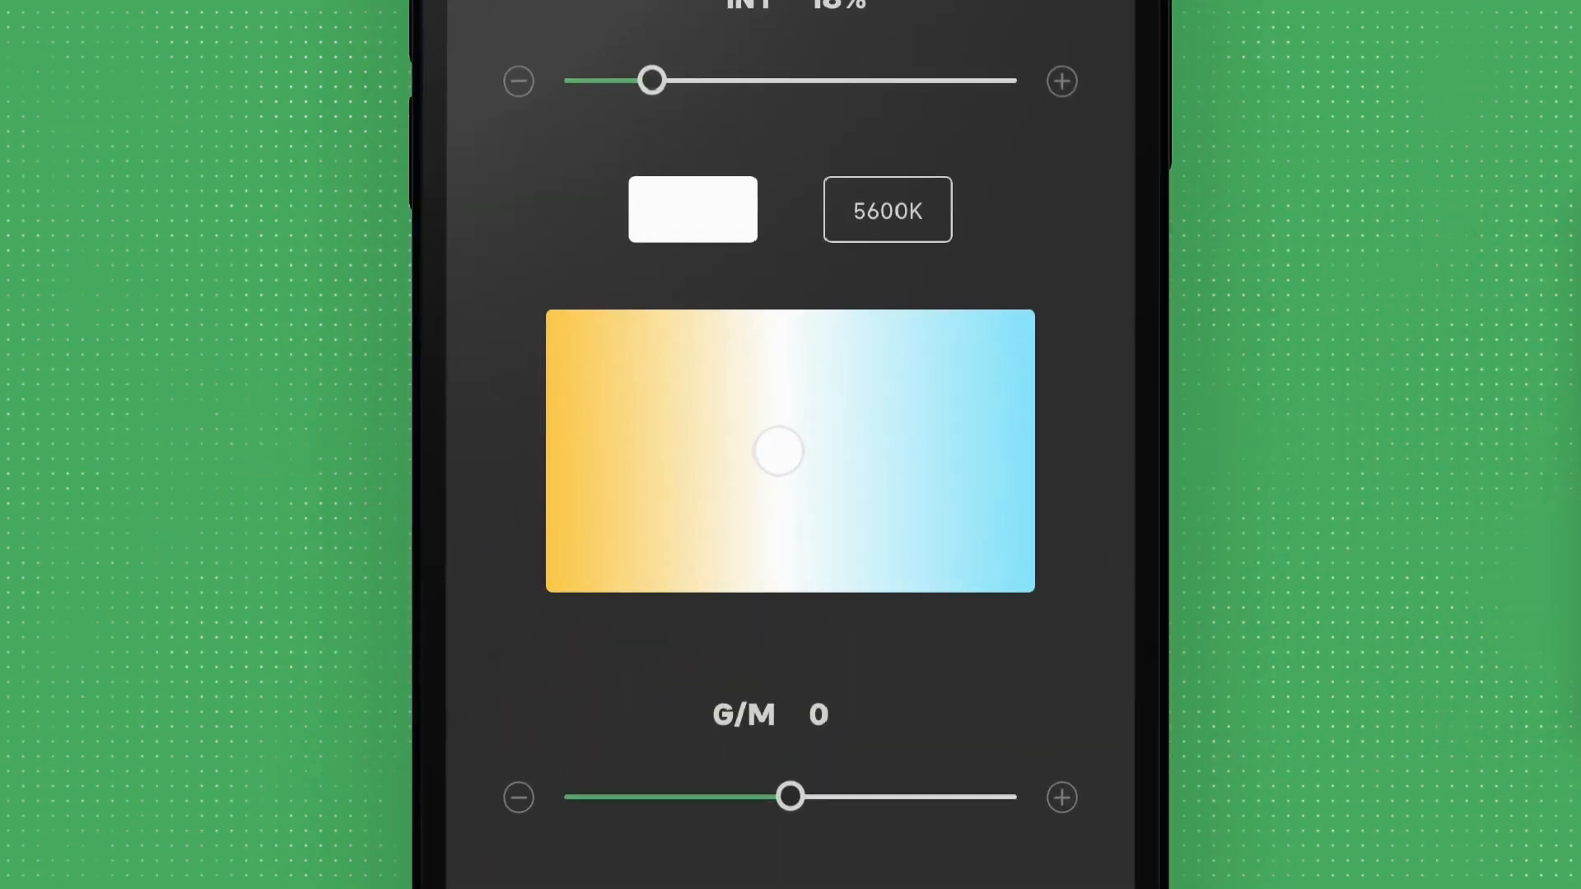
{"action": "left_click_drag", "start_coordinate": [779, 451], "coordinate": [545, 466]}
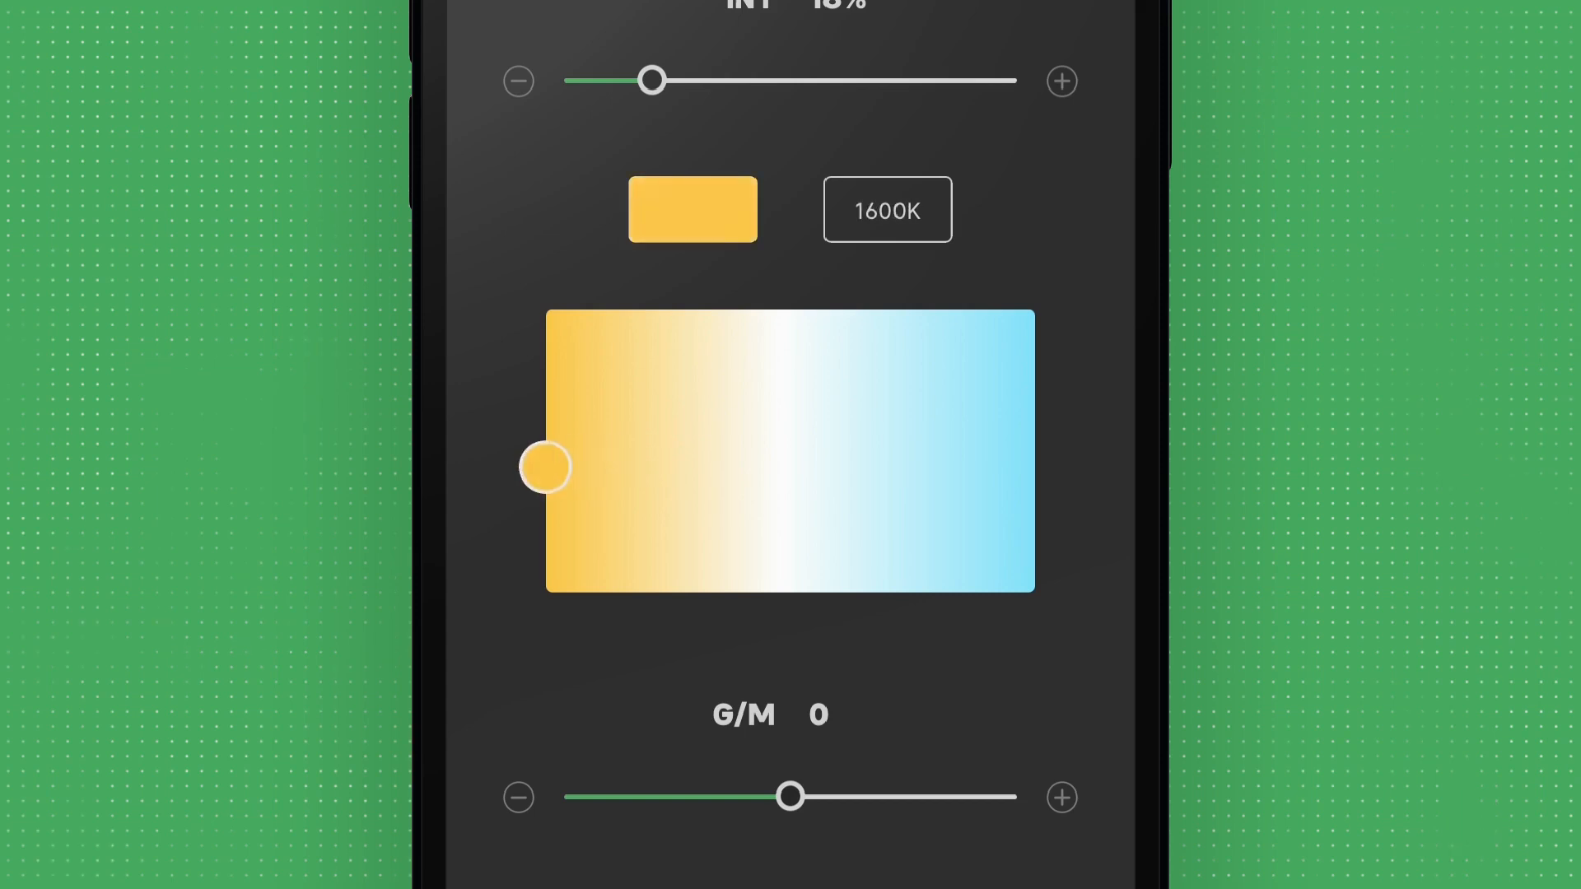
{"action": "left_click_drag", "start_coordinate": [546, 466], "coordinate": [1036, 443]}
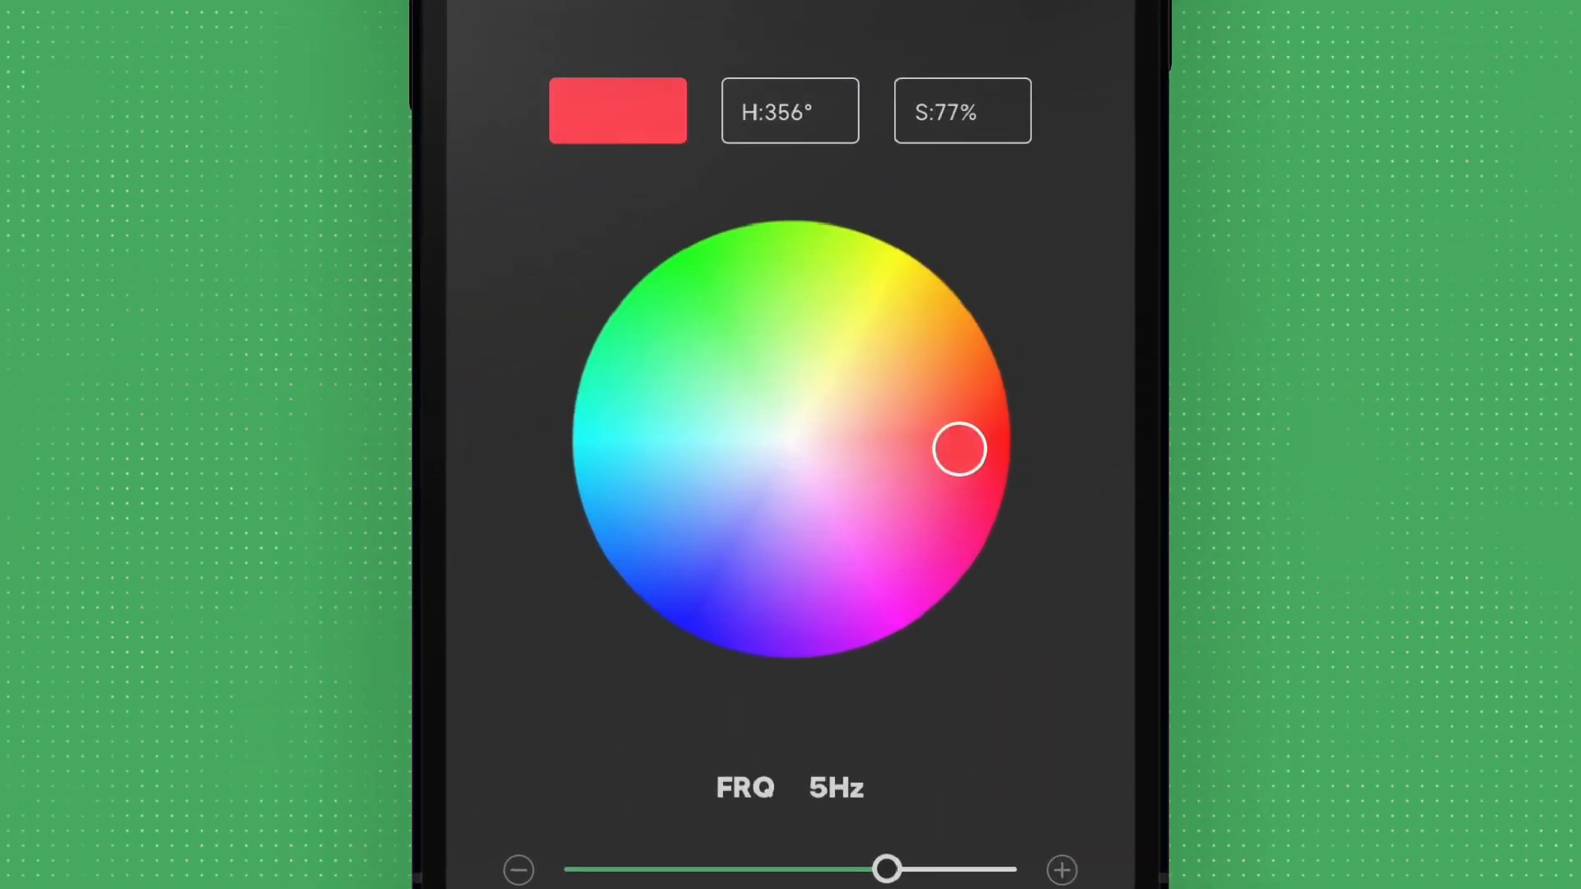
{"action": "left_click_drag", "start_coordinate": [959, 450], "coordinate": [659, 615]}
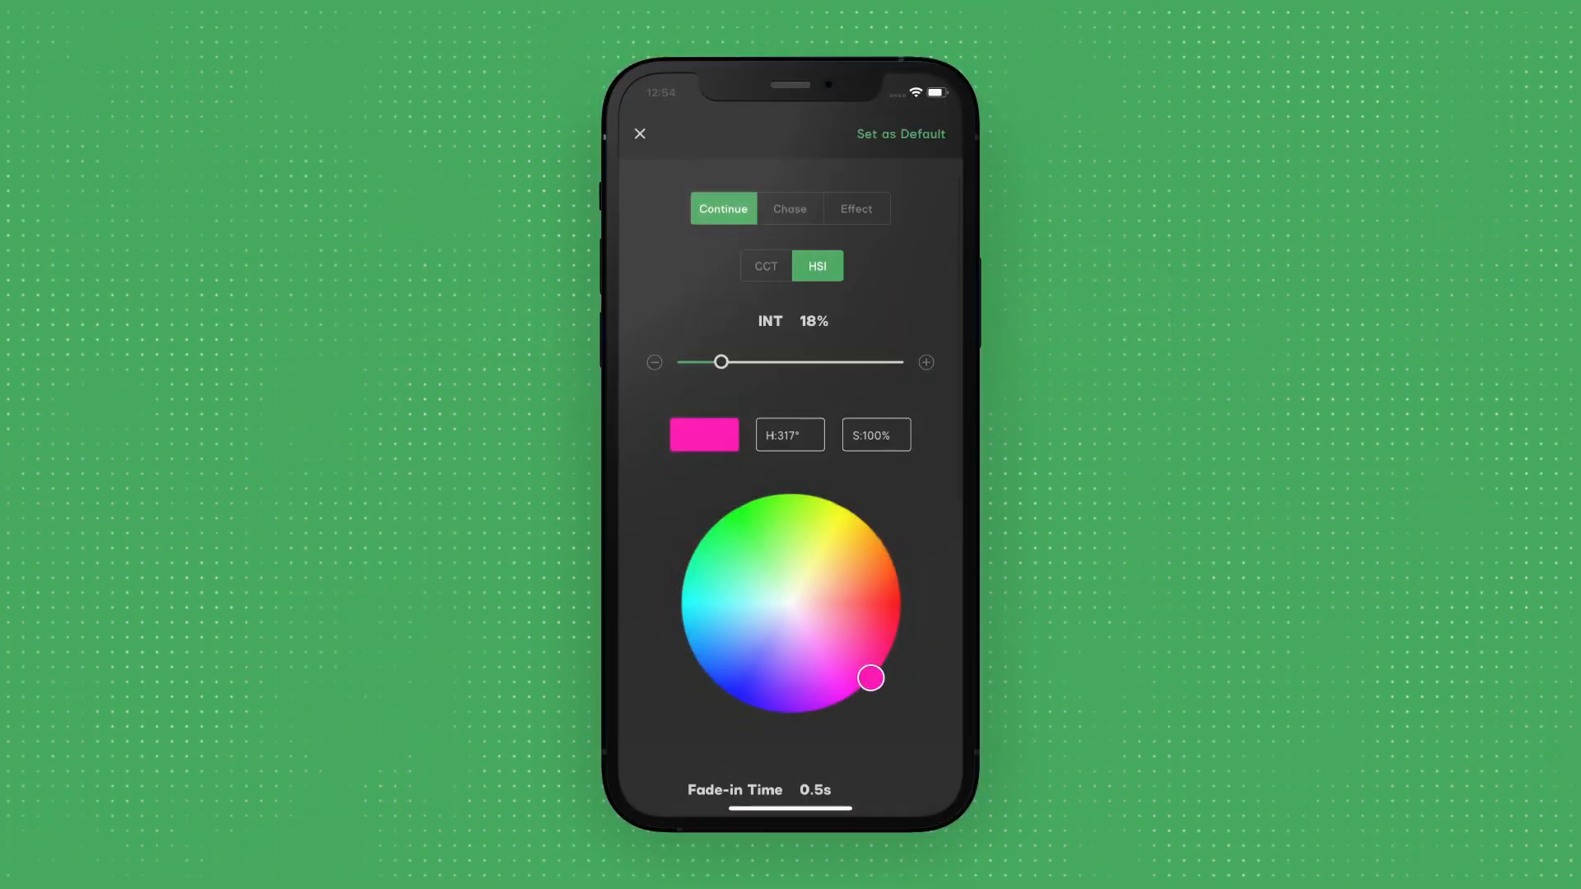
Step: Set the magenta Continue-mode node's fade-in and fade-out times to 0s
{"action": "scroll", "scroll_direction": "down", "scroll_amount": 3}
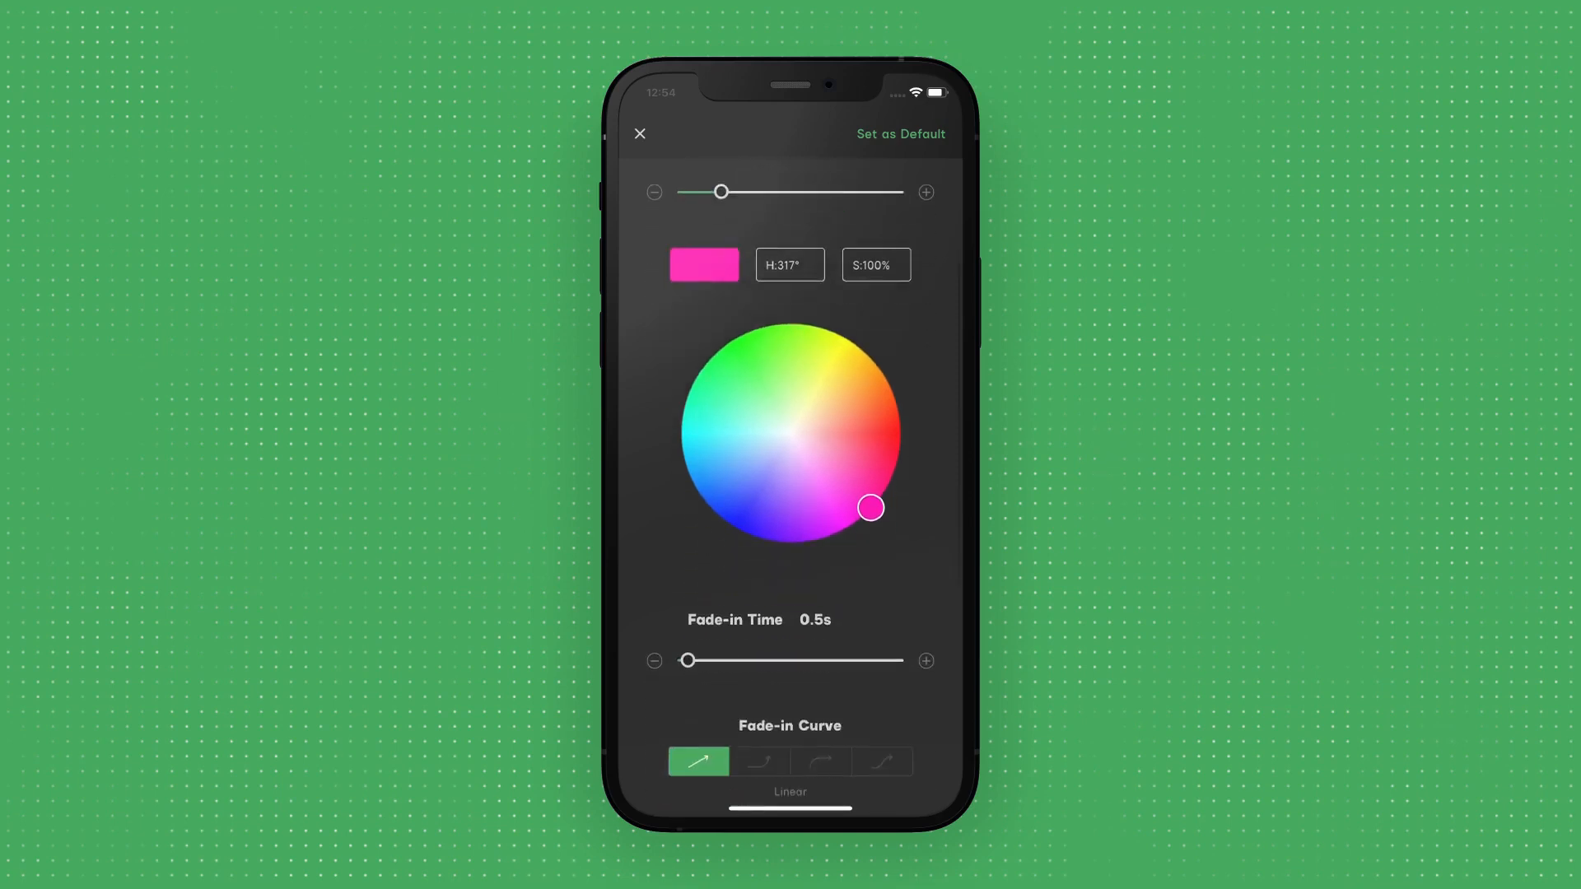
{"action": "scroll", "scroll_direction": "down", "scroll_amount": 3}
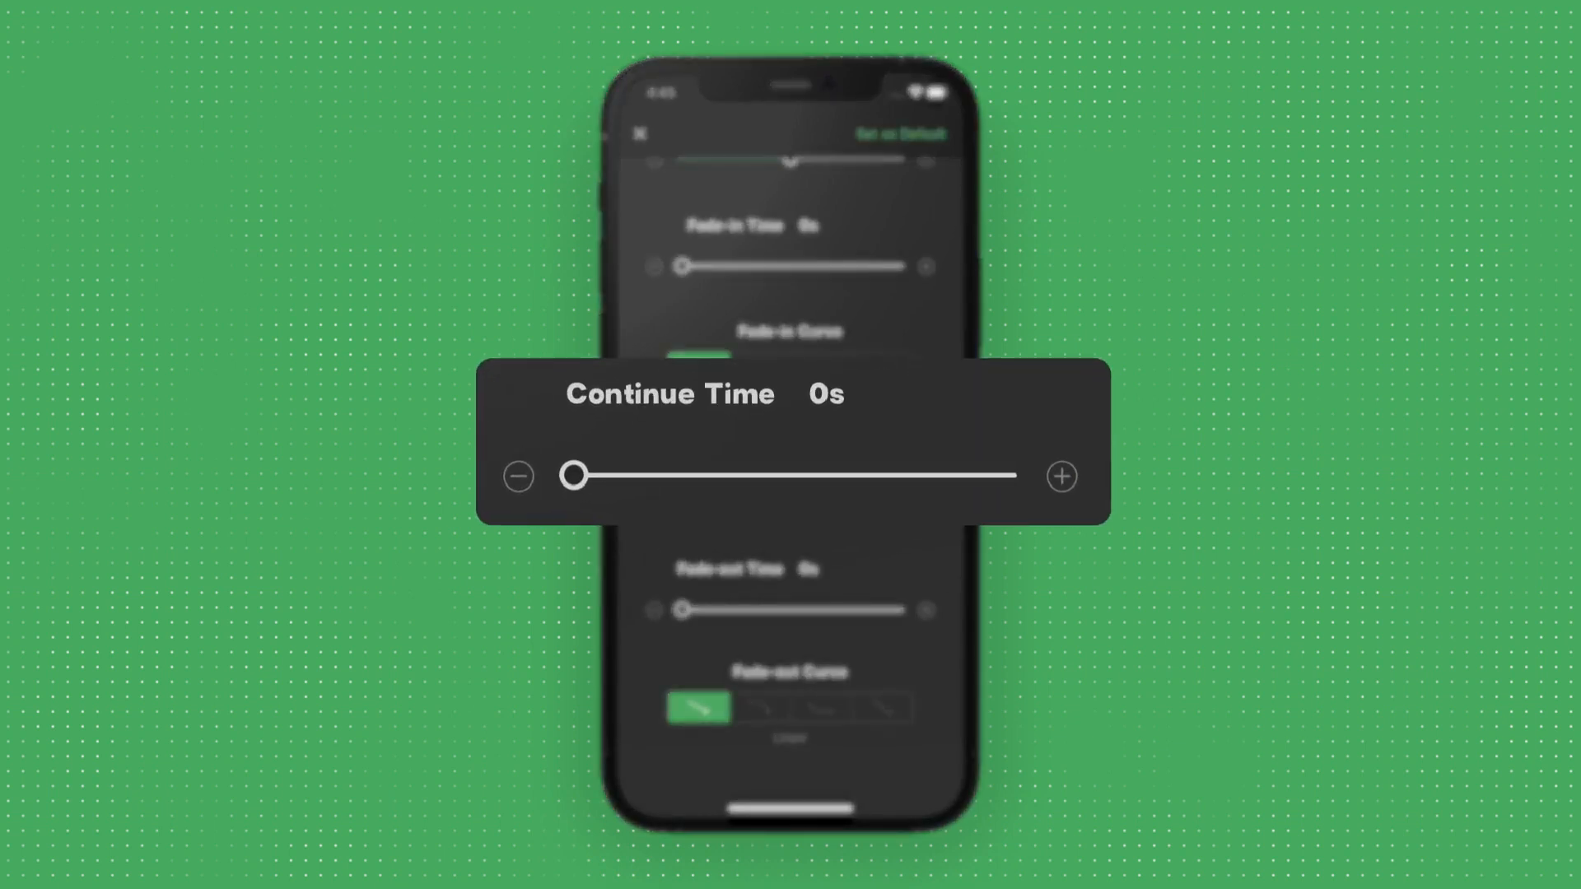
Step: Set the node's continue time to 26.7 seconds
{"action": "left_click_drag", "start_coordinate": [573, 474], "coordinate": [690, 474]}
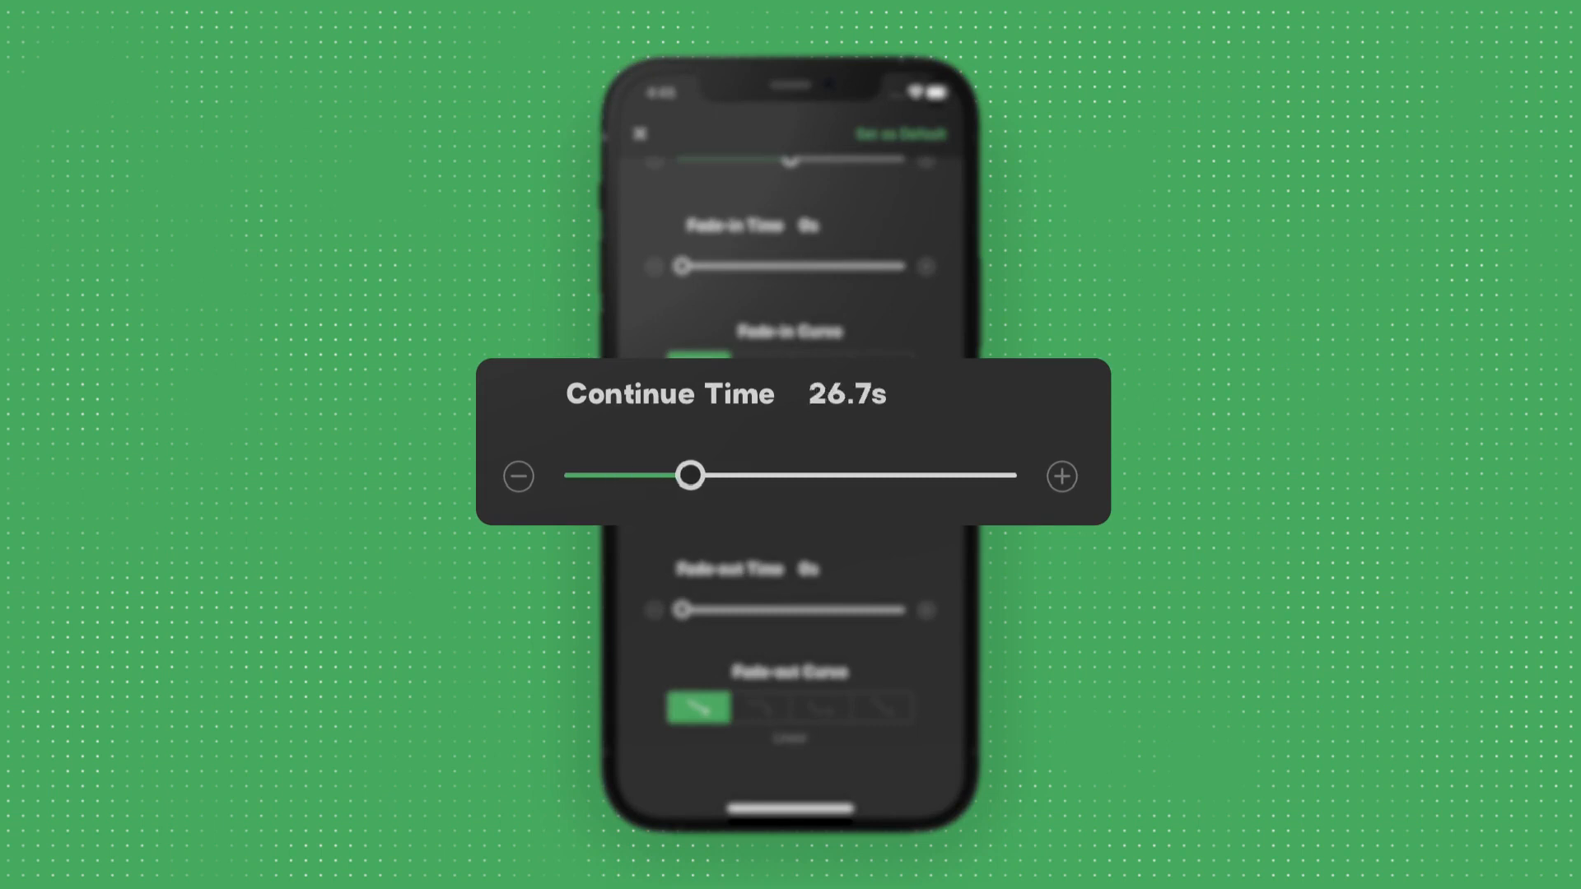
{"action": "left_click_drag", "start_coordinate": [690, 474], "coordinate": [1009, 474]}
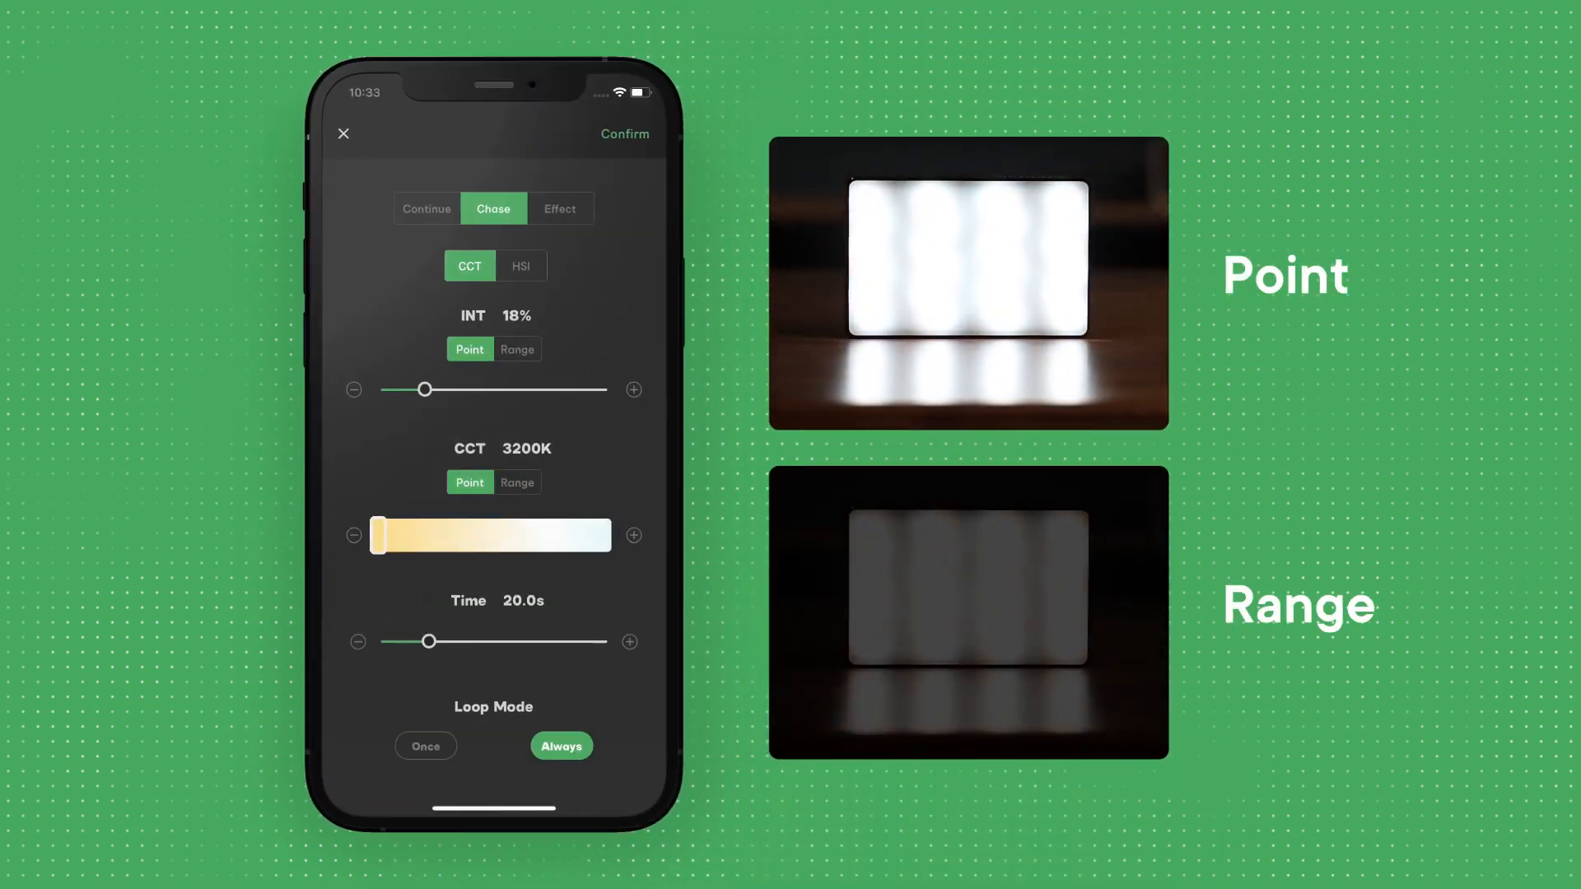
Step: Configure Chase with CCT at 18% and 3200K, Point mode, 20.0s time, looping Always
{"action": "left_click", "coordinate": [516, 482]}
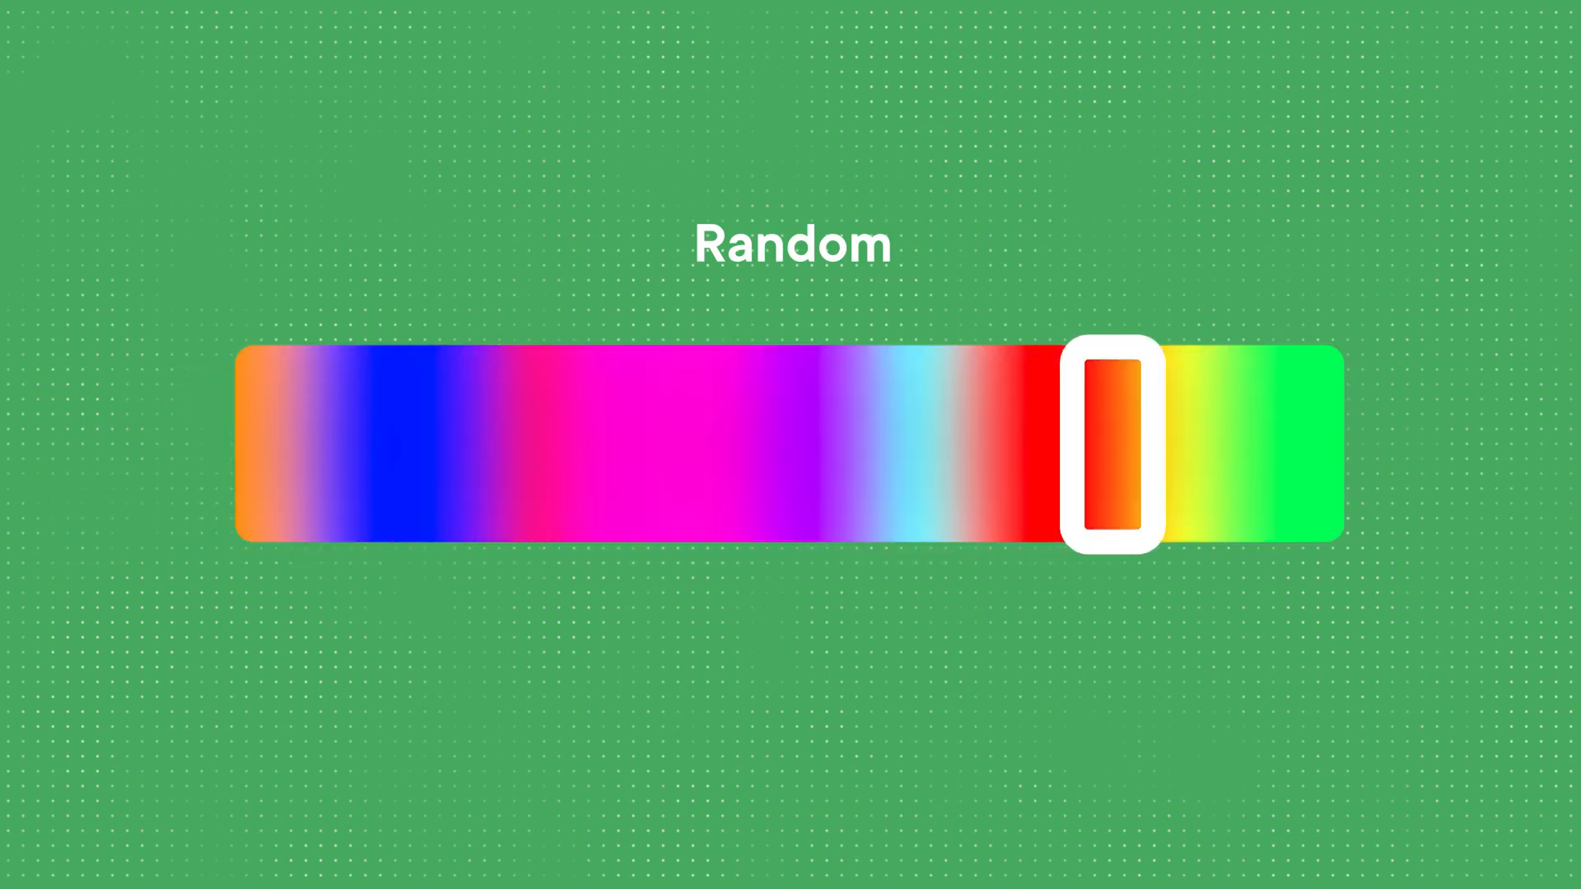
{"action": "left_click_drag", "start_coordinate": [1108, 452], "coordinate": [1306, 452]}
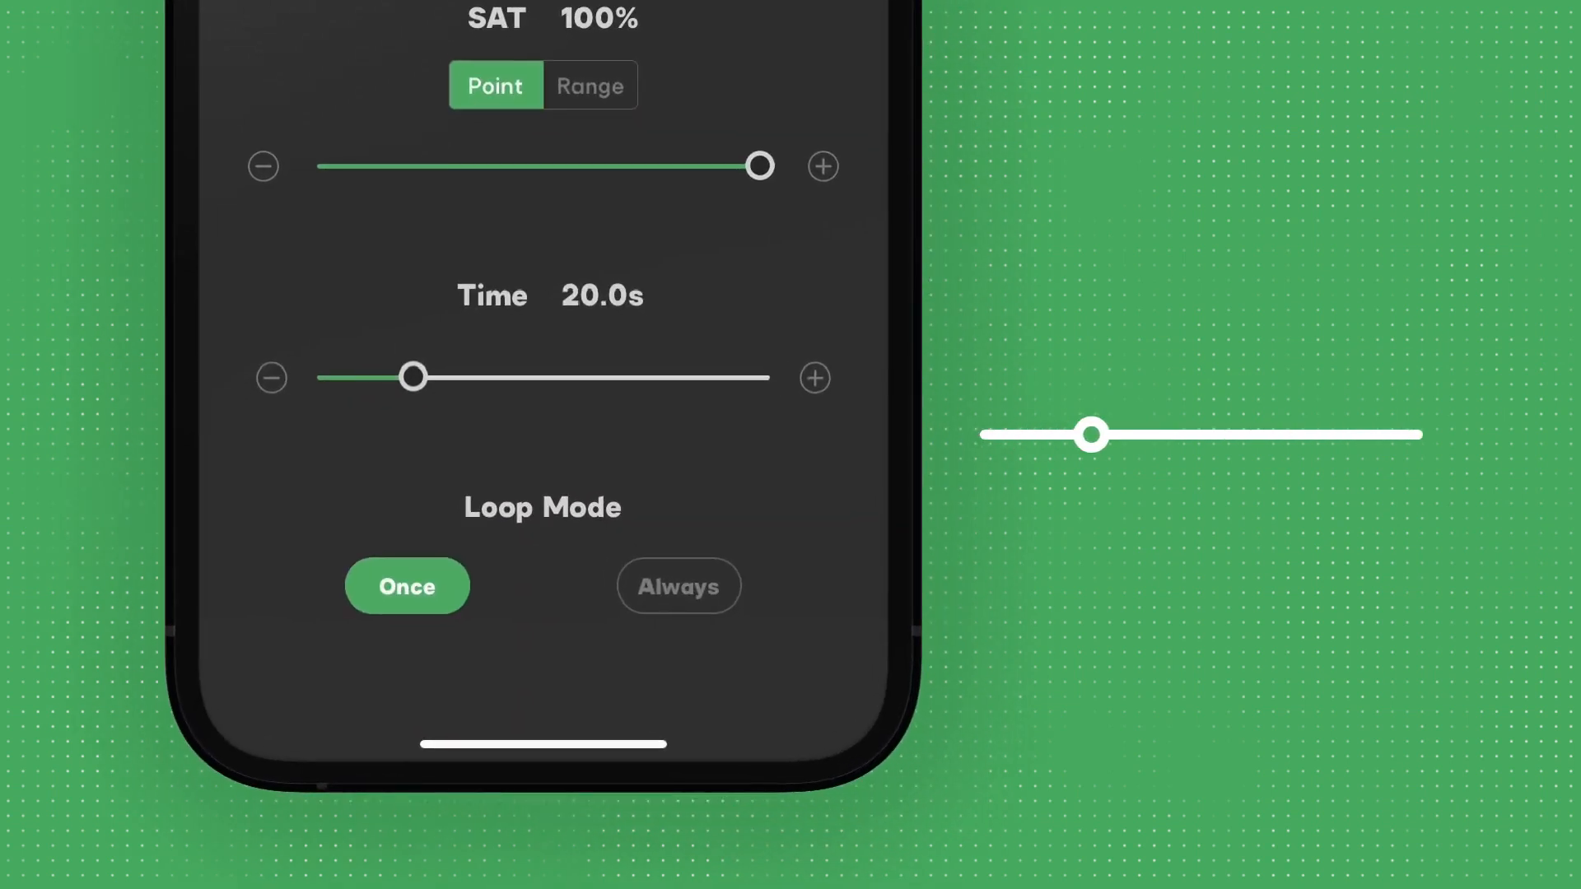
Step: Set the effect's Loop Mode to Always, keeping saturation 100% and time 20.0s
{"action": "left_click", "coordinate": [677, 586]}
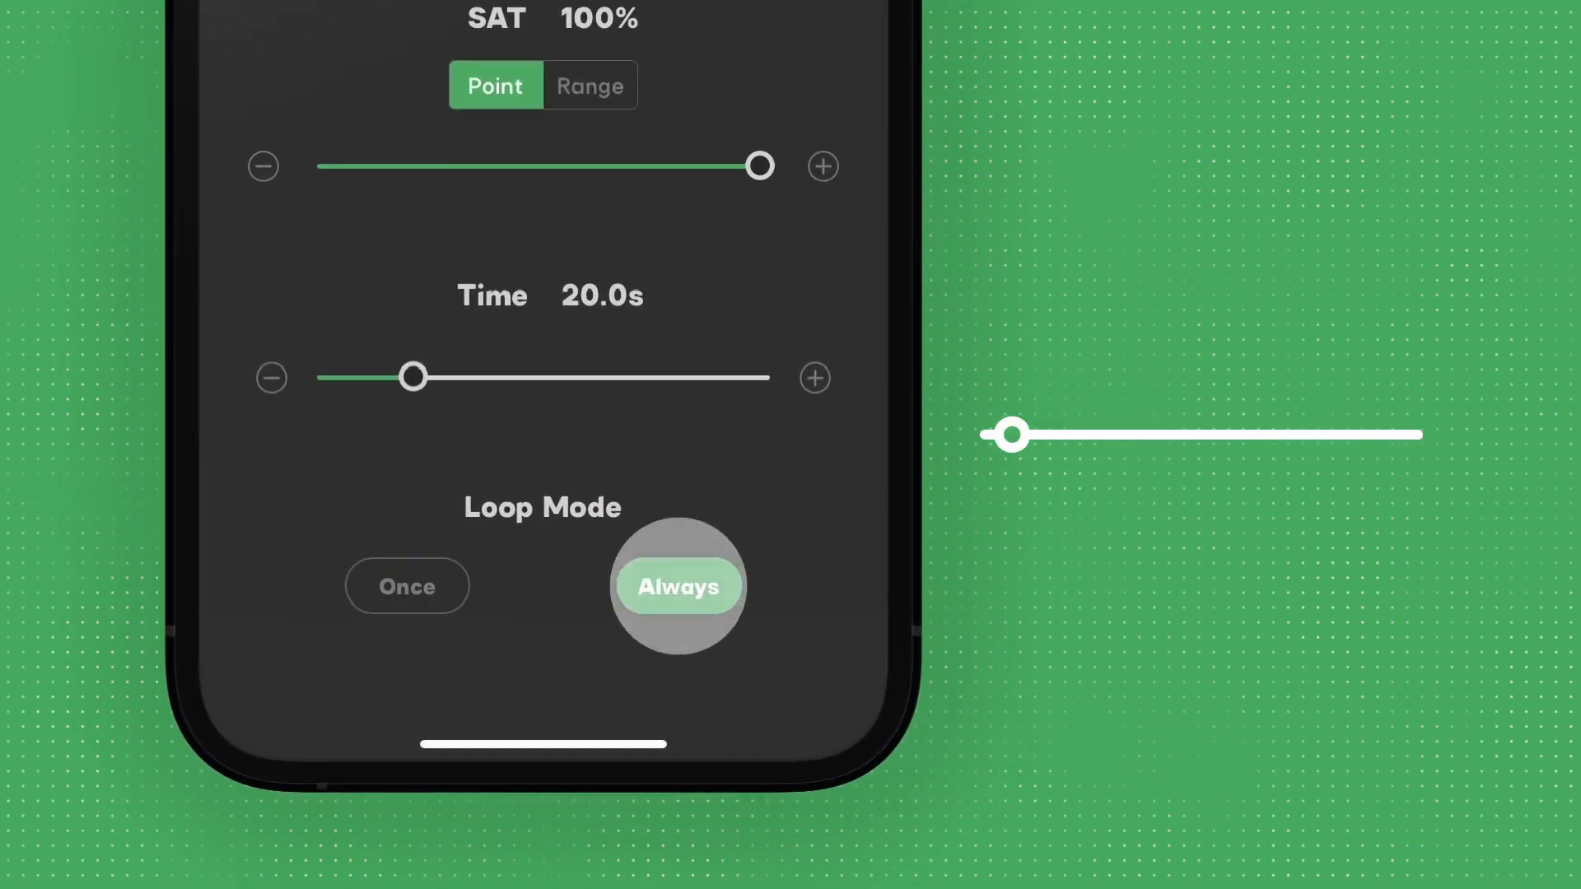
{"action": "left_click", "coordinate": [677, 587]}
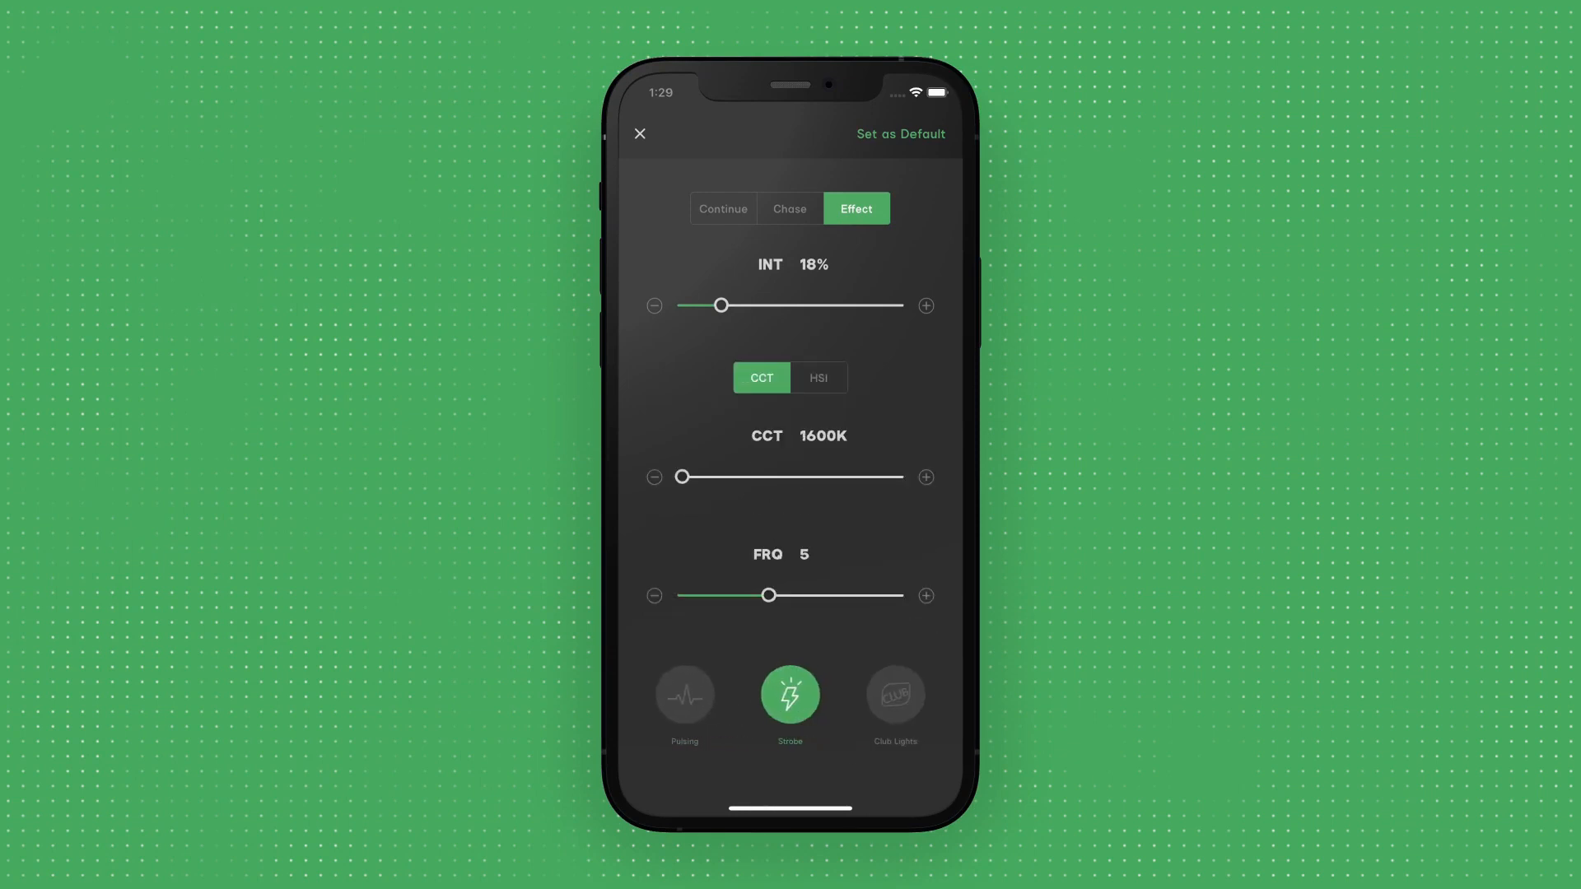
Step: Choose the Cop Car effect with R+B colour, flash 5 and 18% intensity
{"action": "left_click", "coordinate": [892, 693]}
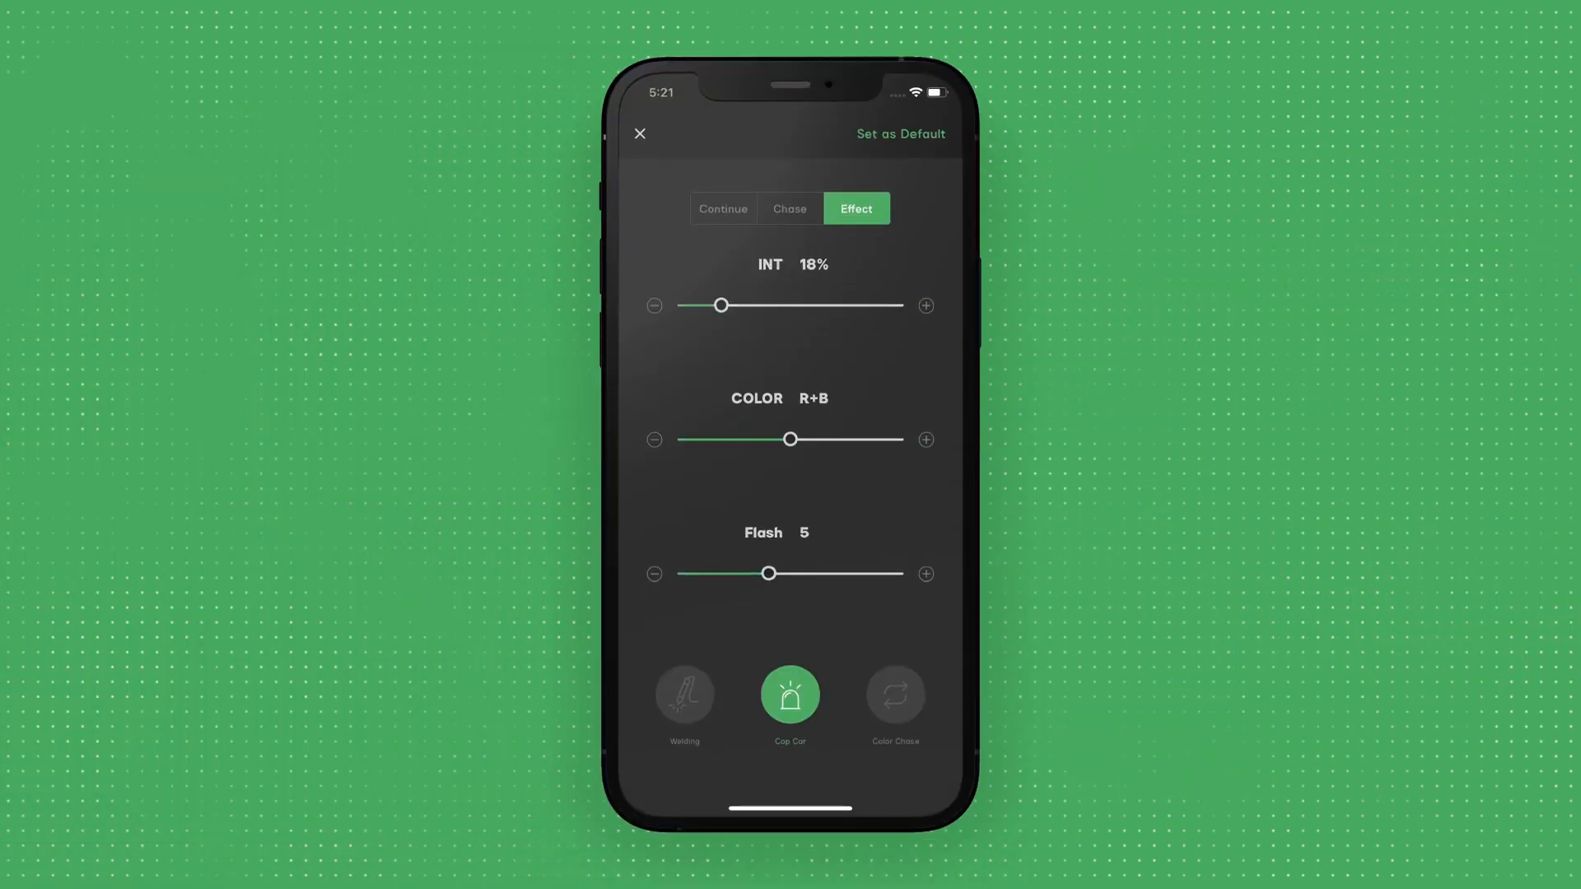
Step: Save the Cop Car effect settings as default and return to the timeline
{"action": "left_click", "coordinate": [900, 133]}
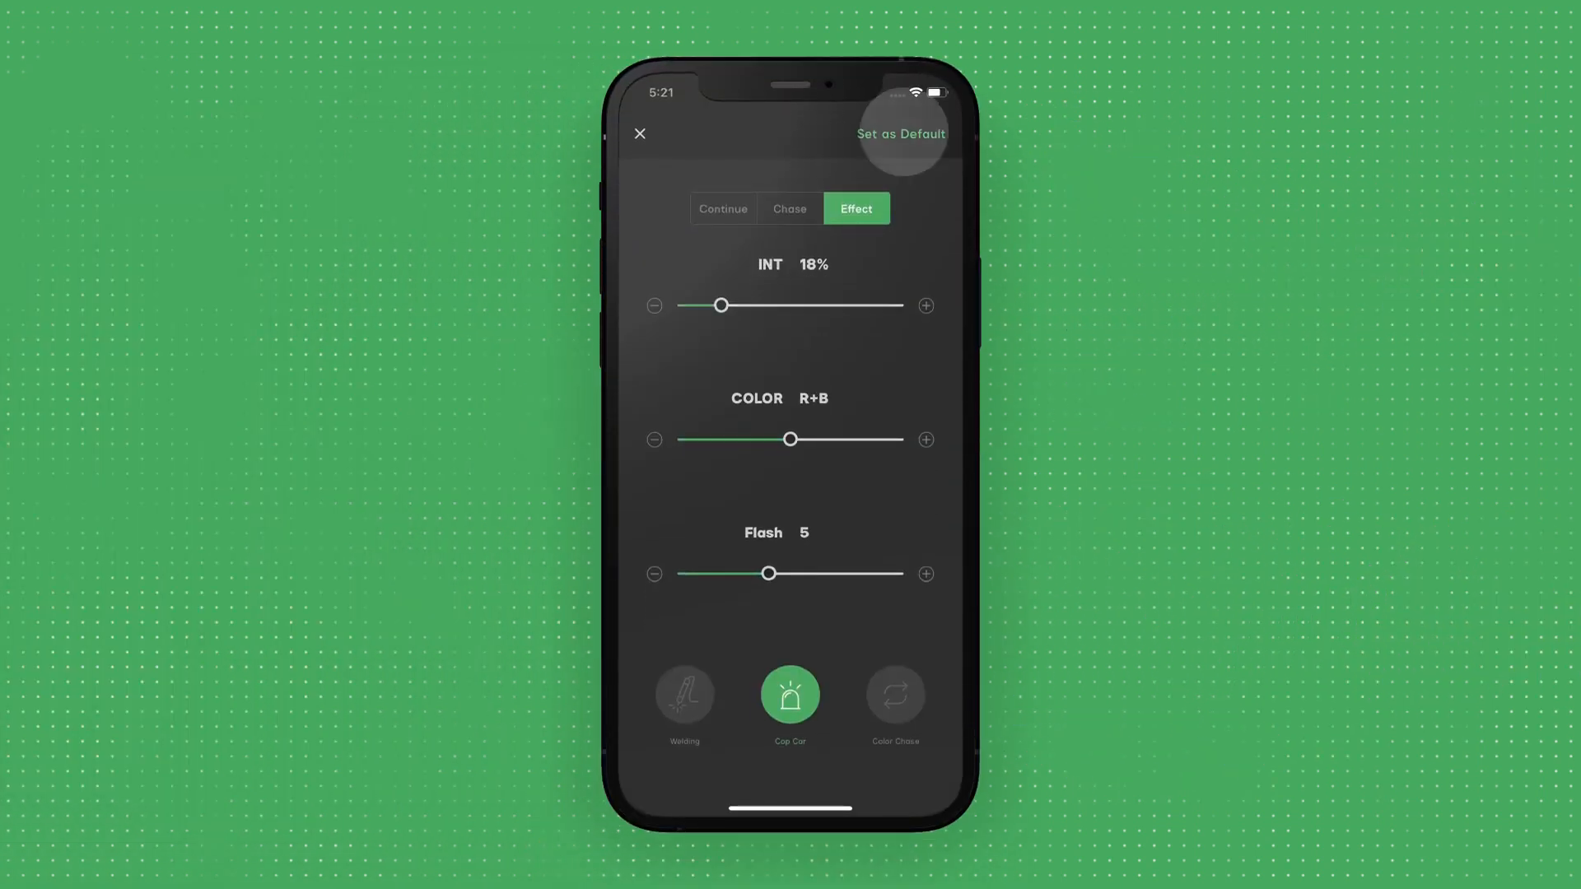
{"action": "left_click", "coordinate": [641, 133]}
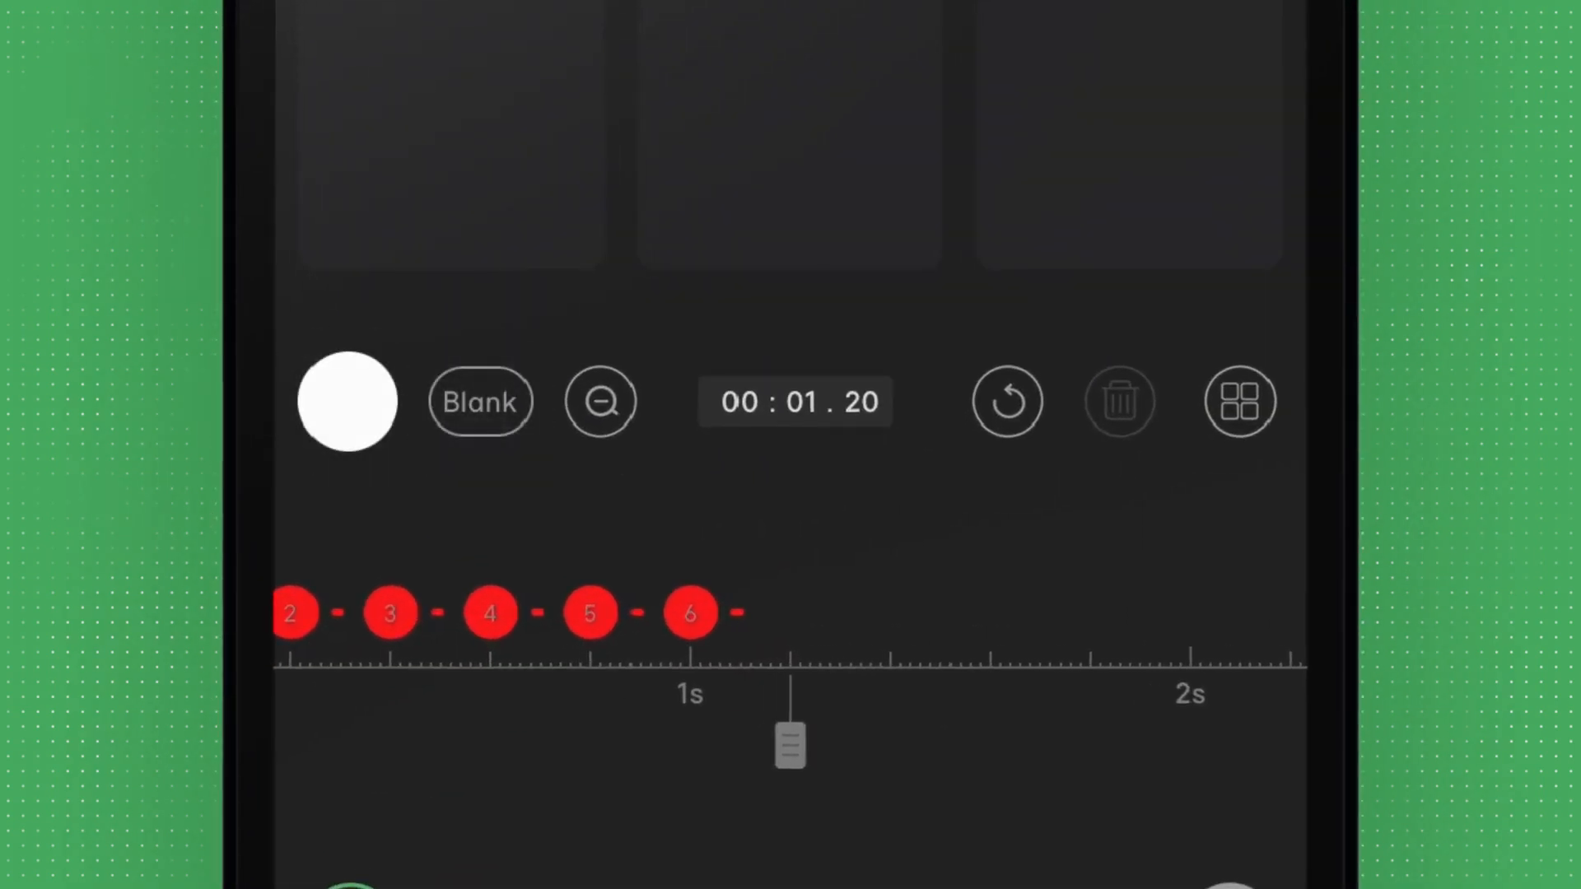
Step: Zoom out to the full Fixtures view showing six fixtures above the red timeline
{"action": "left_click", "coordinate": [1006, 402]}
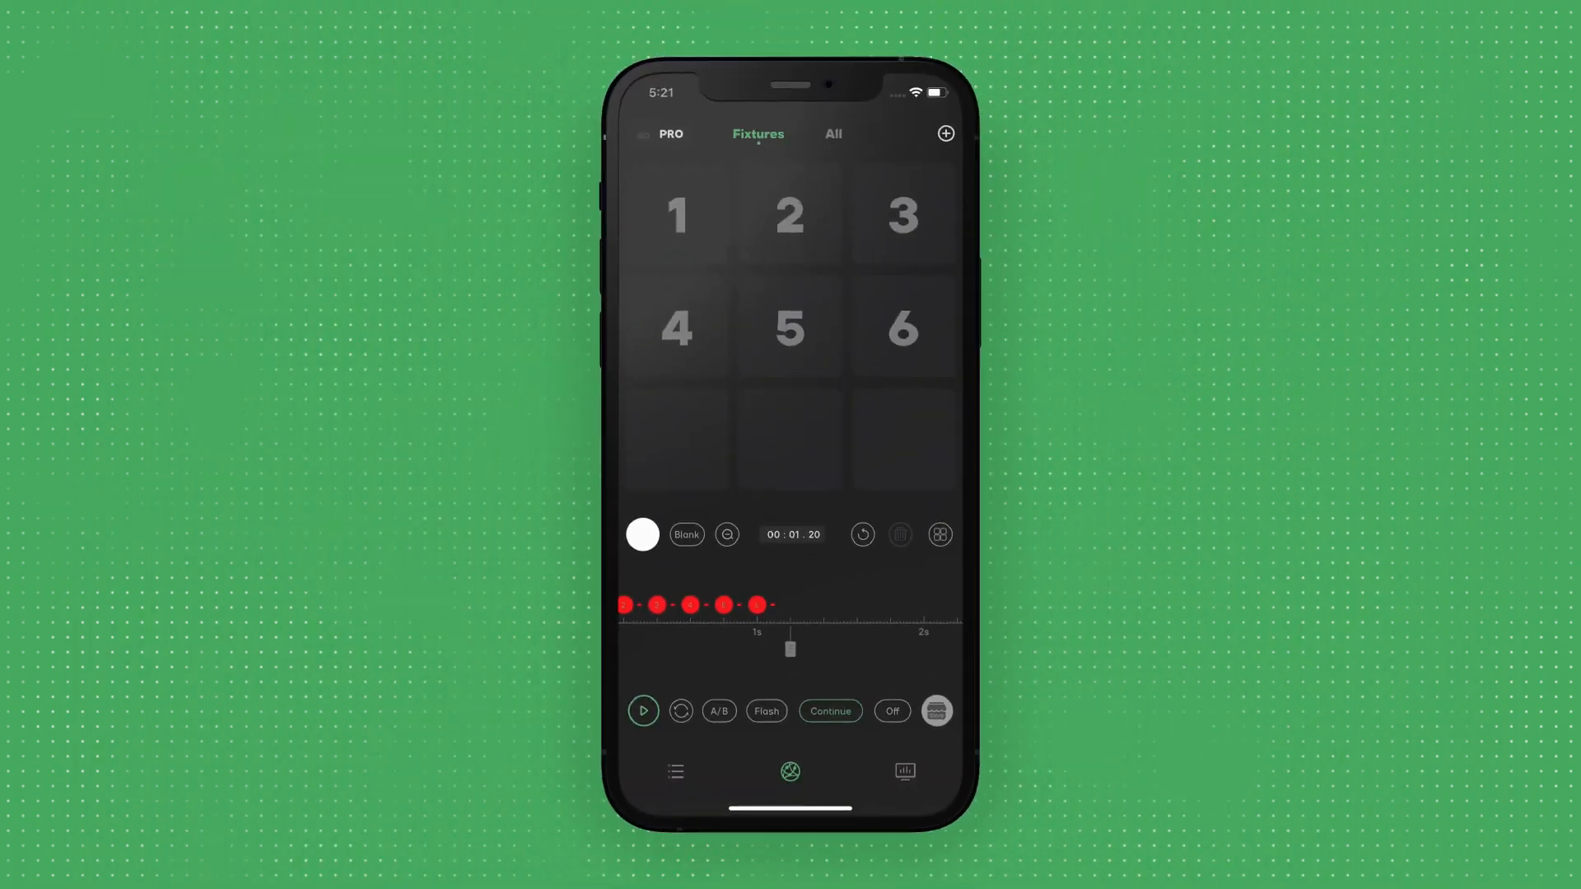
Step: Try 5600K and 7500K presets, then set the node to pink in HSI at 330° hue, 90% saturation
{"action": "left_click", "coordinate": [642, 534]}
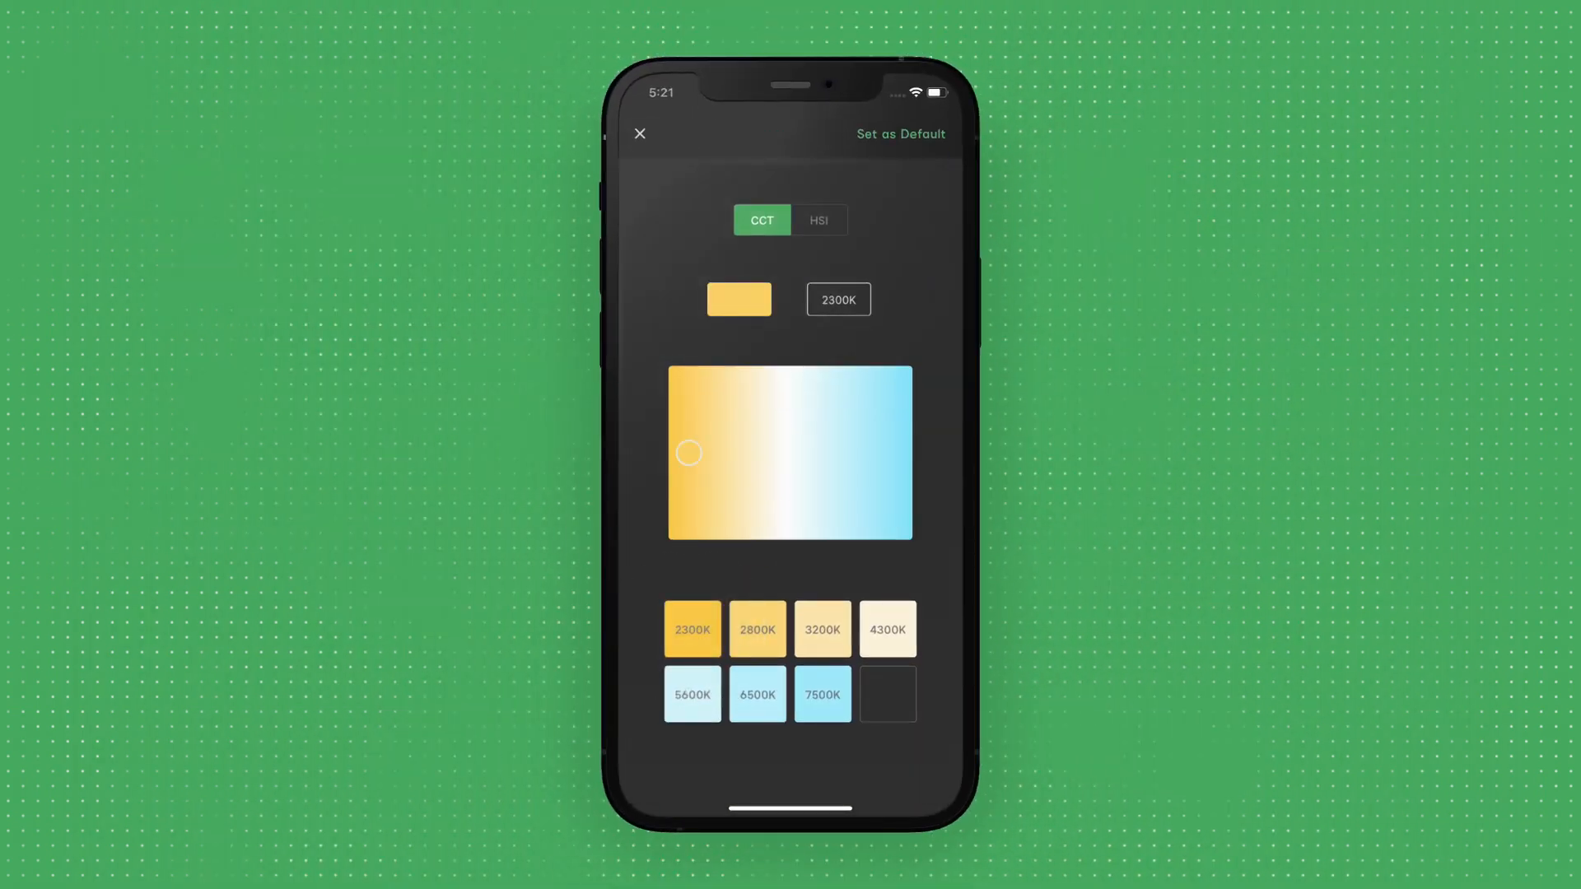
{"action": "left_click", "coordinate": [822, 627]}
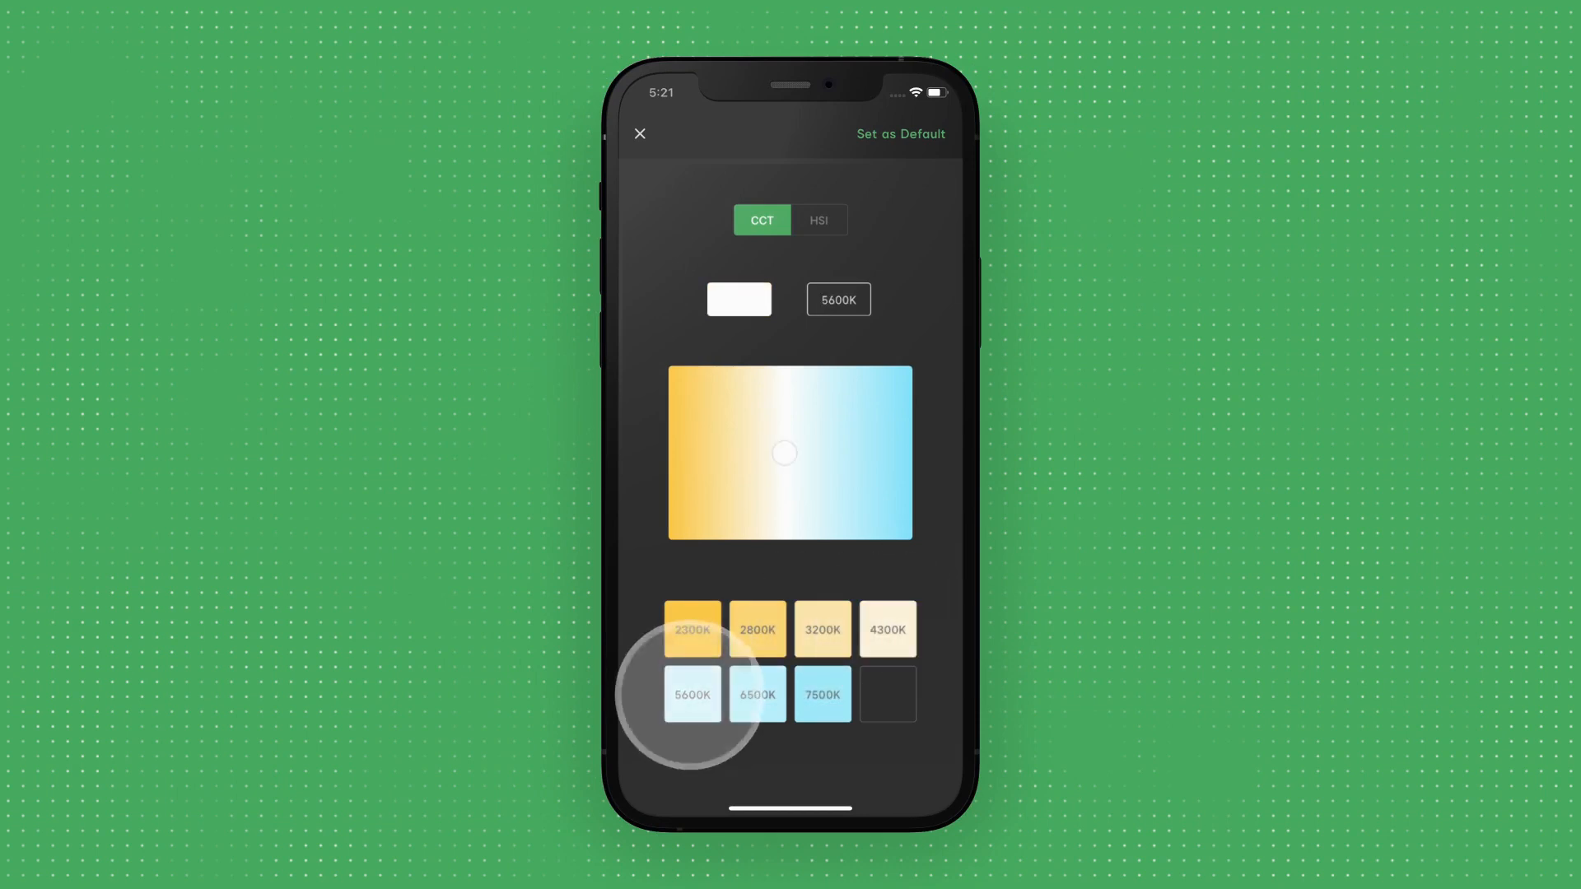
{"action": "left_click", "coordinate": [822, 695]}
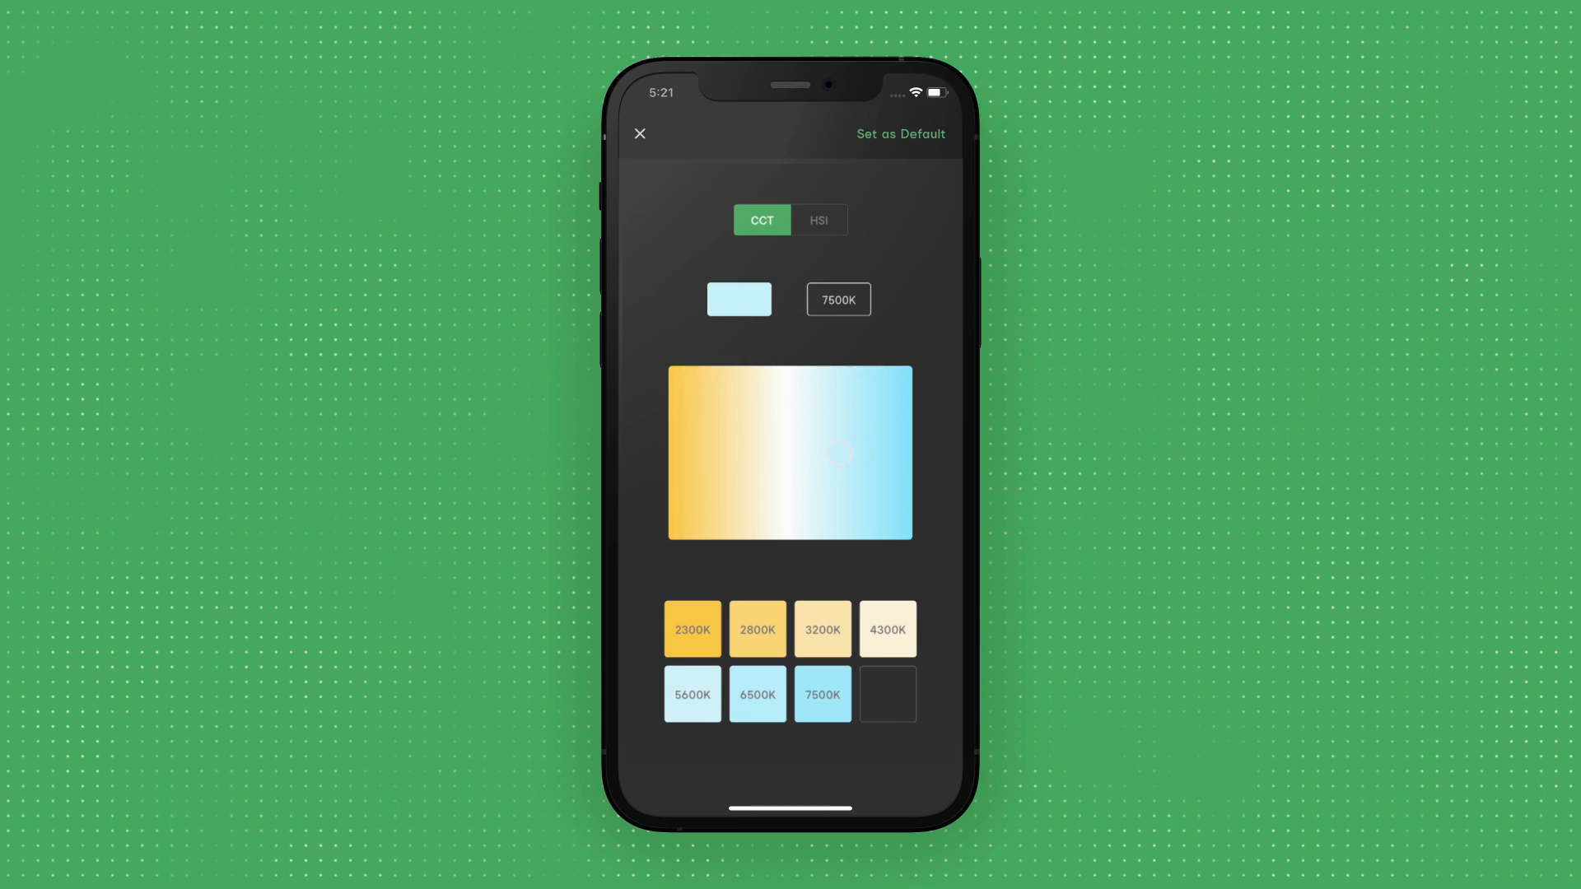
{"action": "left_click", "coordinate": [818, 219]}
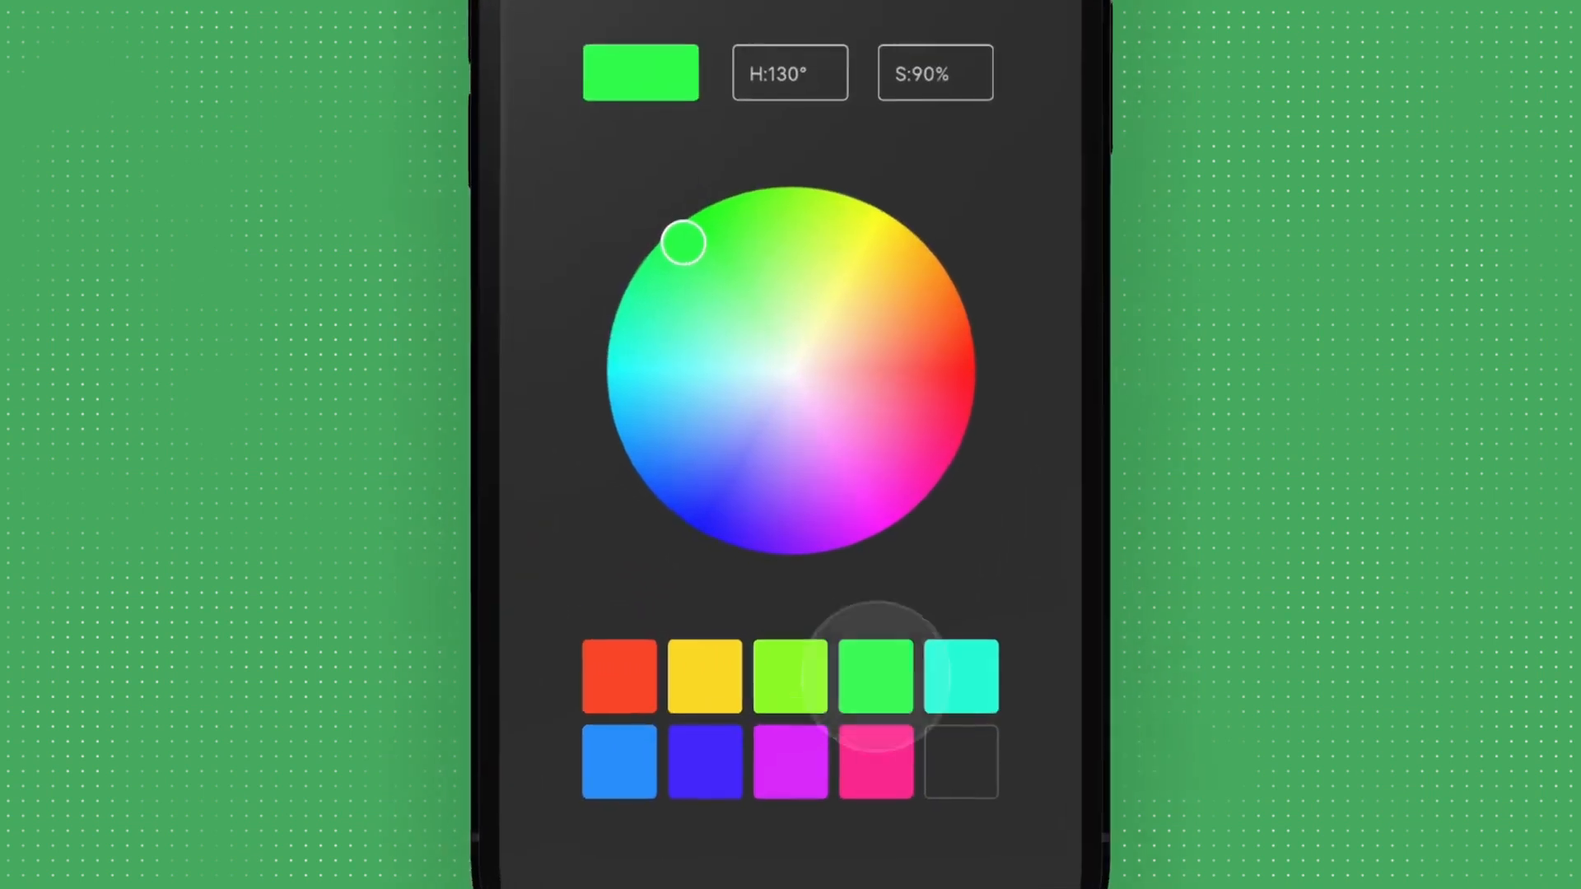
{"action": "left_click", "coordinate": [704, 761]}
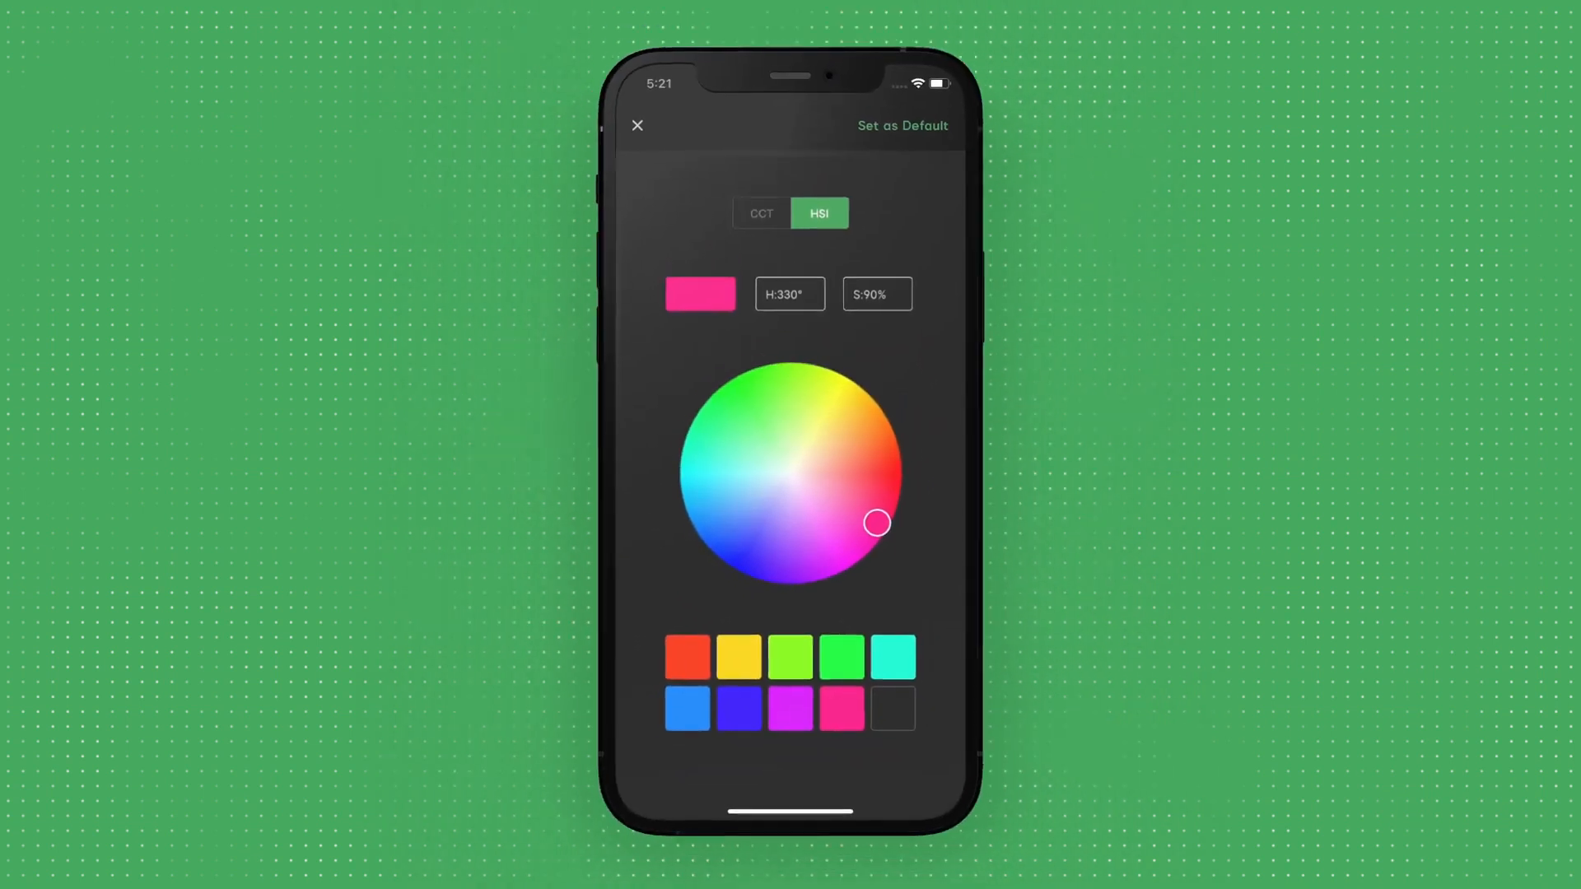
Step: Apply the colour and scrub the playhead back to 00:00.00 to show all six nodes
{"action": "left_click", "coordinate": [636, 125]}
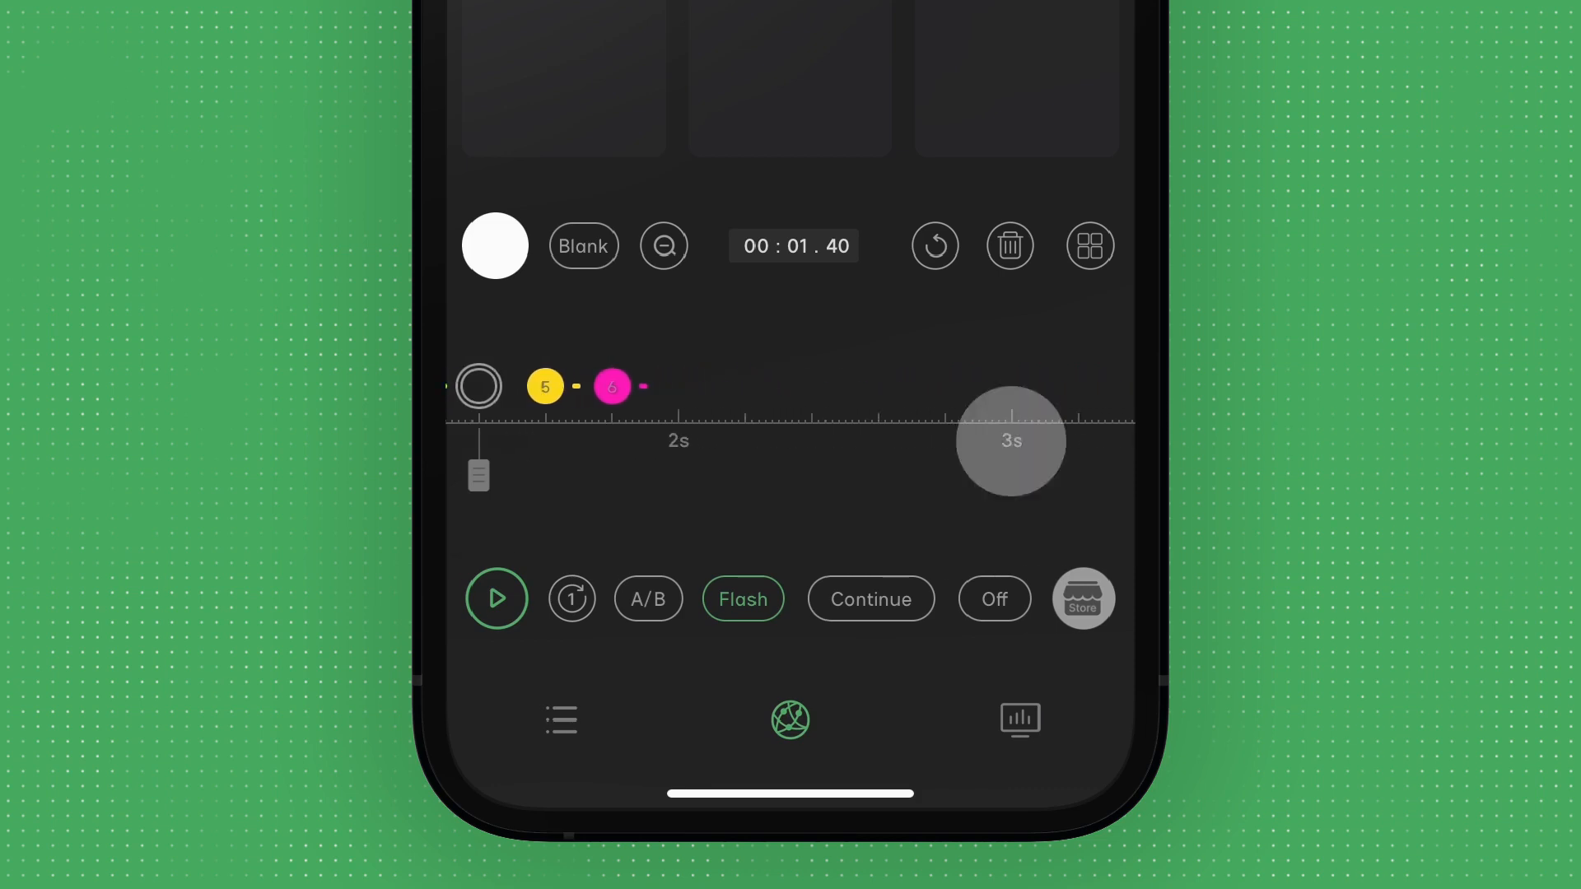
{"action": "left_click_drag", "start_coordinate": [477, 474], "coordinate": [1012, 474]}
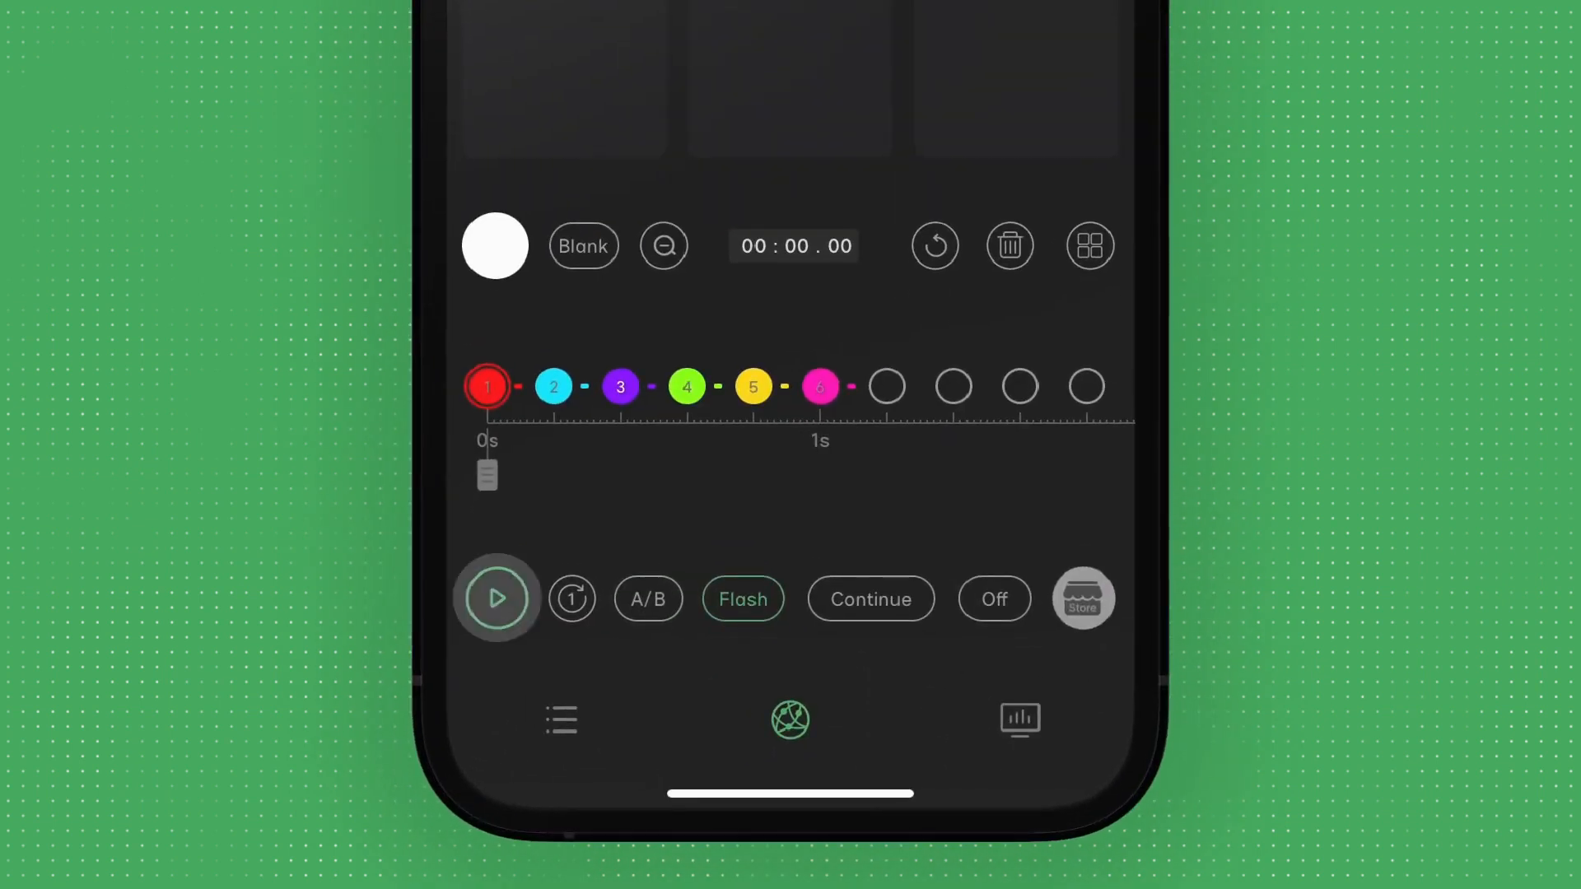
Step: Play the six-node sequence, stop it, then reset the timeline and confirm
{"action": "left_click", "coordinate": [496, 596]}
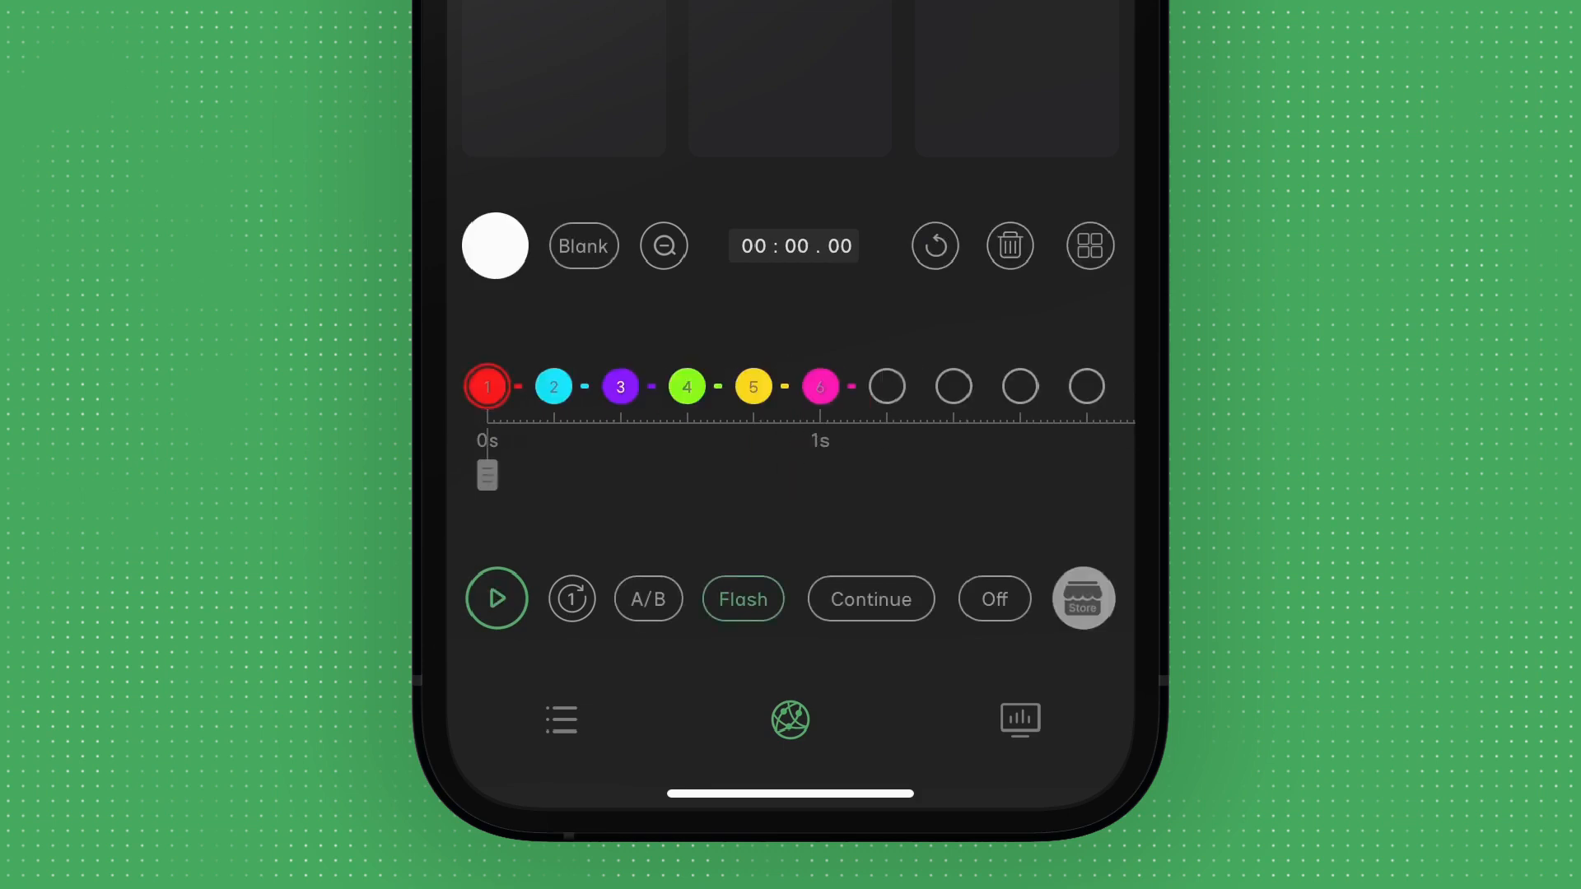
{"action": "left_click", "coordinate": [664, 245]}
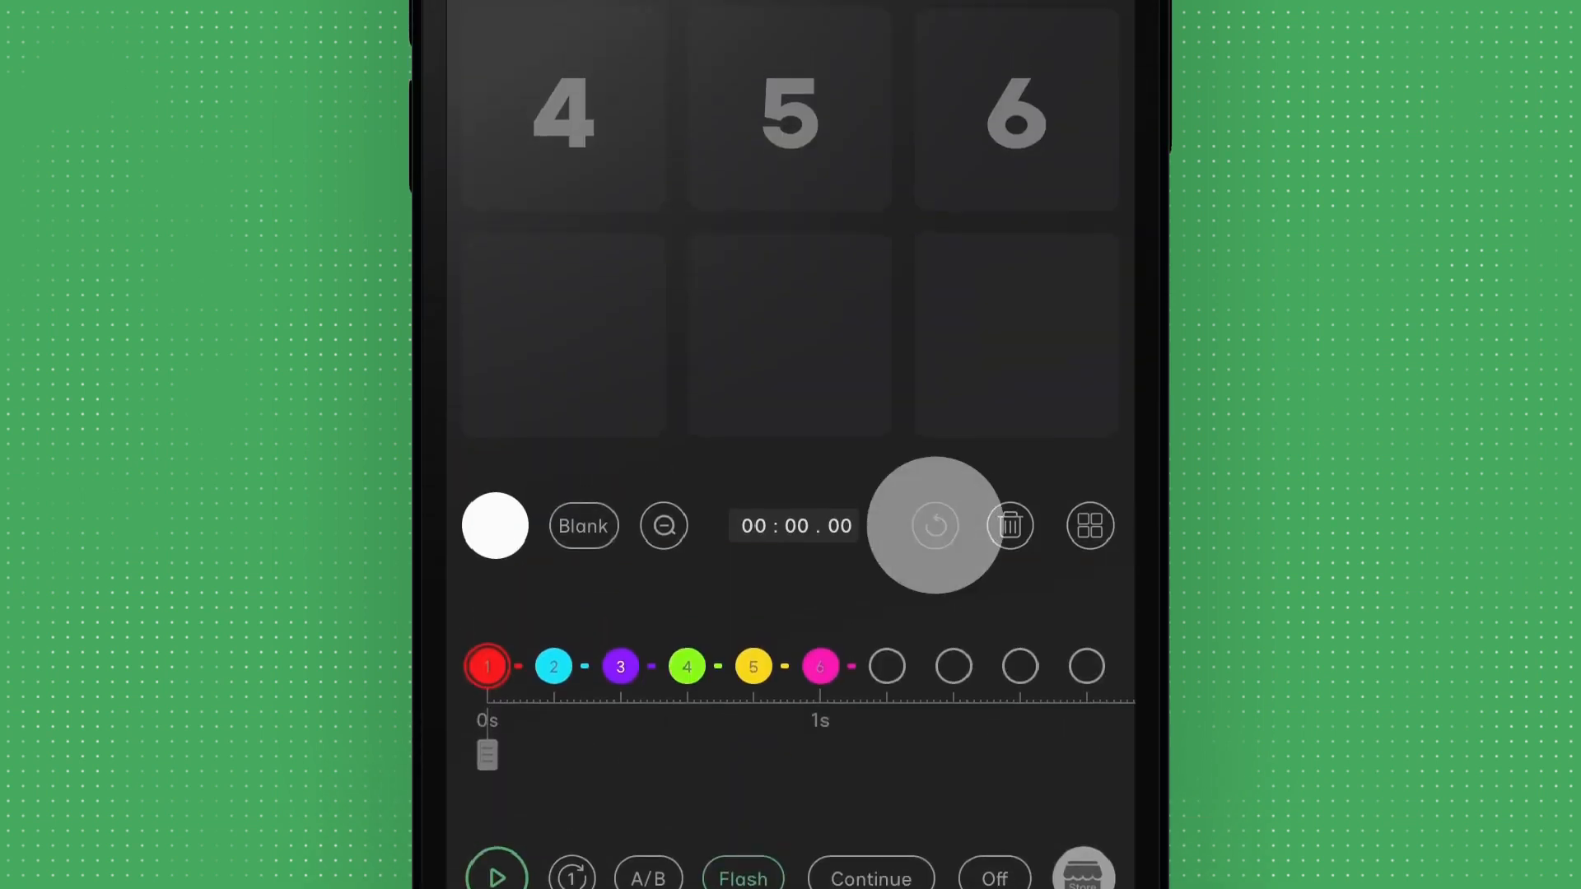
{"action": "left_click", "coordinate": [933, 523]}
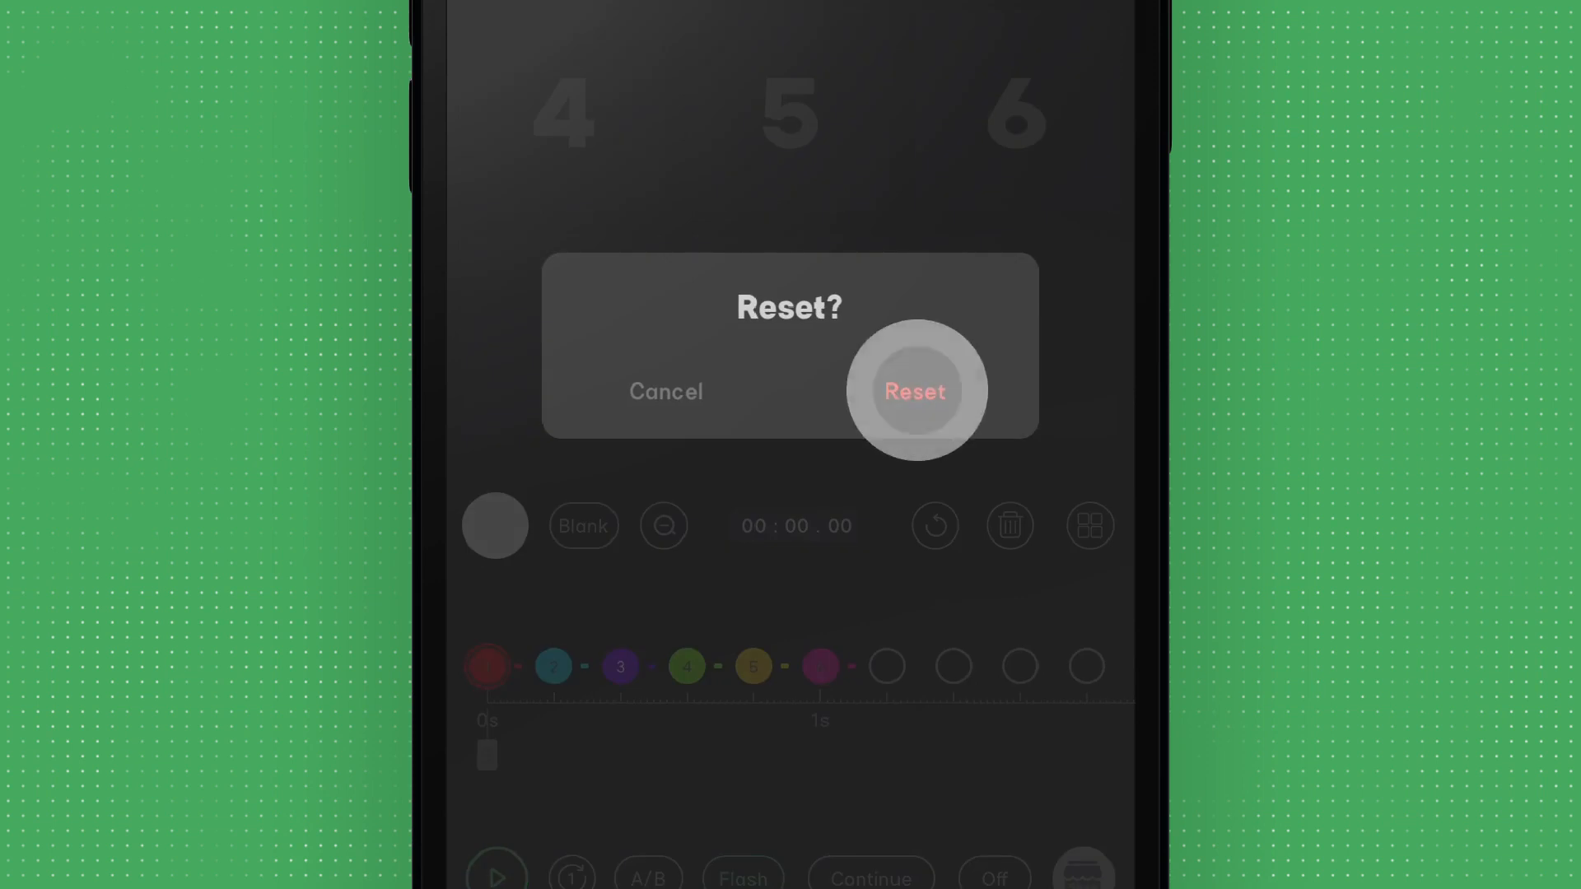
{"action": "left_click", "coordinate": [916, 392]}
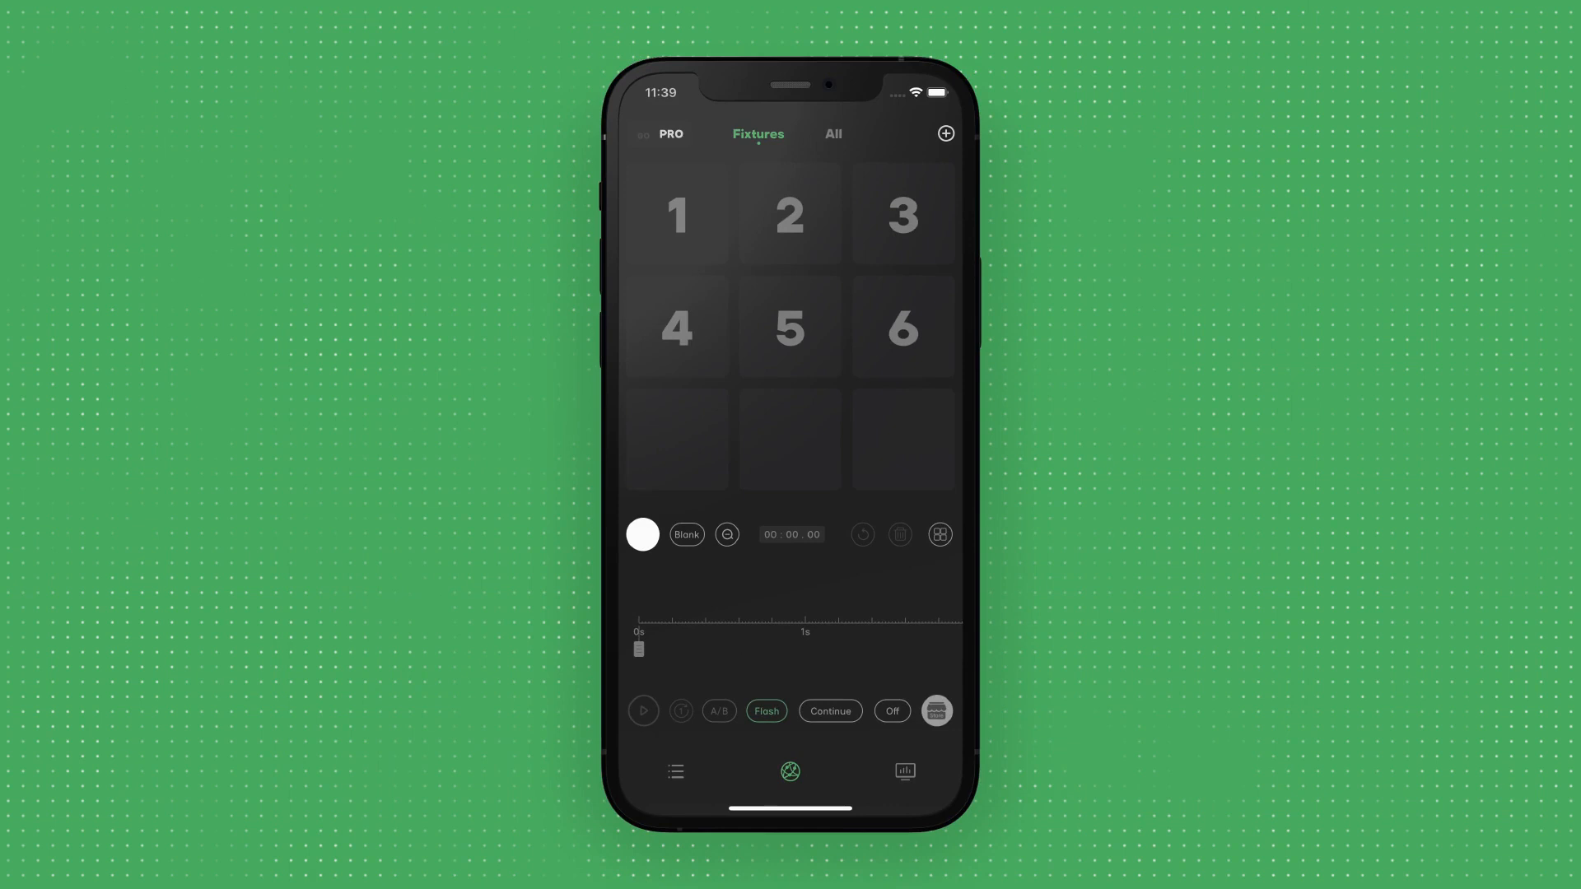
Step: Select the green node 4 and confirm its deletion
{"action": "left_click", "coordinate": [643, 712]}
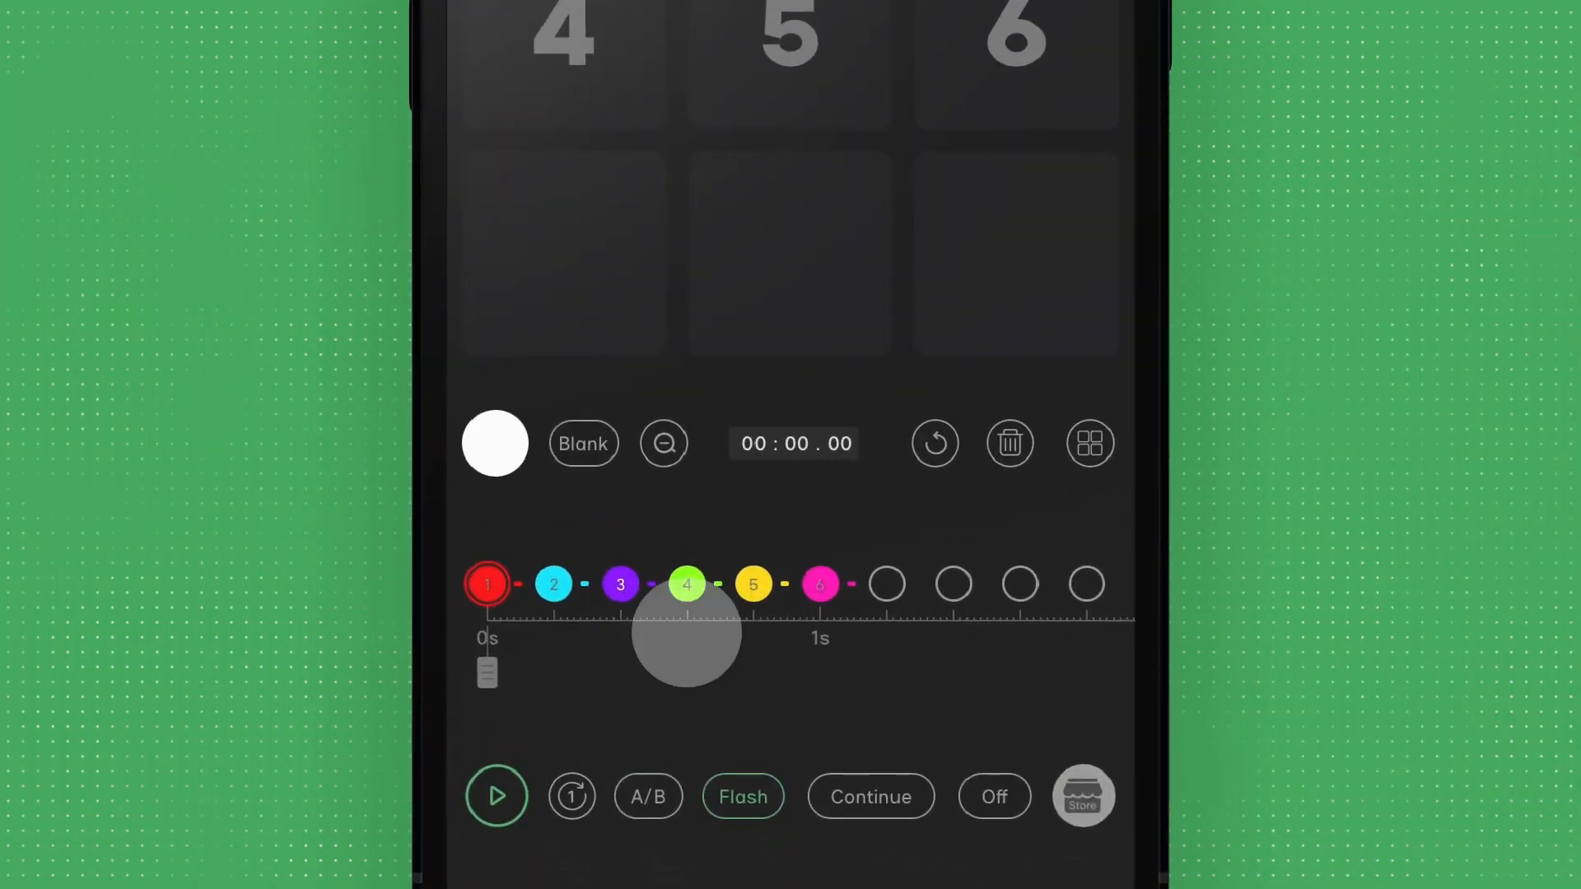
{"action": "left_click", "coordinate": [1009, 443]}
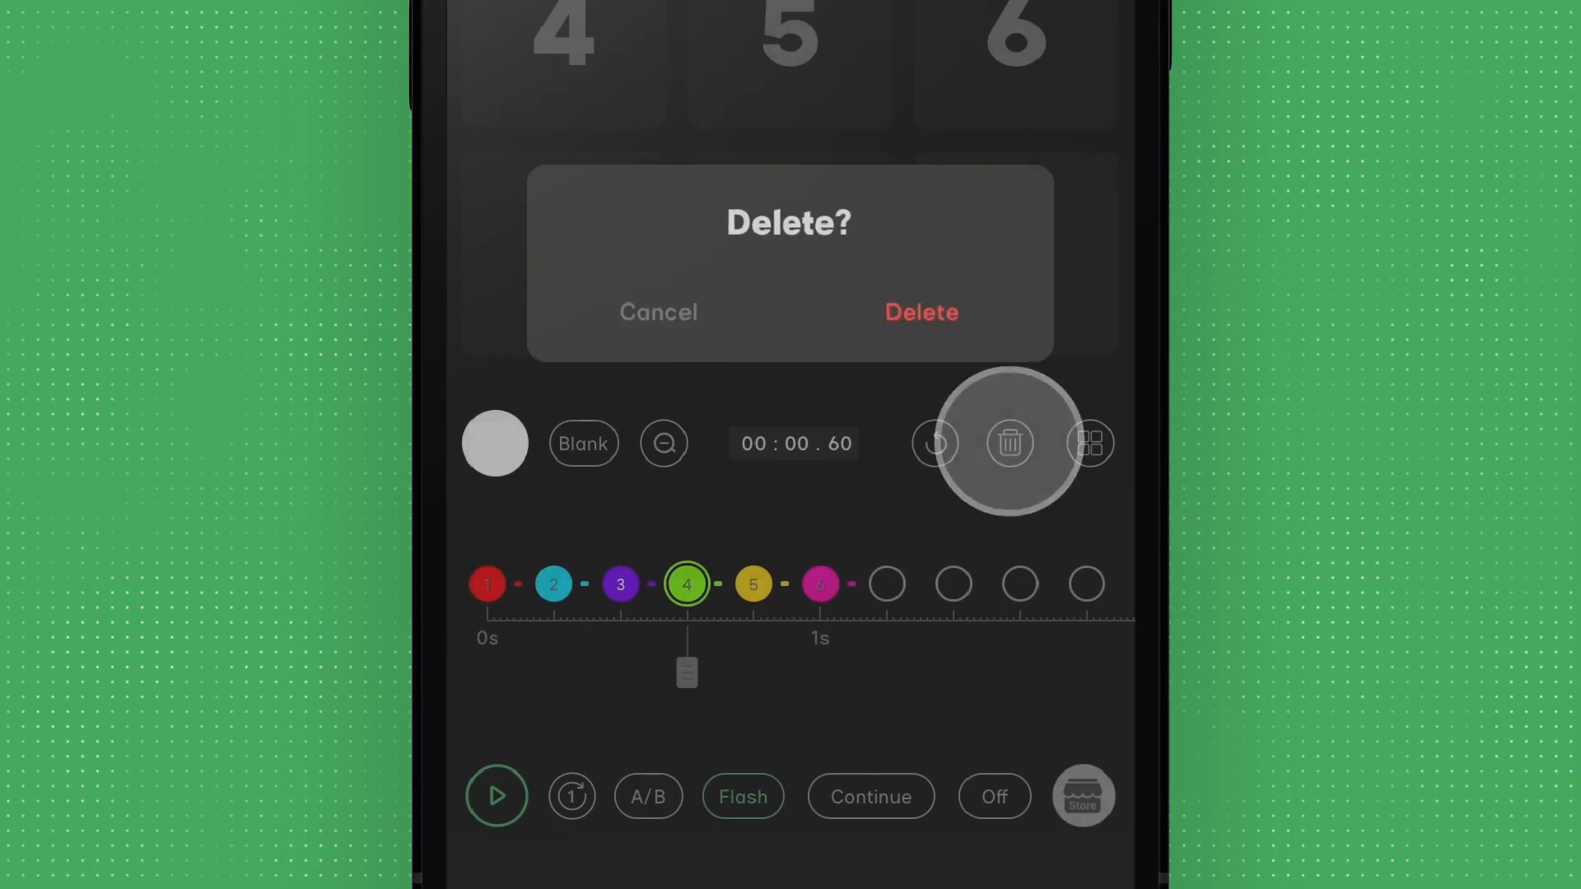
{"action": "left_click", "coordinate": [919, 311]}
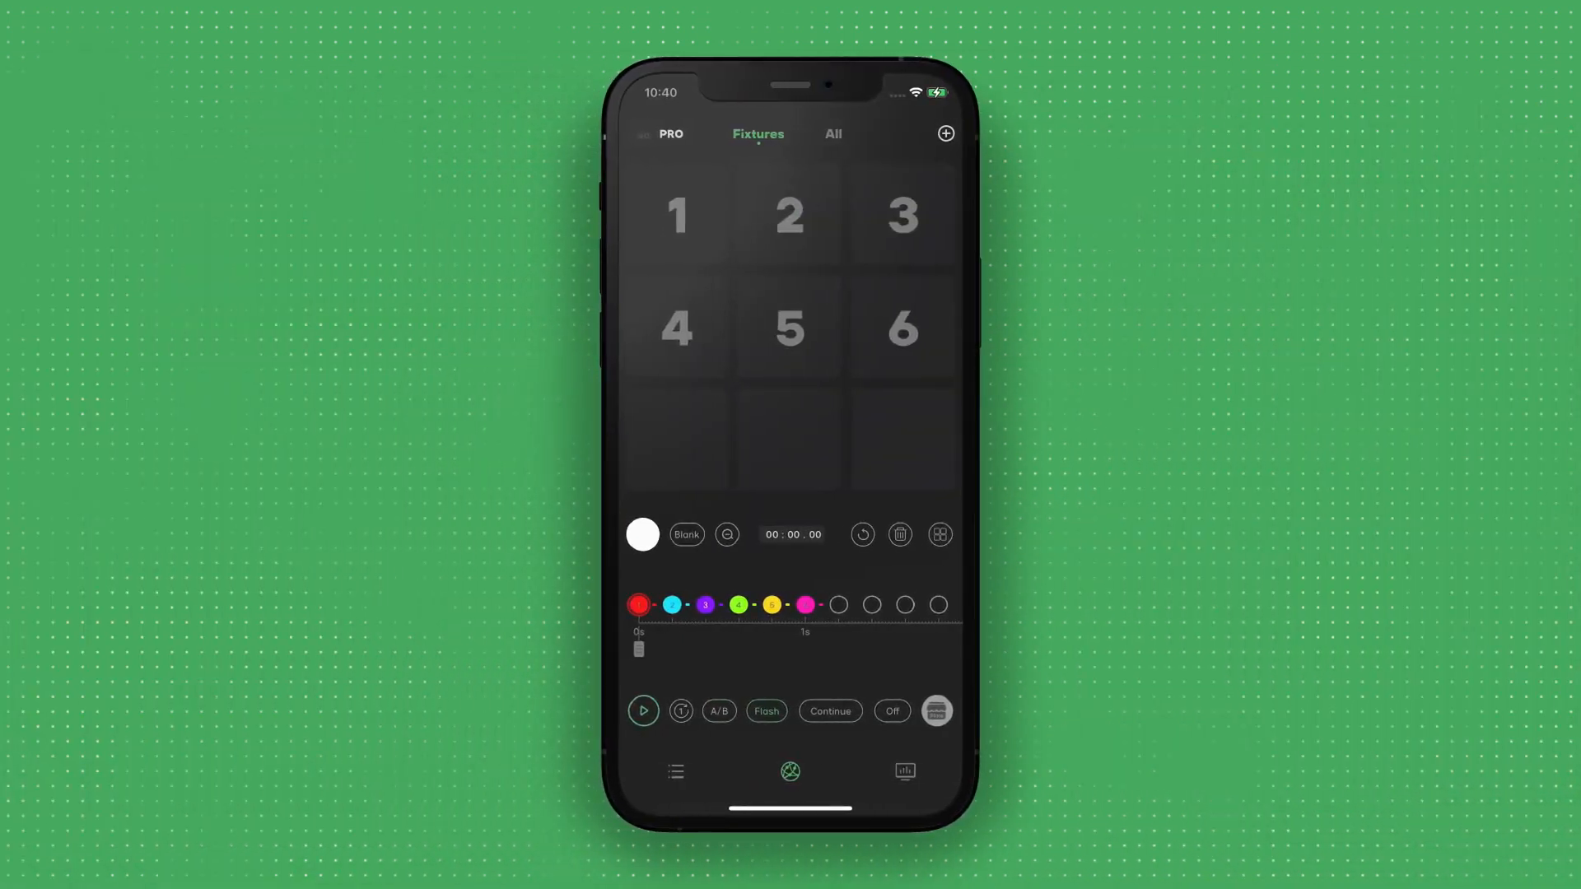
Step: Save the sequence to the Store as CC Program 01 and close the Store
{"action": "left_click", "coordinate": [937, 712]}
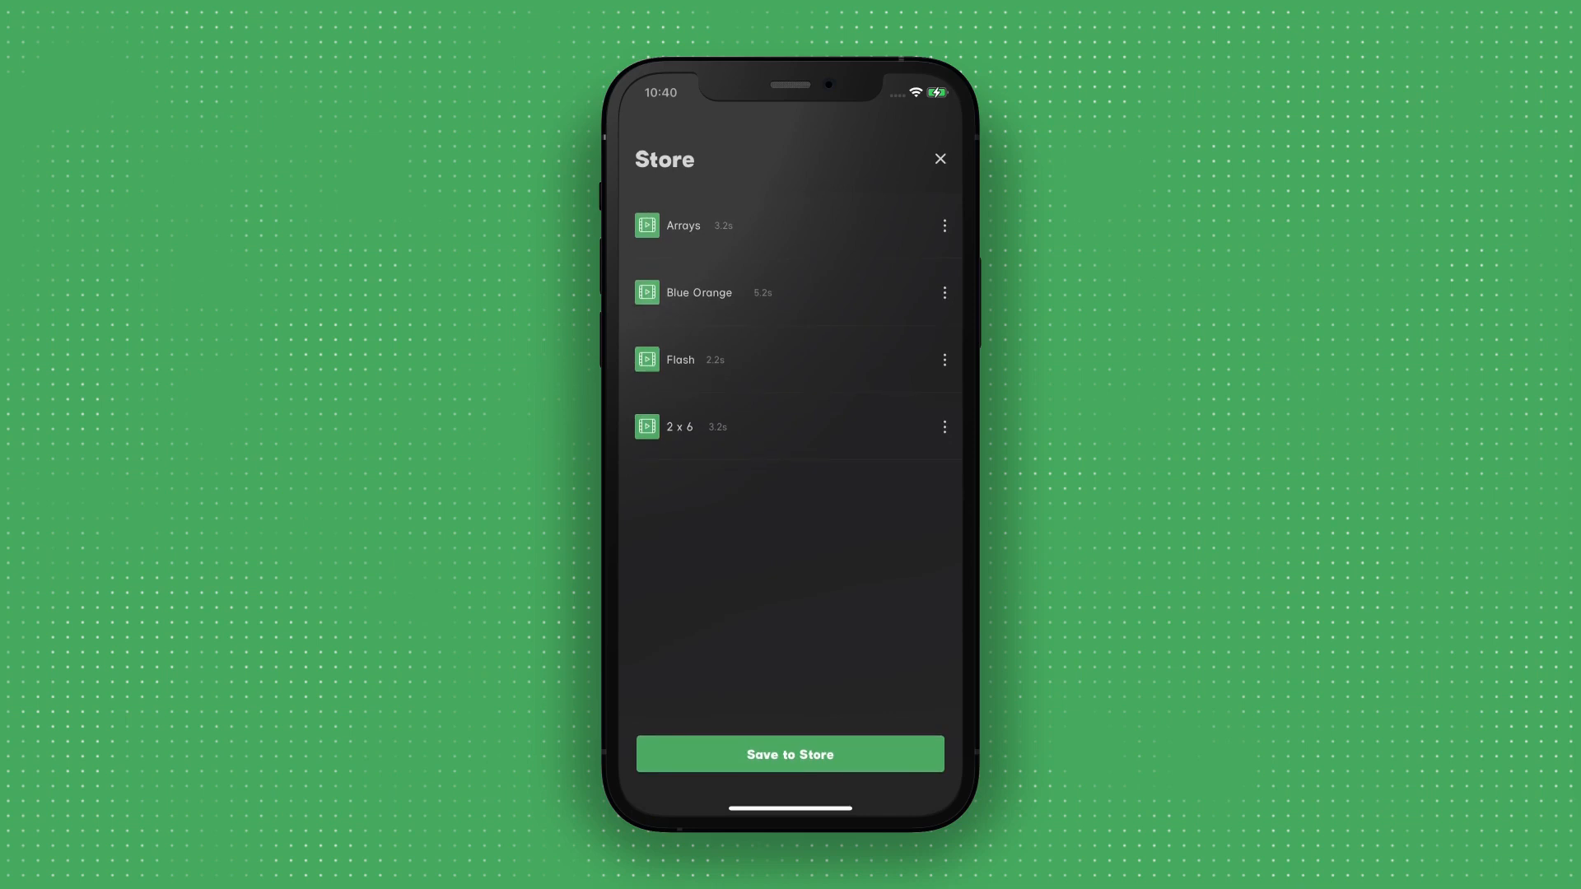
{"action": "left_click", "coordinate": [789, 755]}
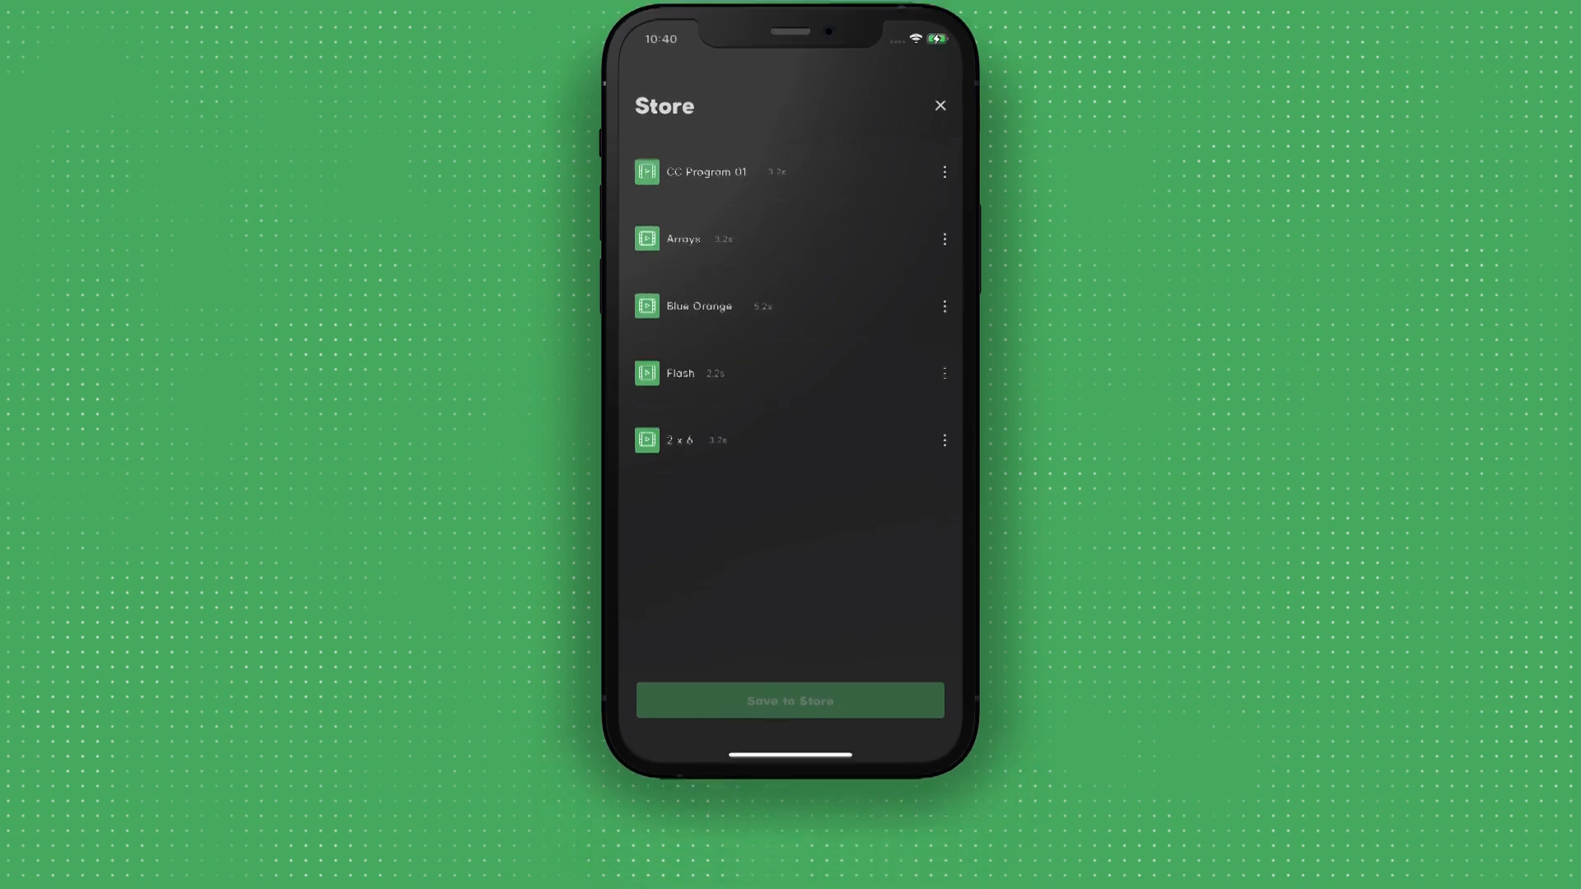
{"action": "left_click", "coordinate": [939, 105]}
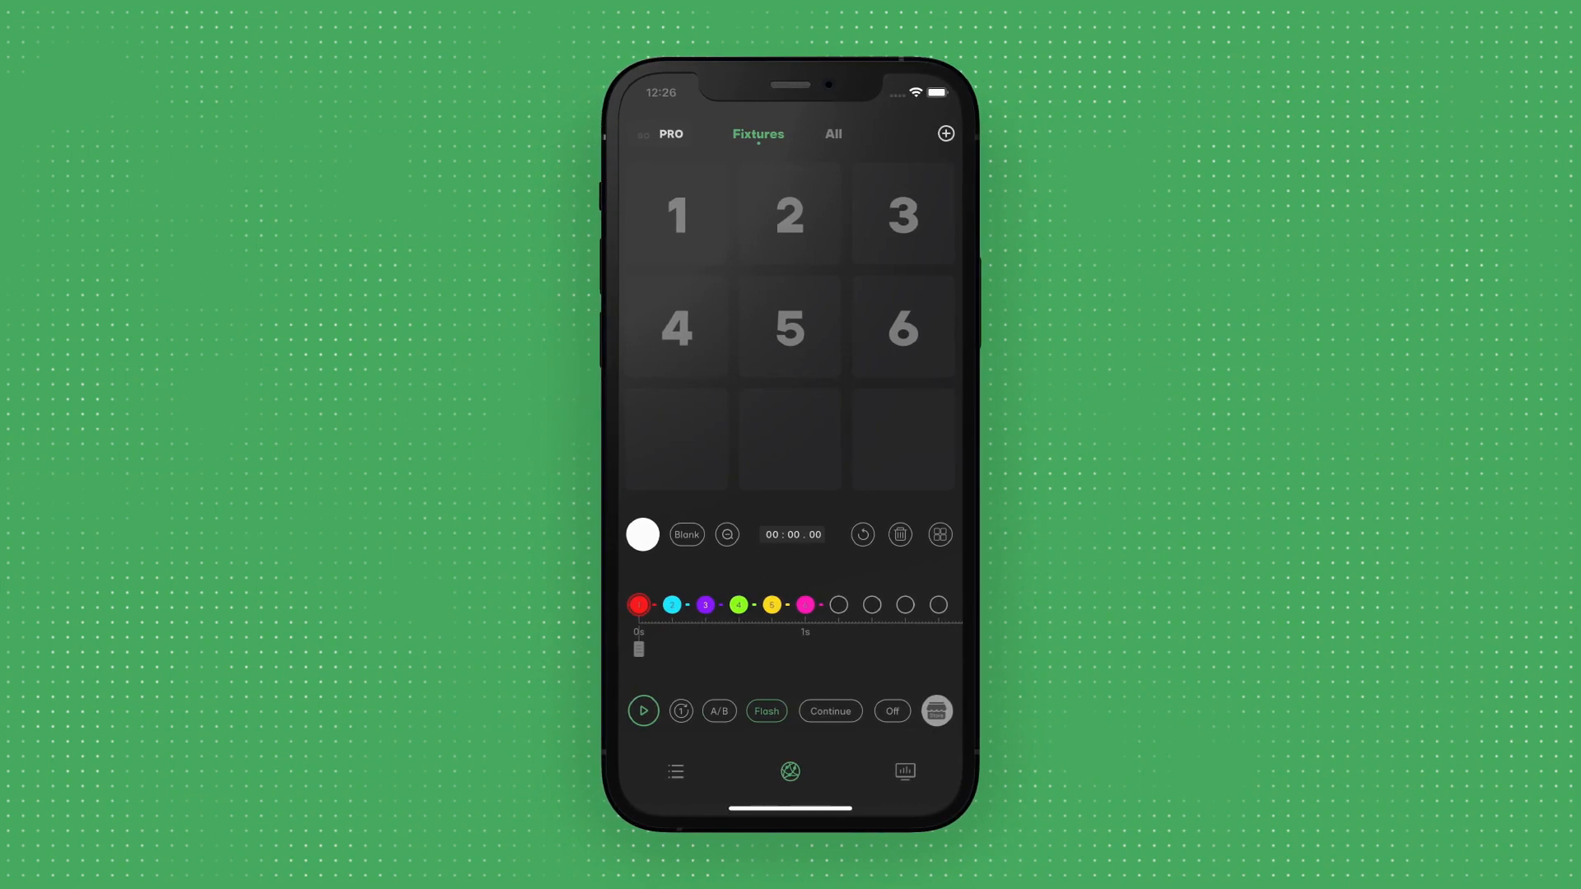
Step: Start the Array A linking screen and dismiss the two-fixture linking notice
{"action": "left_click", "coordinate": [833, 133]}
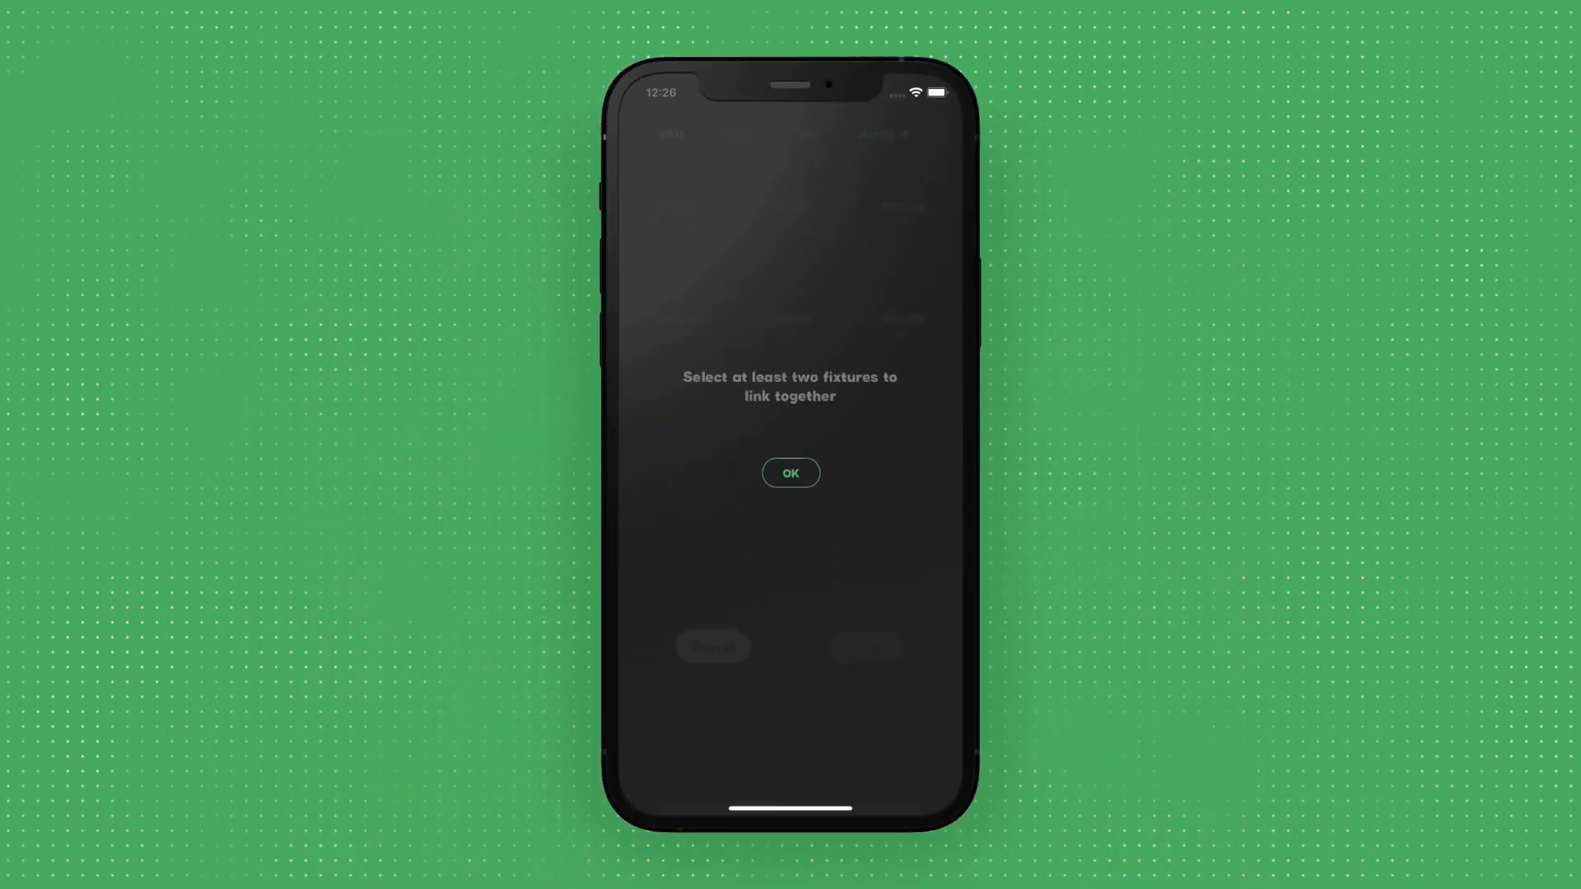
{"action": "left_click", "coordinate": [790, 473]}
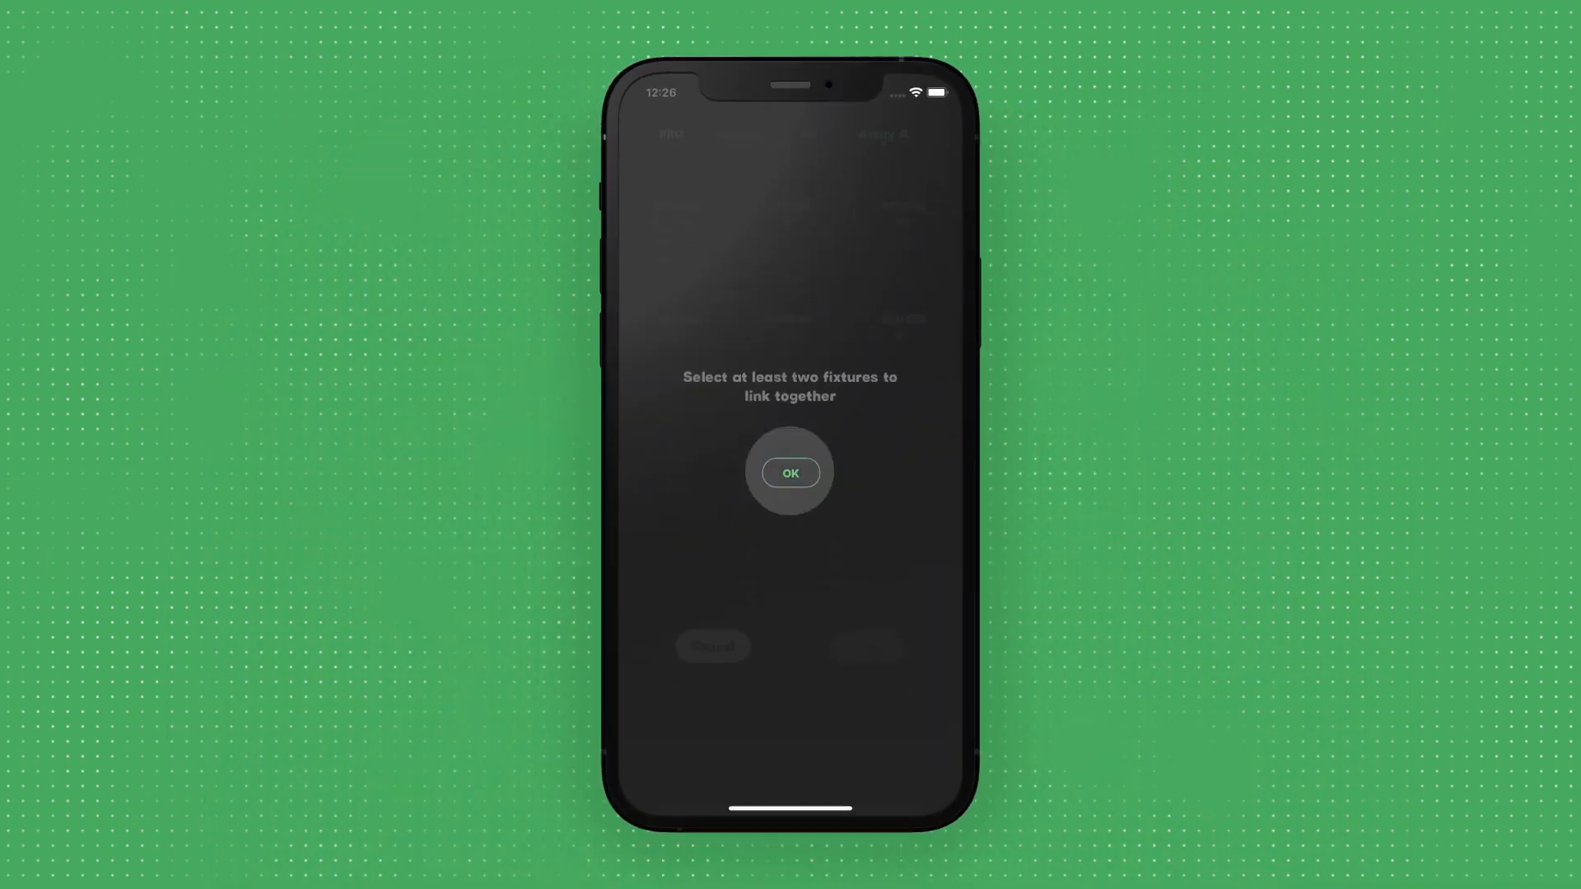
{"action": "left_click", "coordinate": [789, 472]}
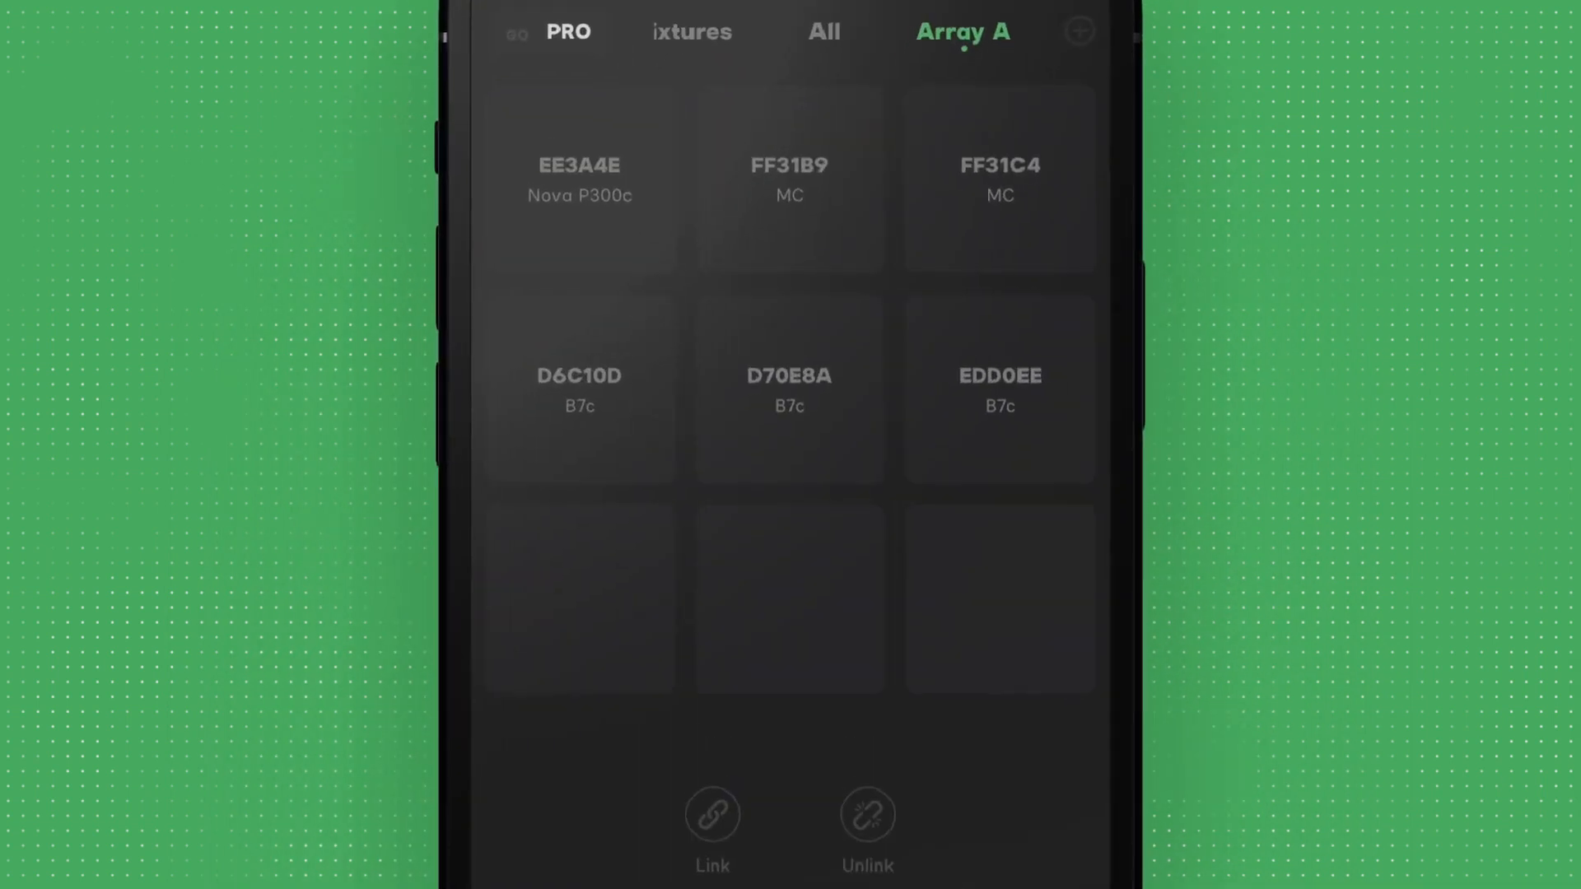
Step: Select fixtures by column and link them into pairs numbered 1, 2 and 3
{"action": "left_click", "coordinate": [578, 178]}
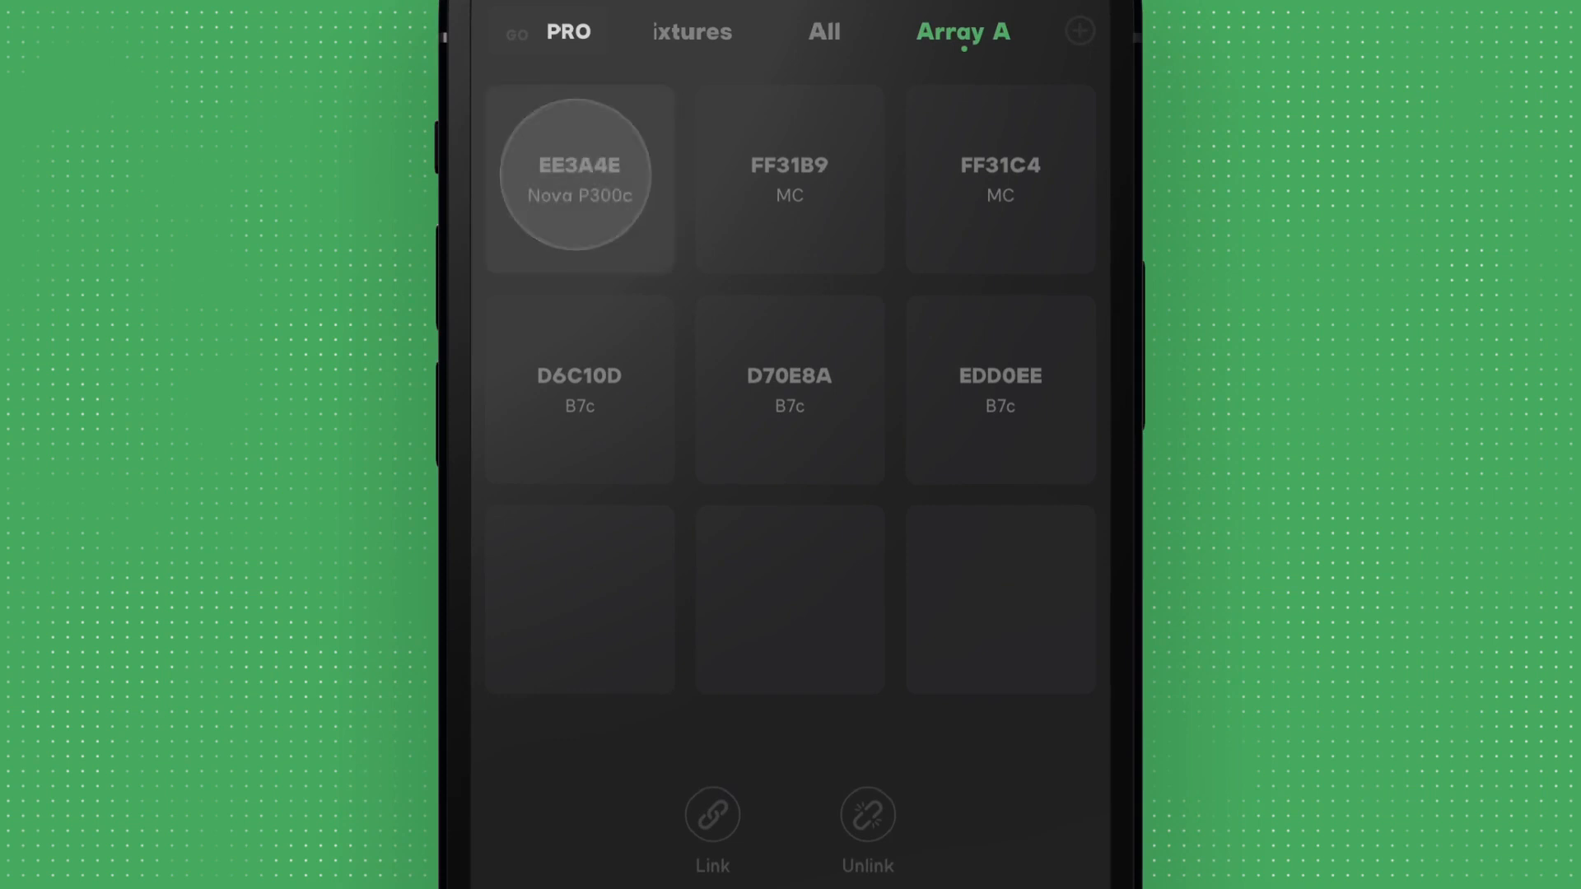
{"action": "left_click", "coordinate": [578, 177]}
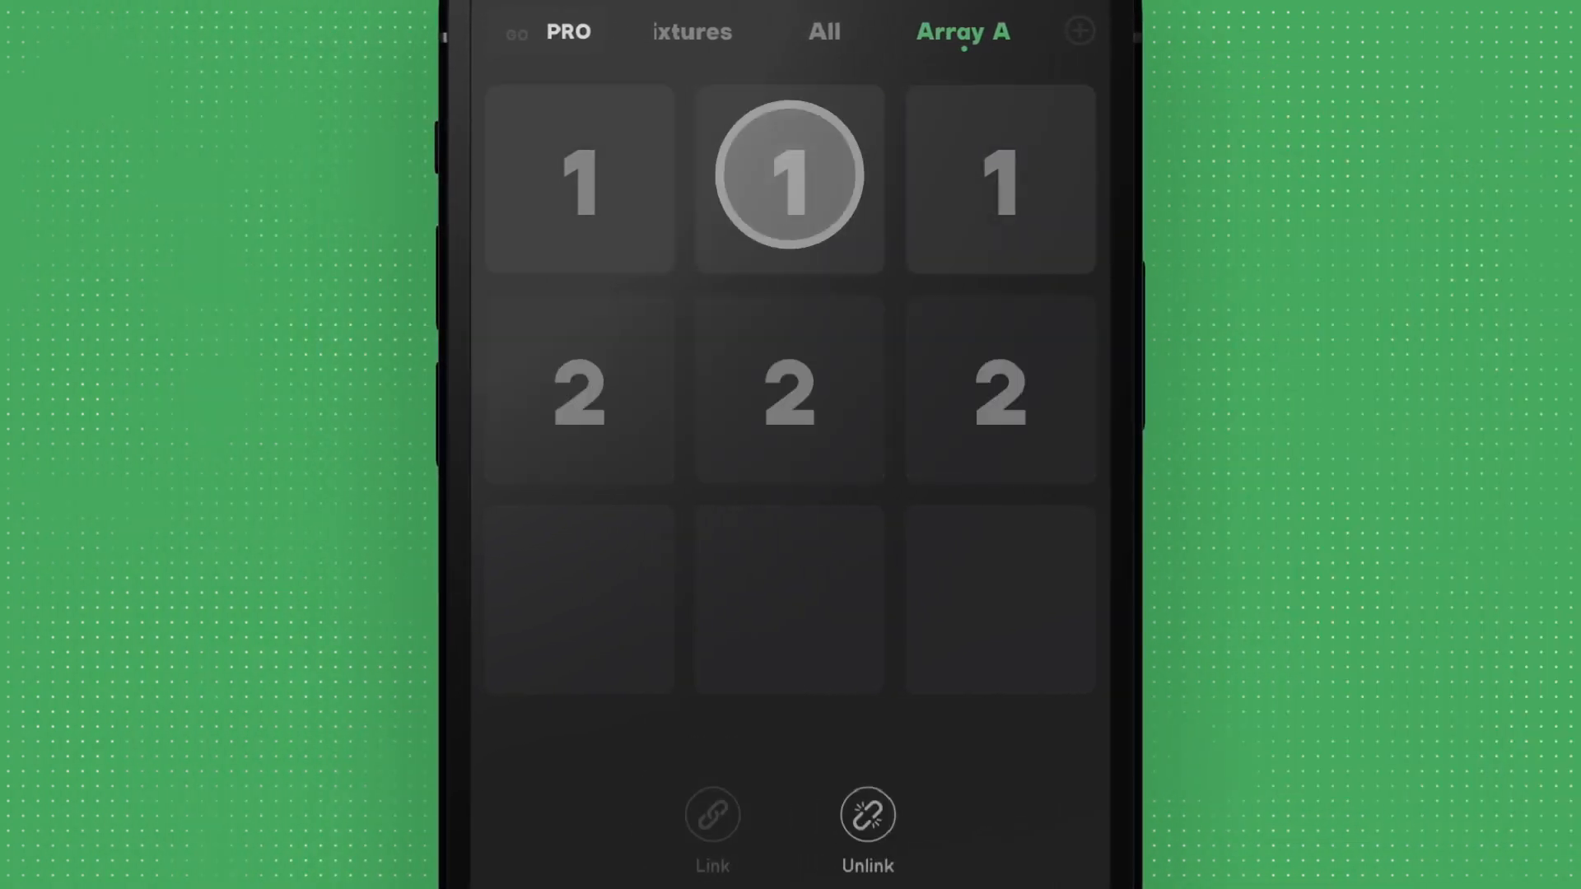
{"action": "left_click", "coordinate": [787, 178]}
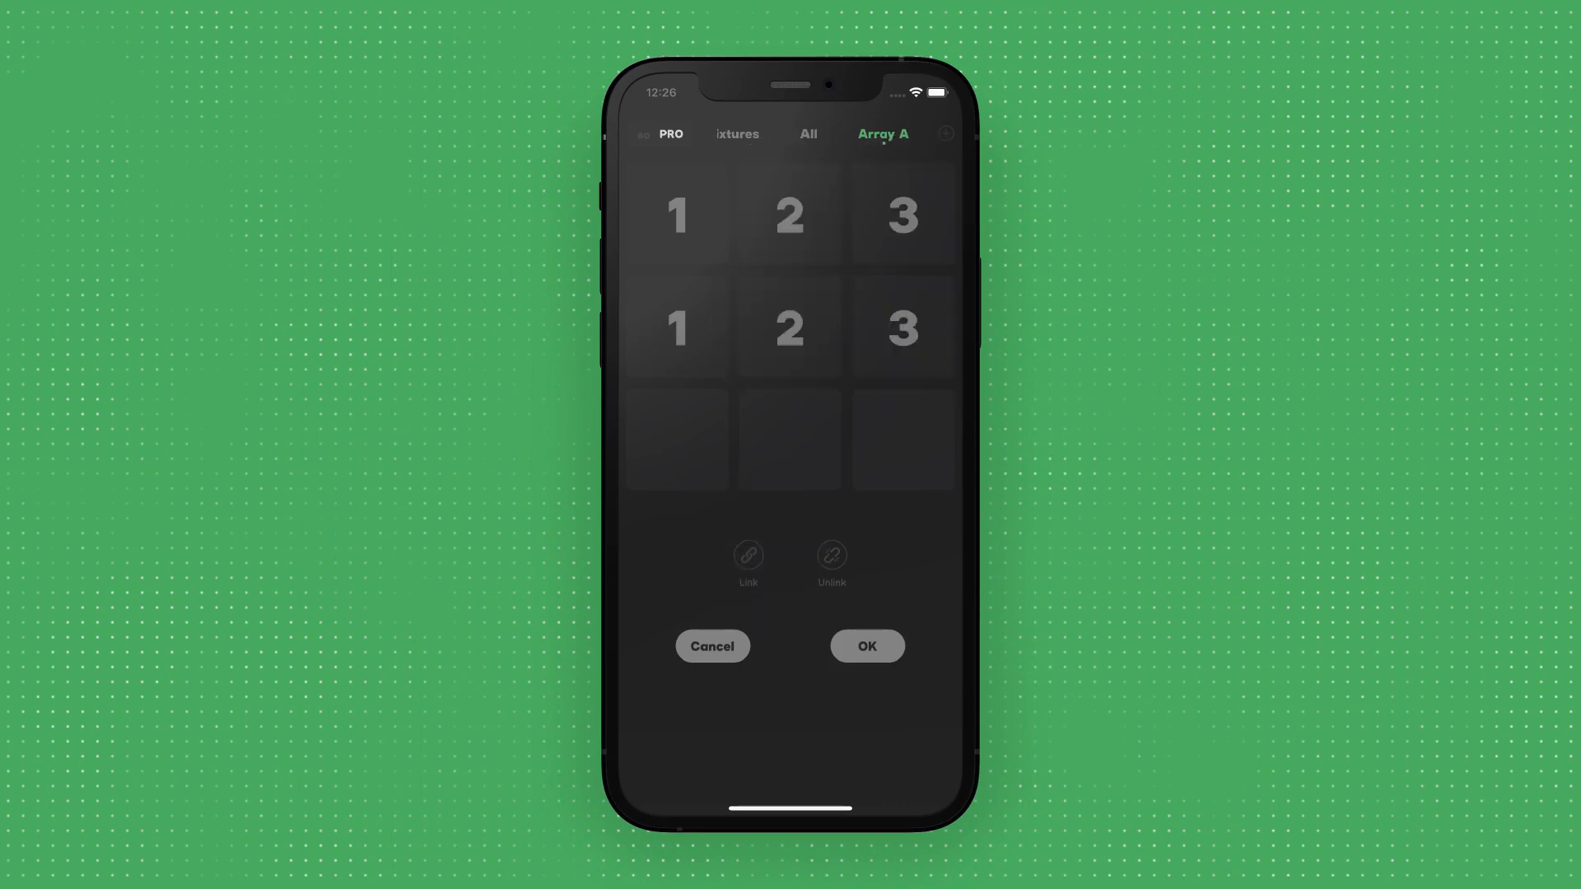
Step: Confirm the Array A links with OK and return to the program timeline
{"action": "left_click", "coordinate": [865, 645]}
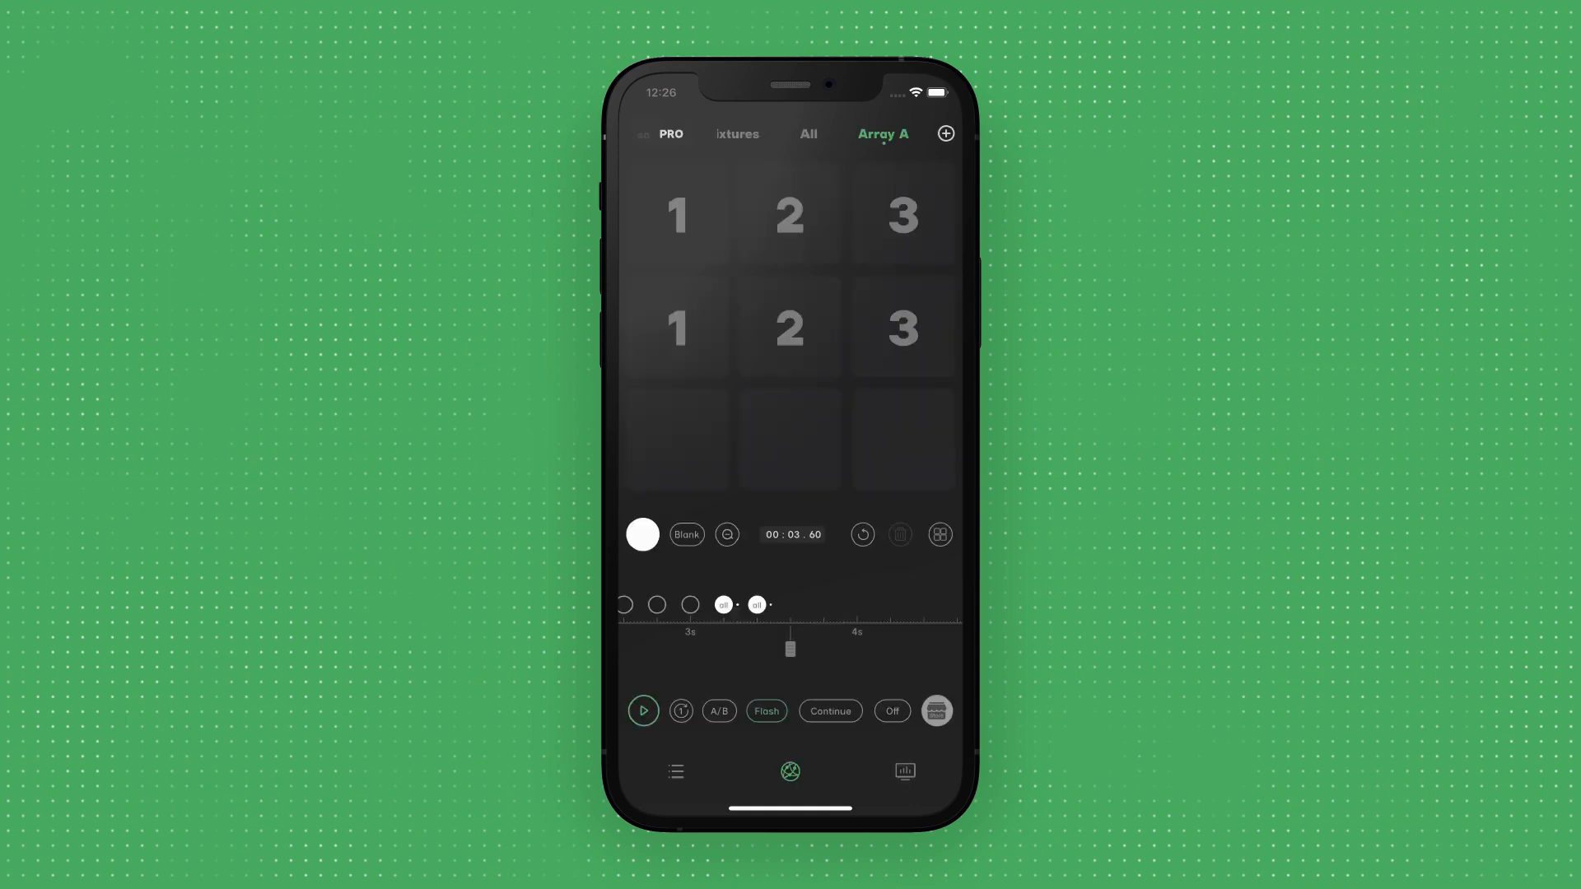
{"action": "left_click", "coordinate": [790, 215]}
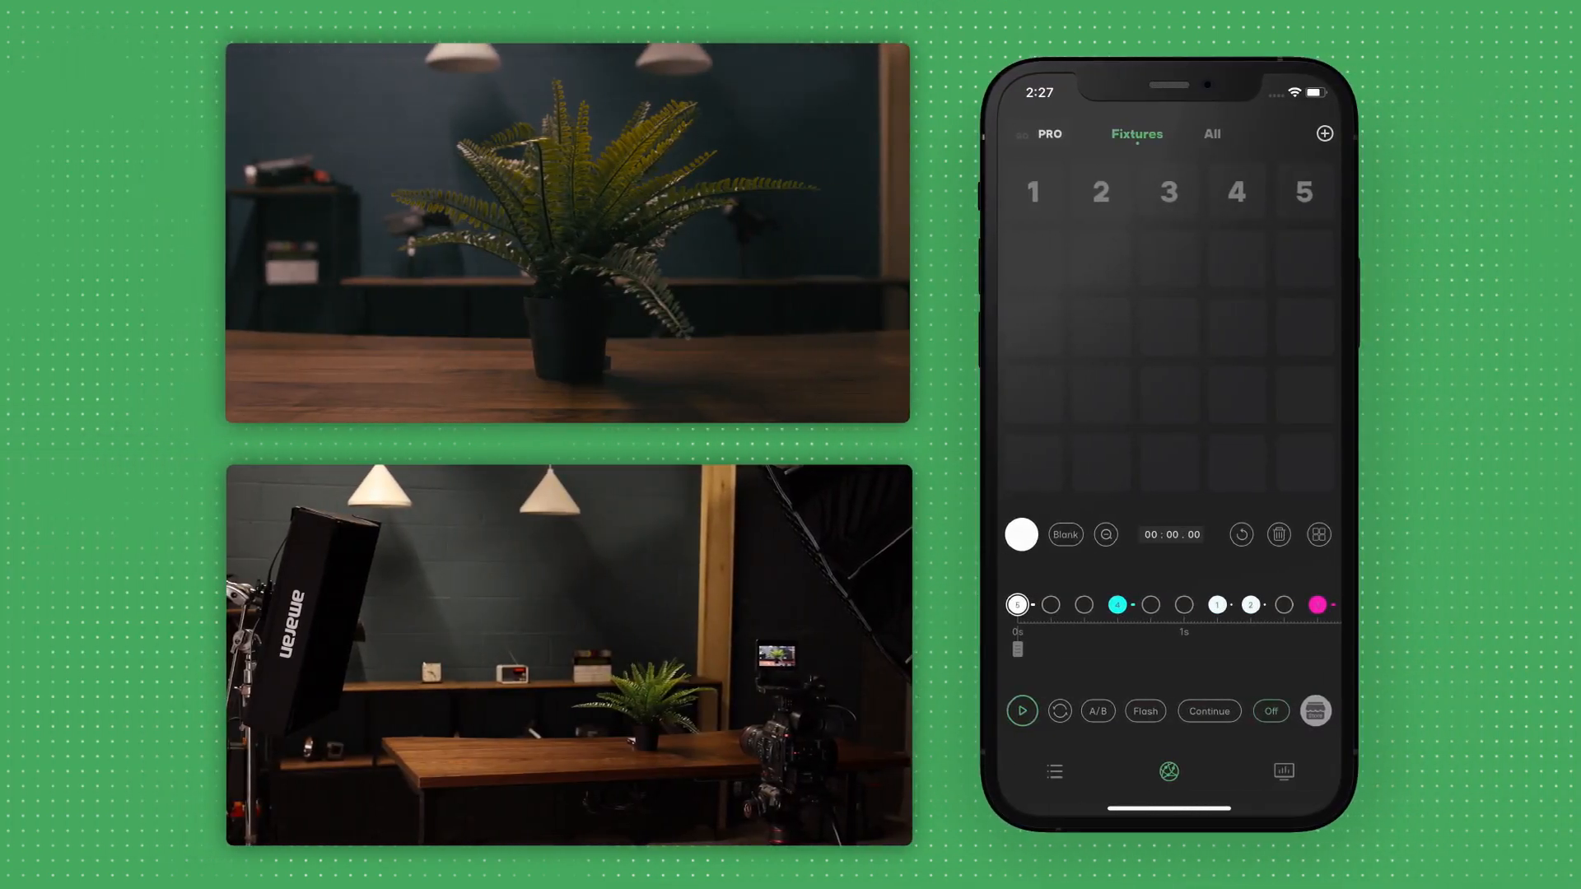
Step: Run the sequence on the lights so the studio glows magenta, then pause it
{"action": "left_click", "coordinate": [1021, 712]}
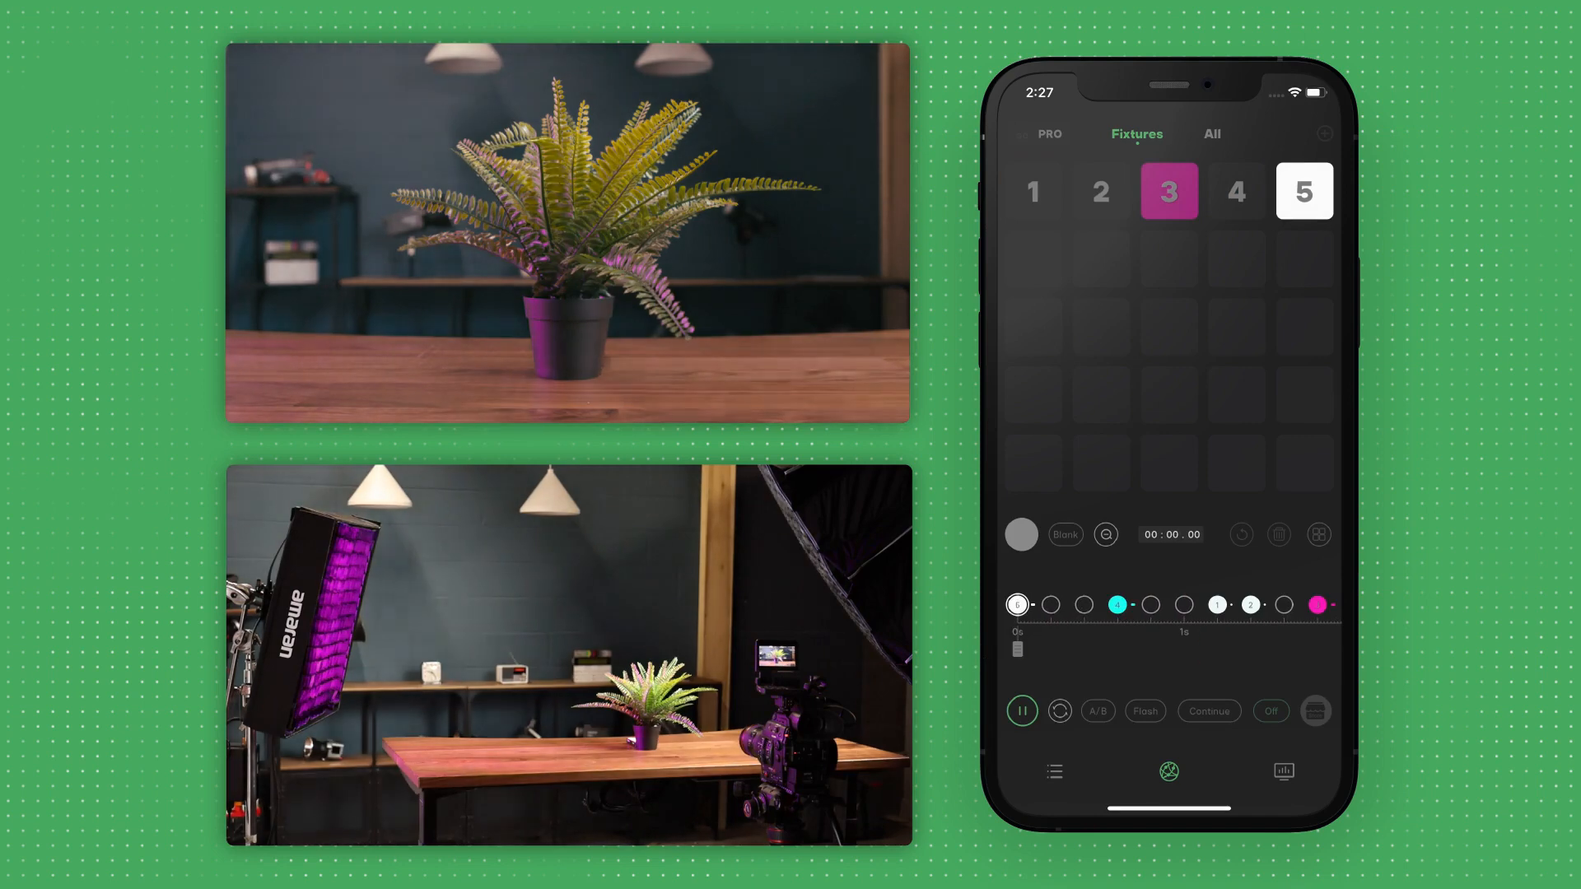
{"action": "left_click", "coordinate": [1305, 191]}
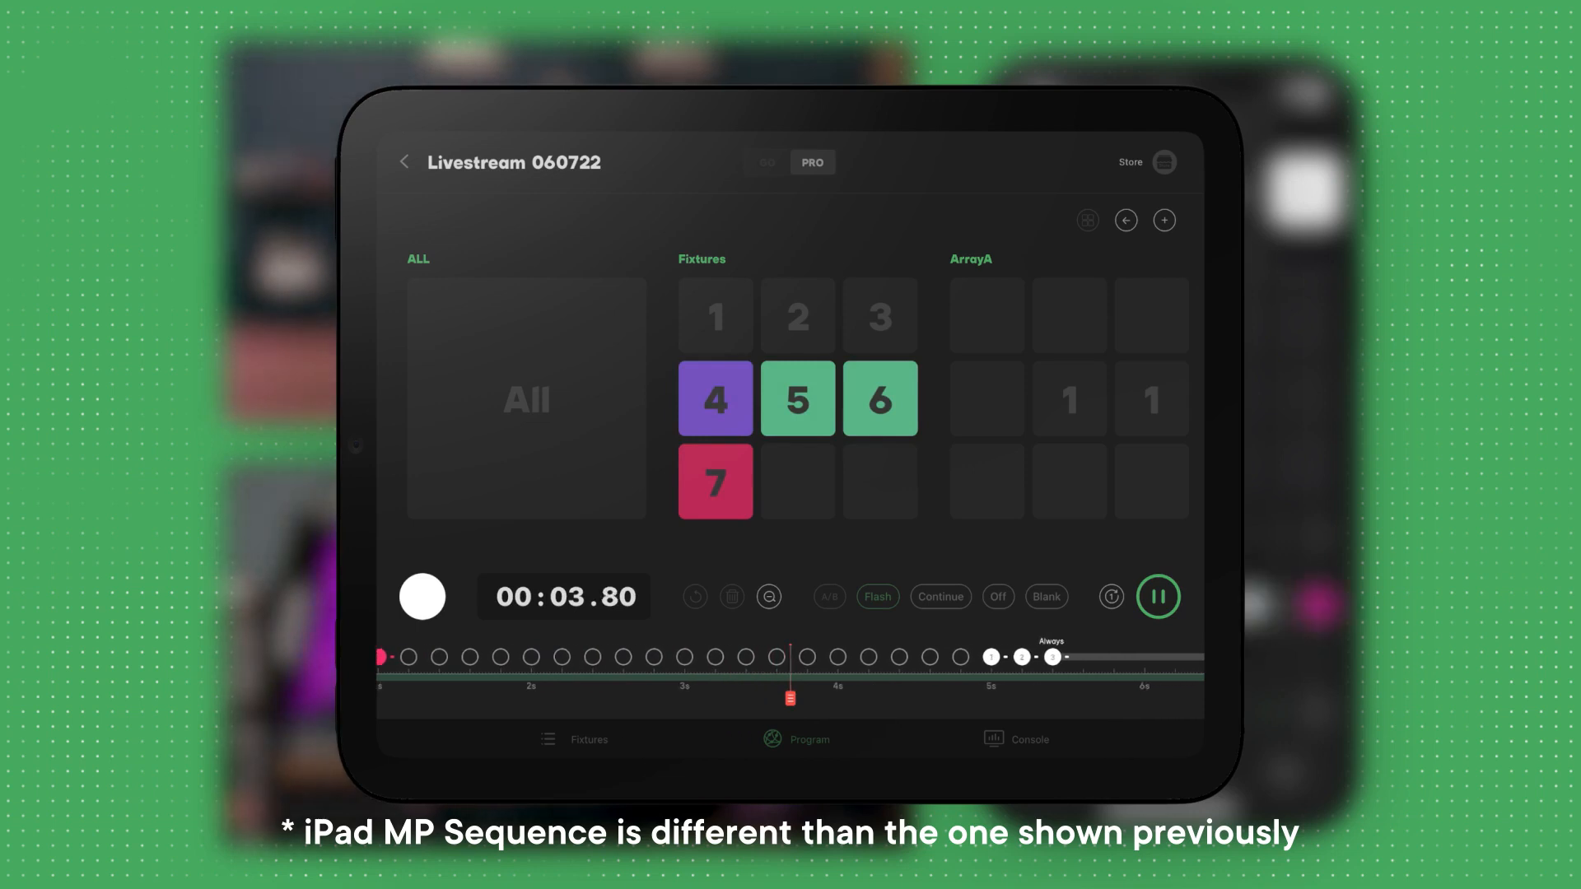
Step: Stop to reset the Livestream 060722 timeline to 00:00.00, then play it again from the start
{"action": "left_click", "coordinate": [1158, 594]}
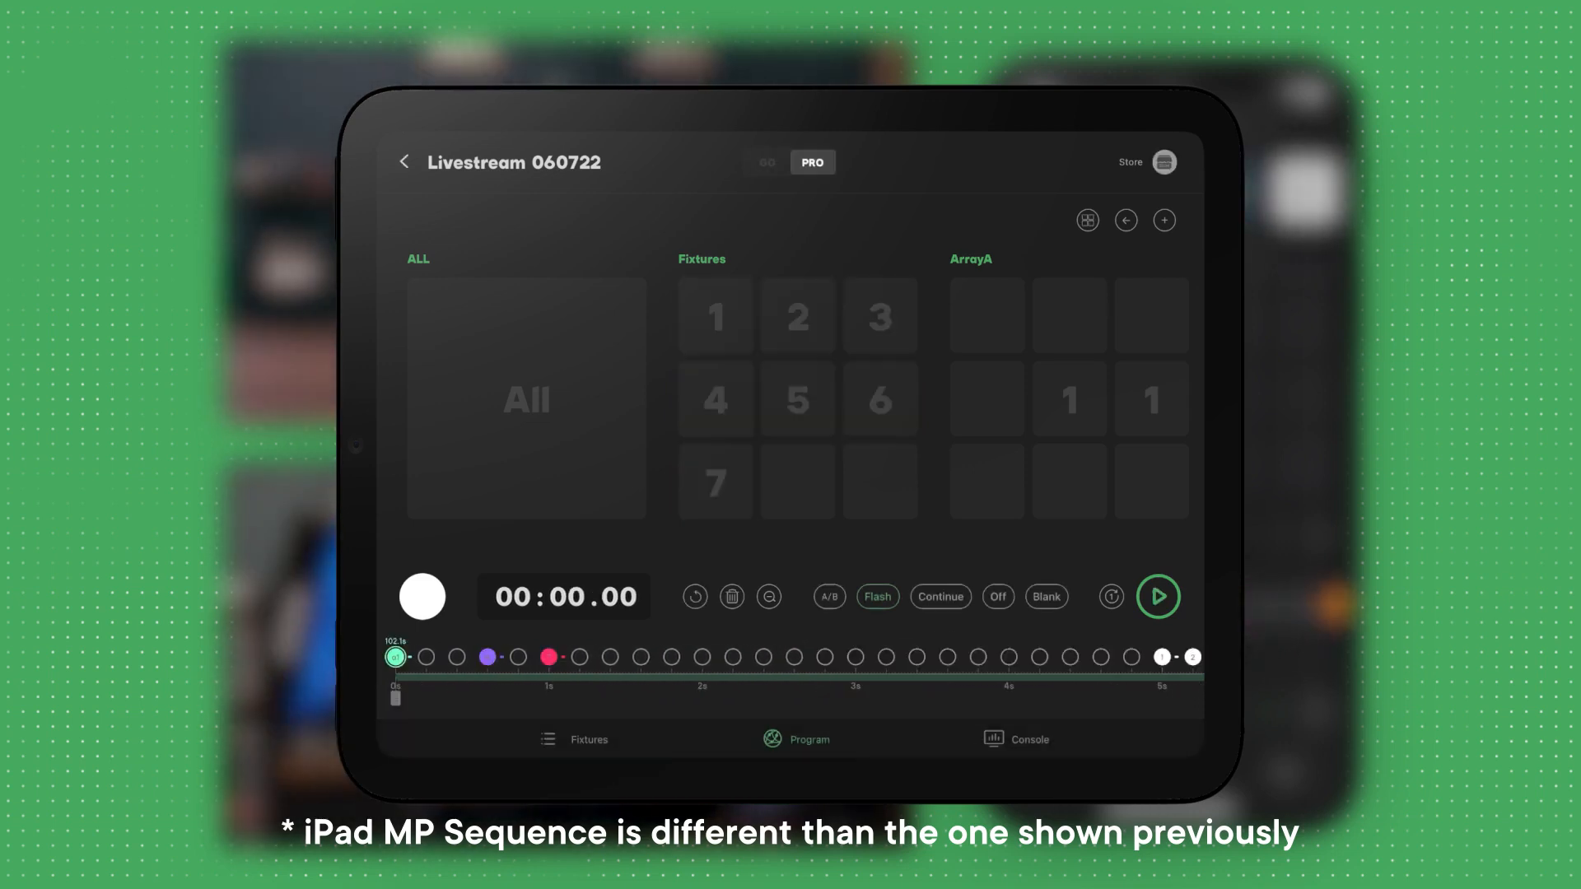
{"action": "left_click", "coordinate": [1158, 596]}
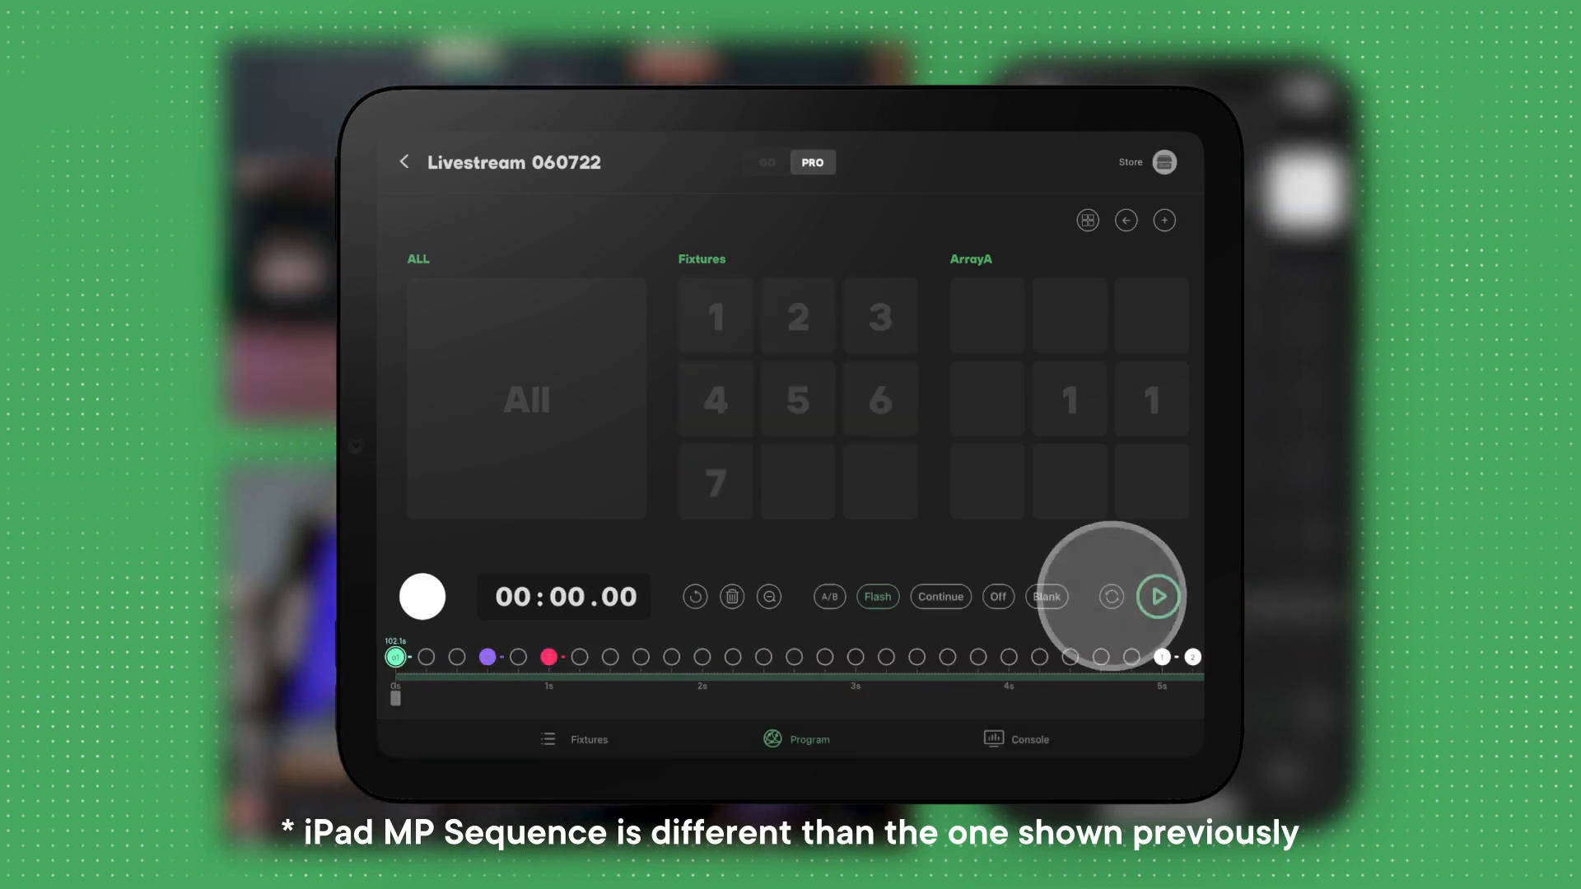
{"action": "left_click", "coordinate": [1158, 596]}
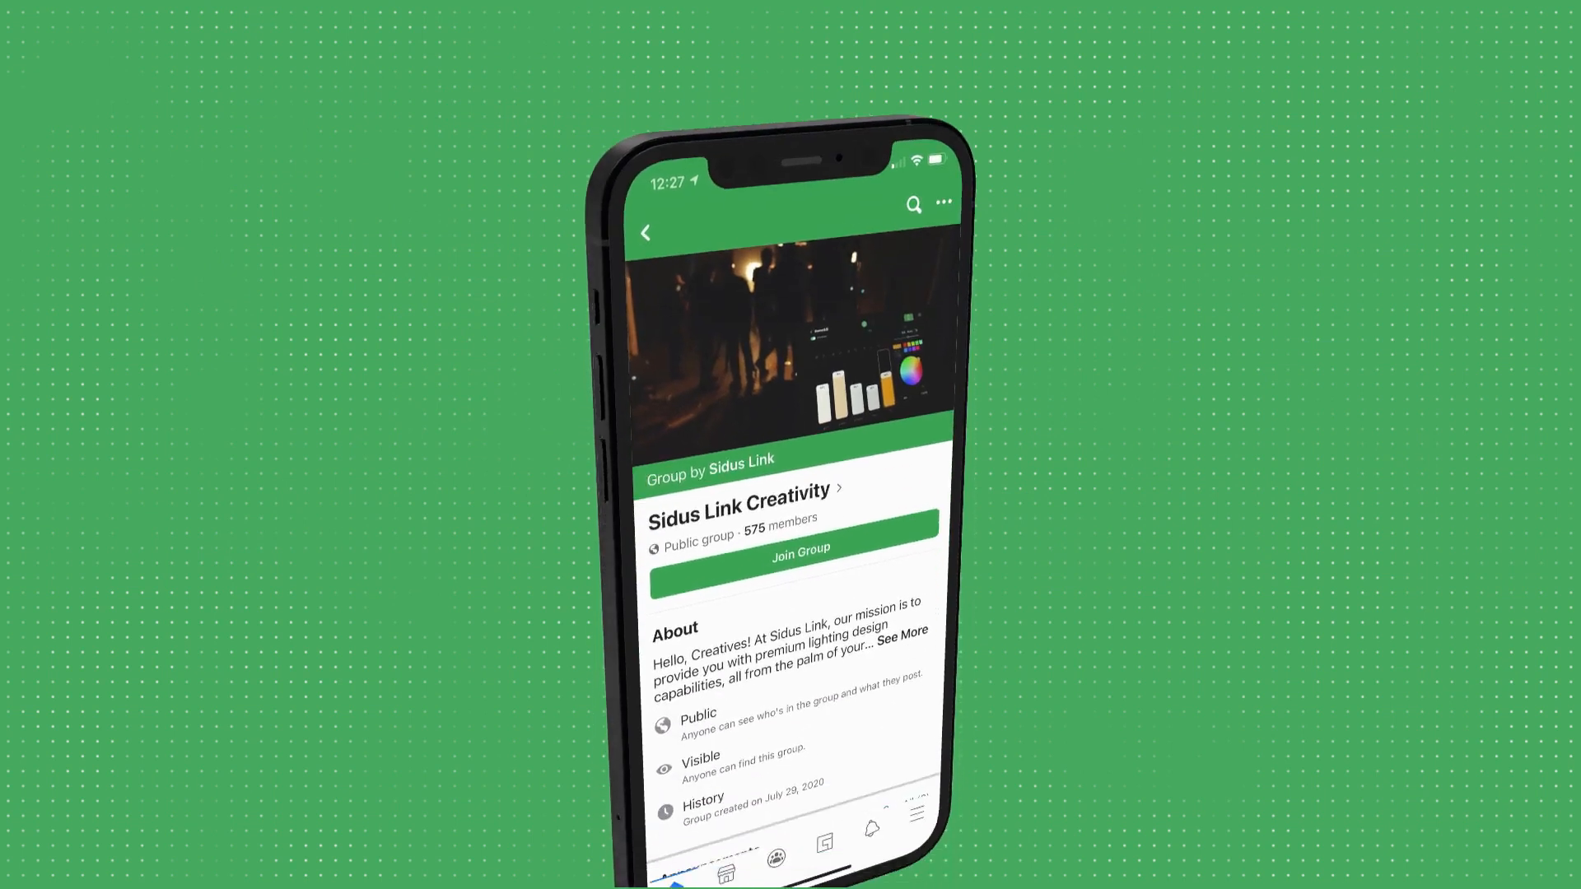
Step: Scroll down the Sidus Link Creativity group page to reach its Announcements section
{"action": "scroll", "scroll_direction": "down", "scroll_amount": 3}
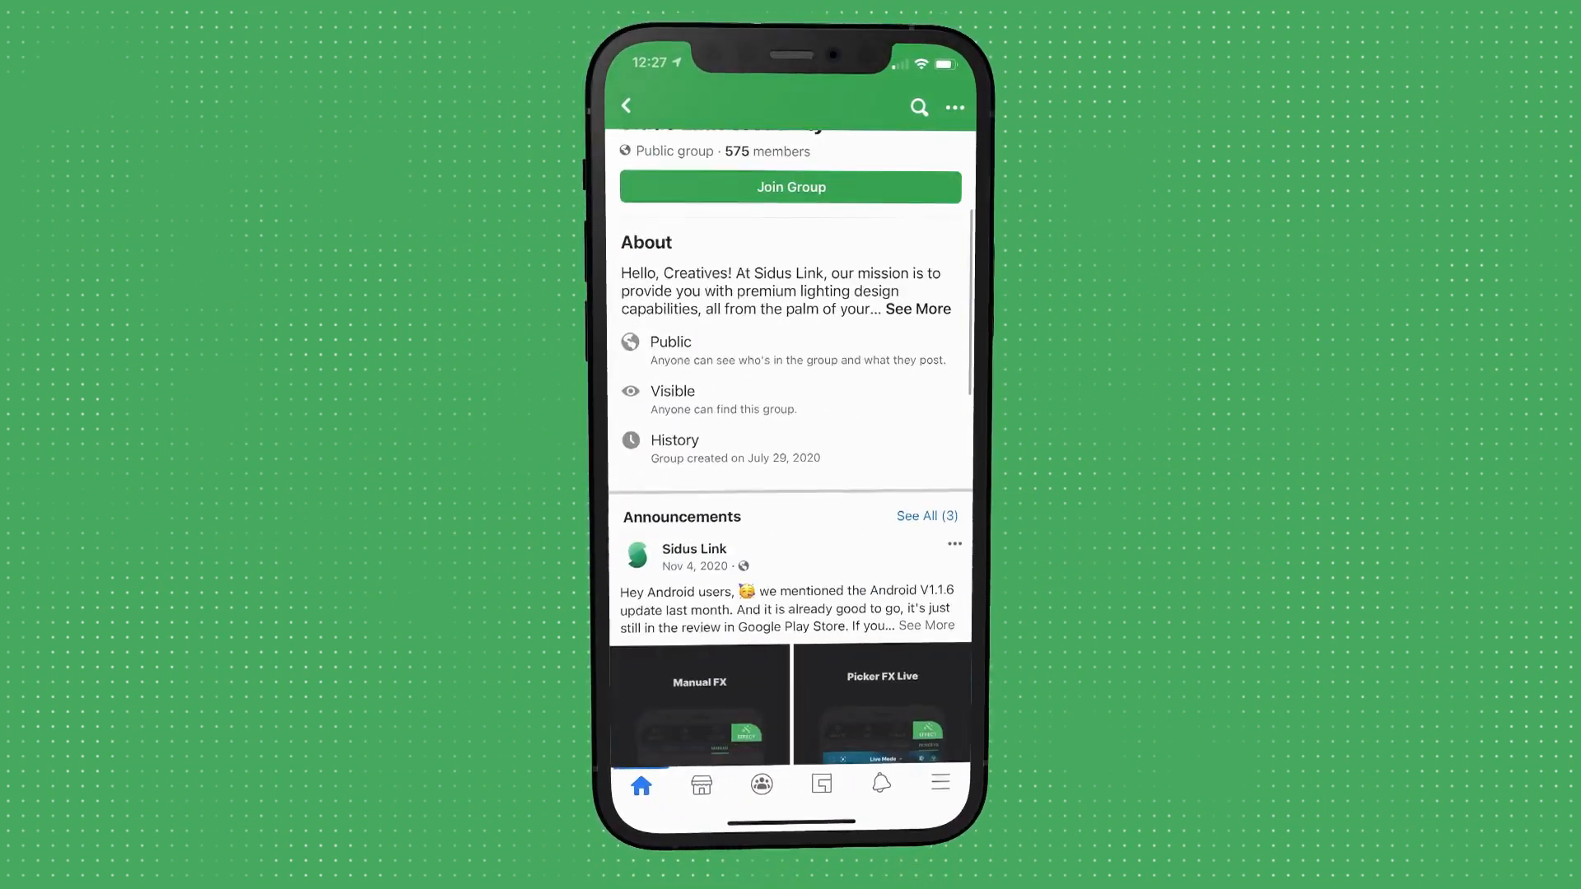
{"action": "scroll", "scroll_direction": "down", "scroll_amount": 3}
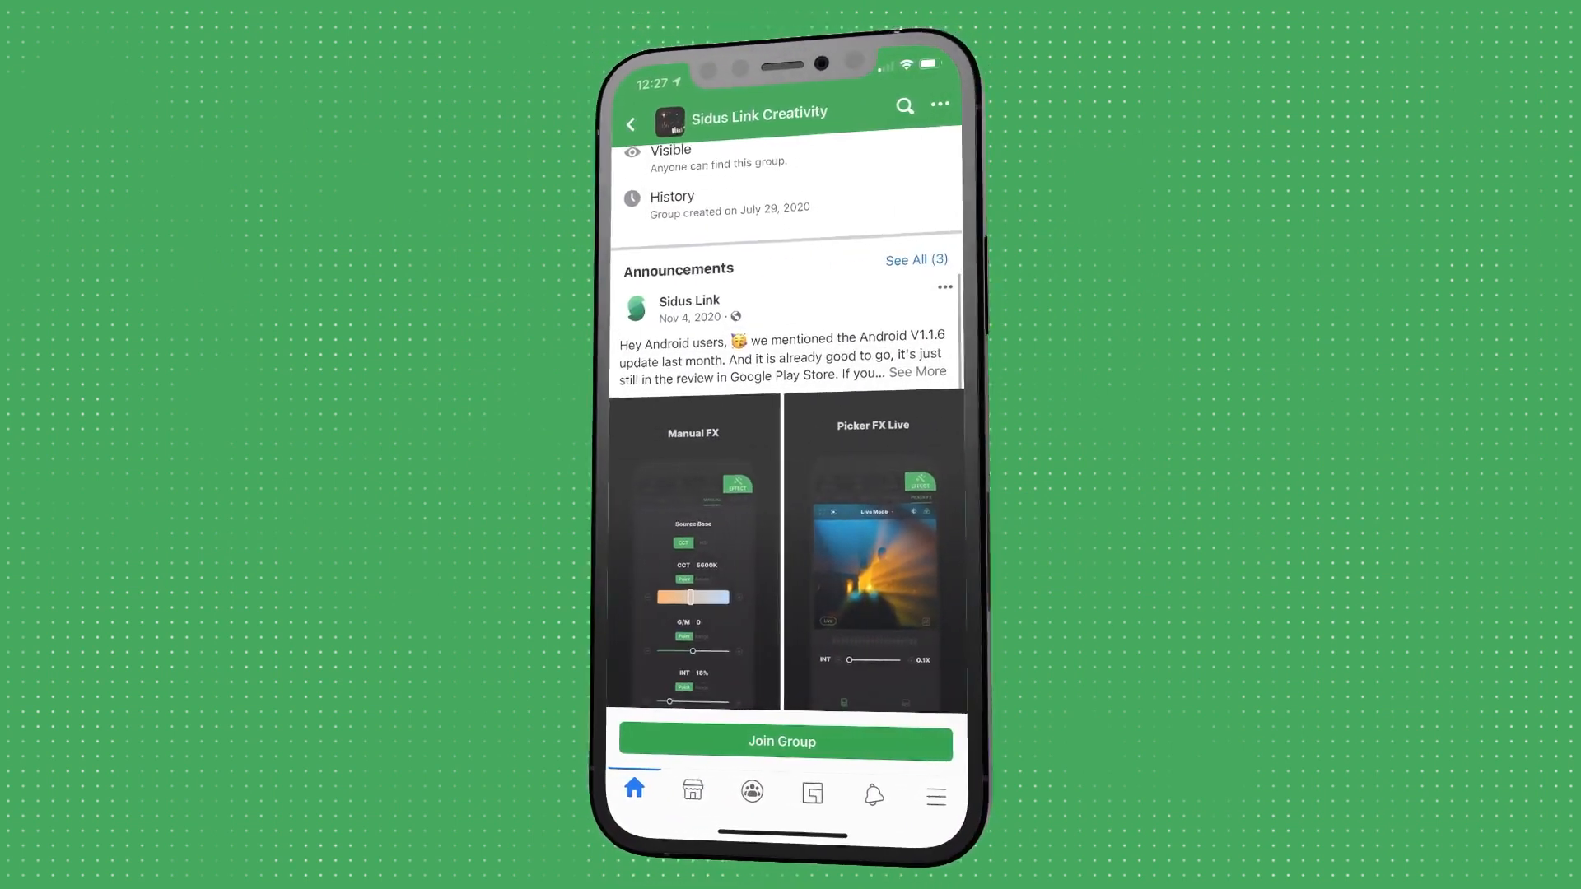